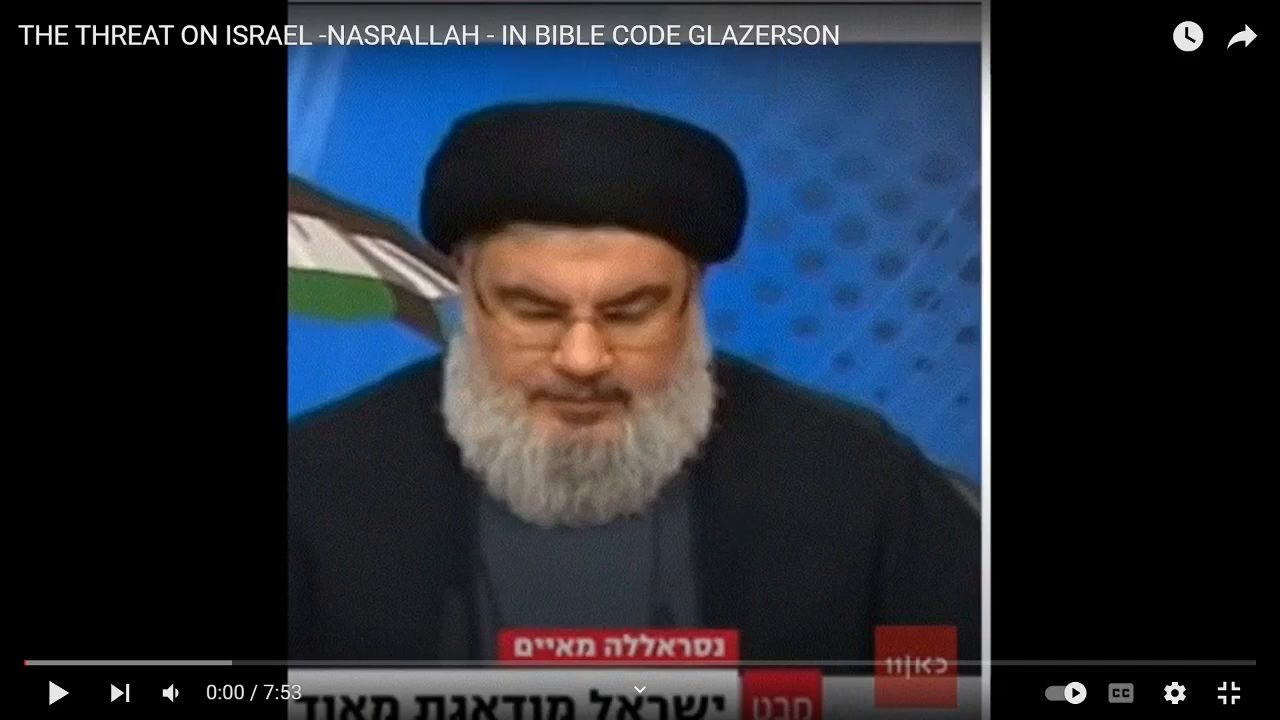
# Start the Bible-code video about the threat on Israel from the beginning
pyautogui.click(58, 692)
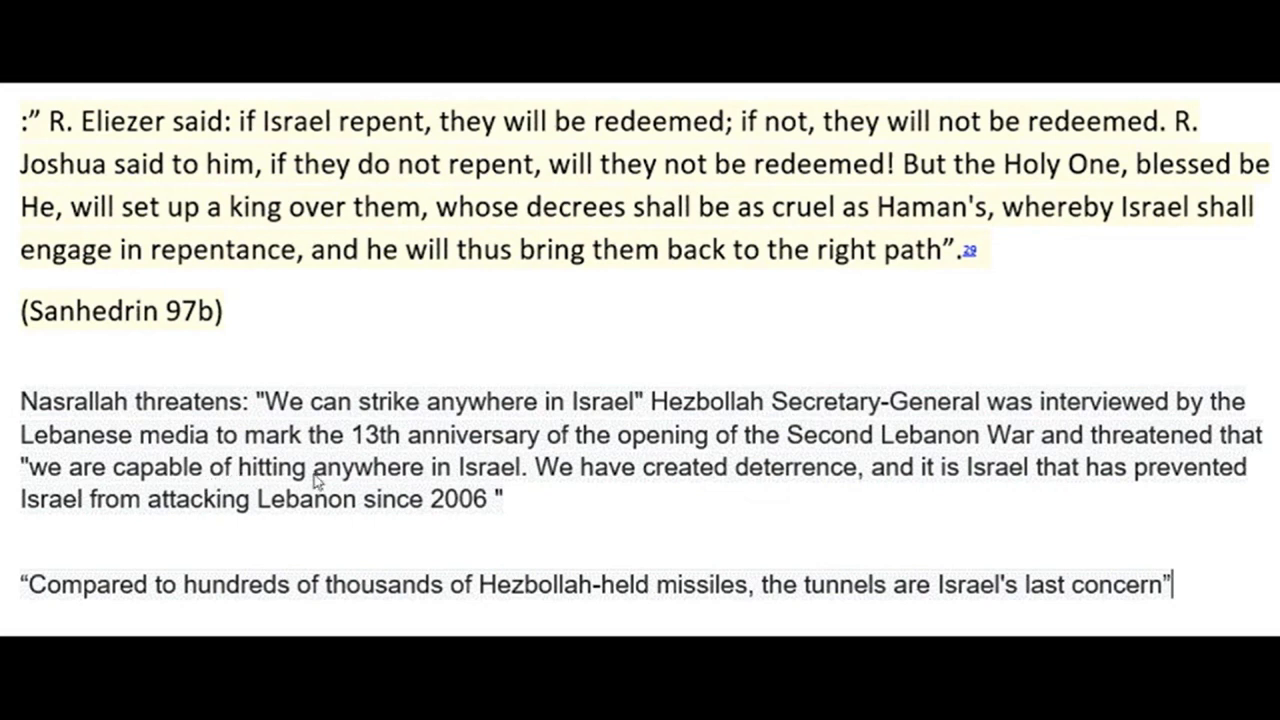
pyautogui.moveTo(655, 488)
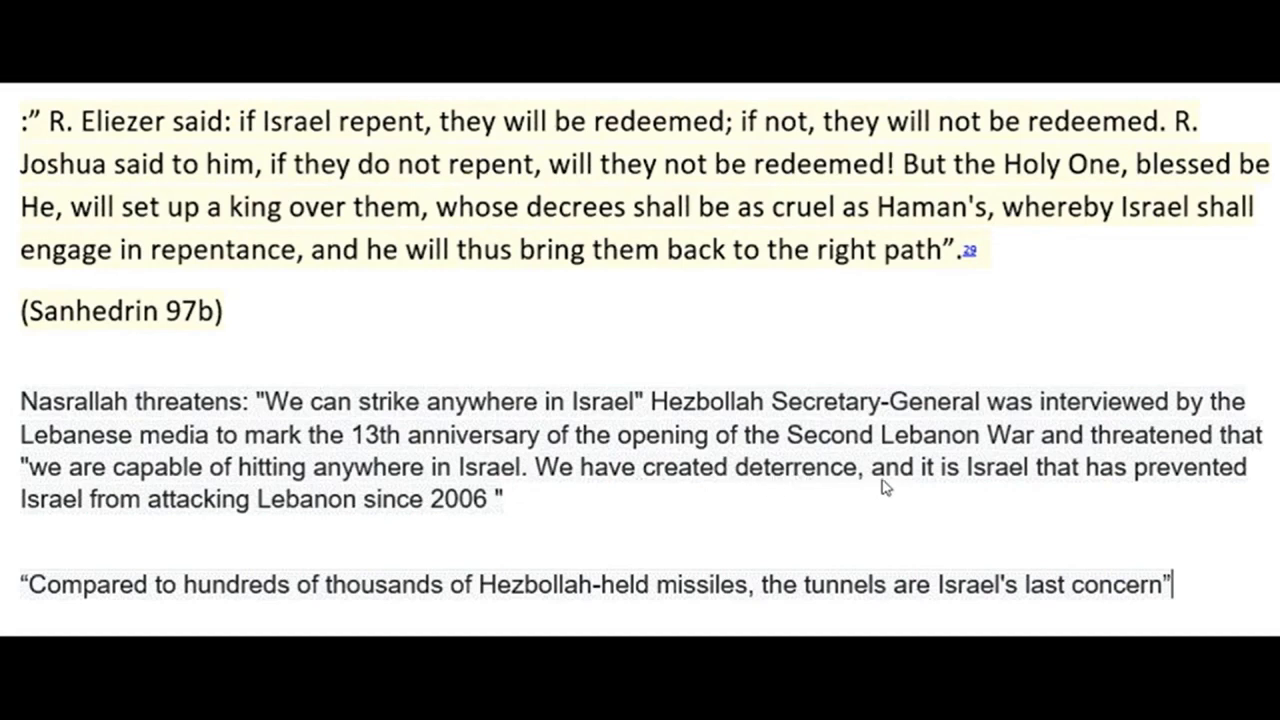
pyautogui.moveTo(380, 551)
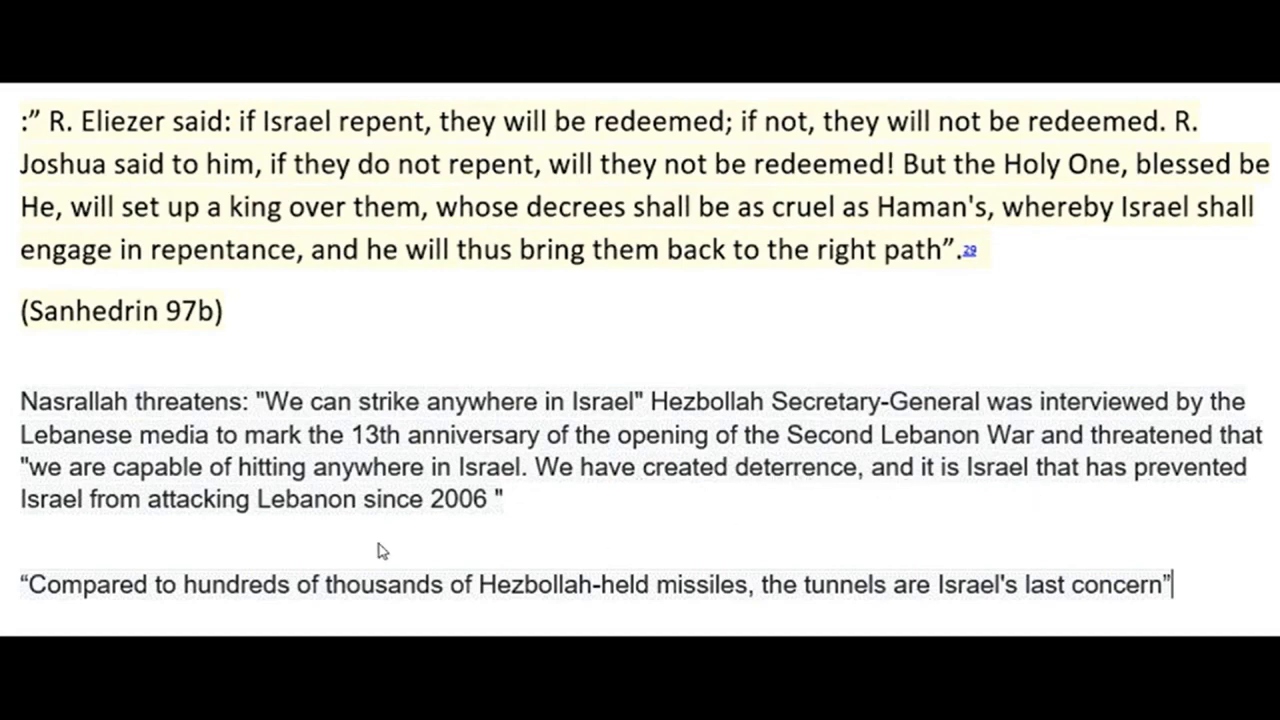
pyautogui.moveTo(372, 531)
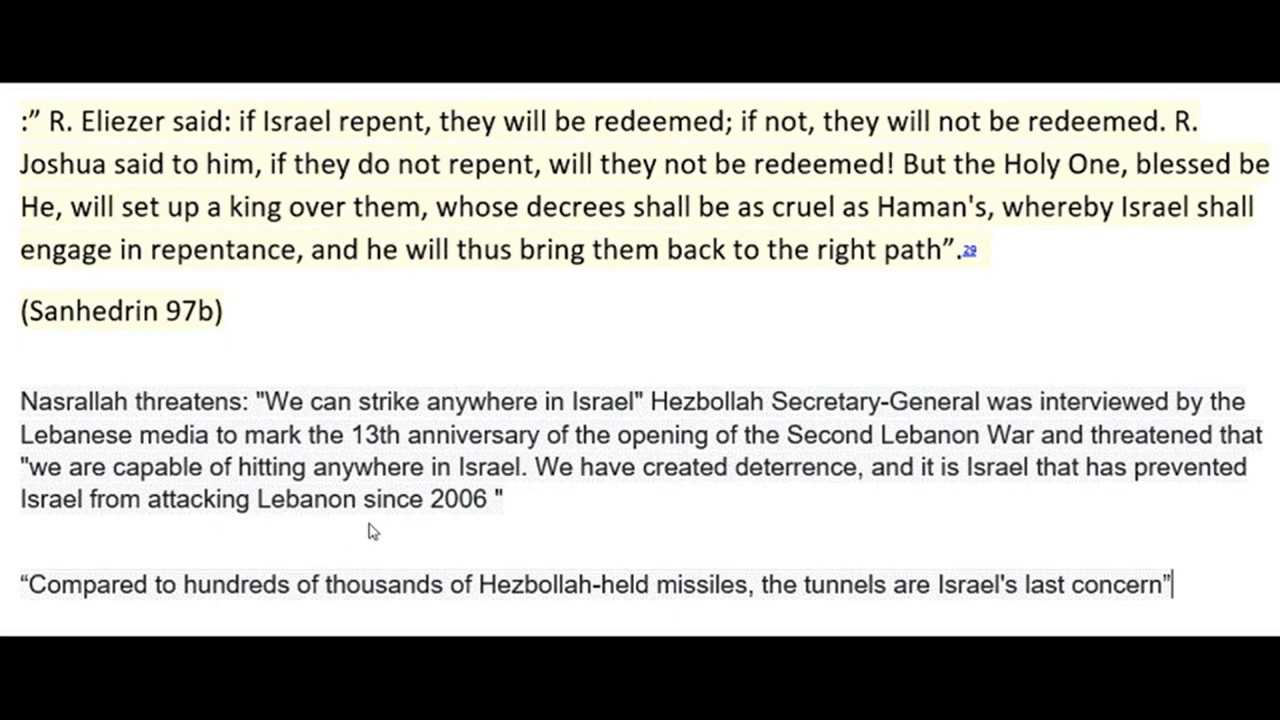
pyautogui.moveTo(467, 515)
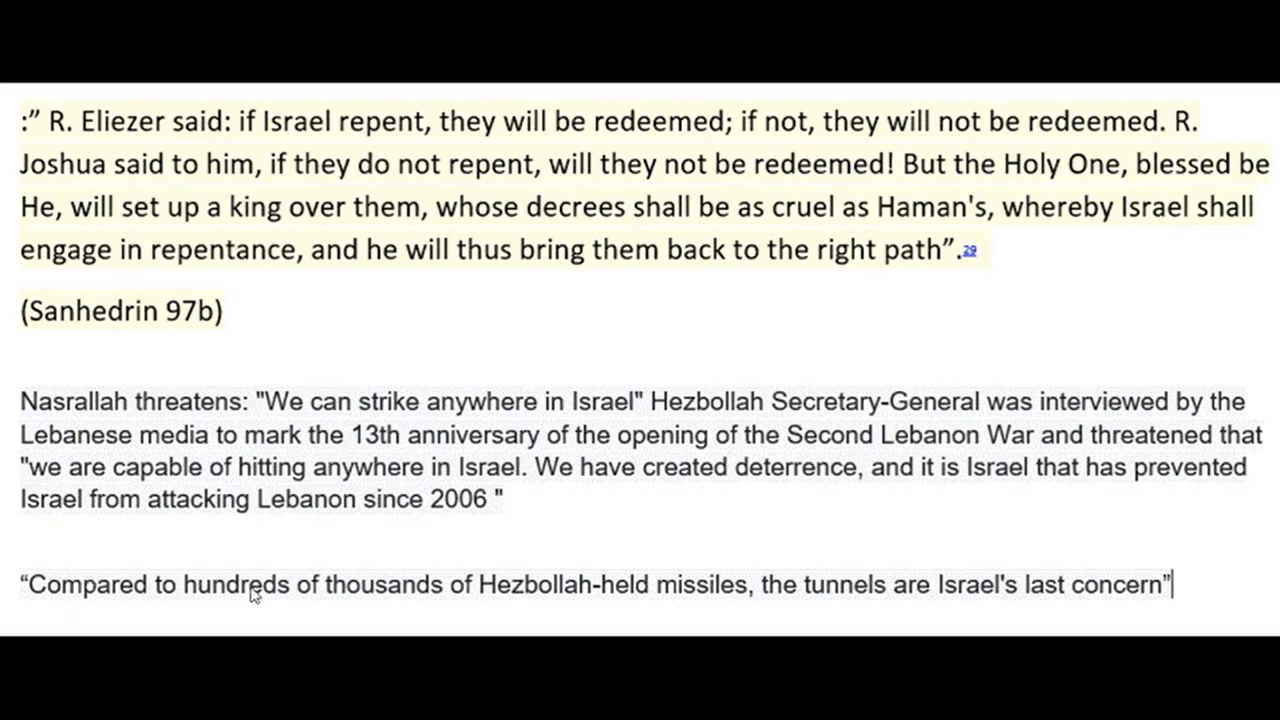
pyautogui.moveTo(530, 605)
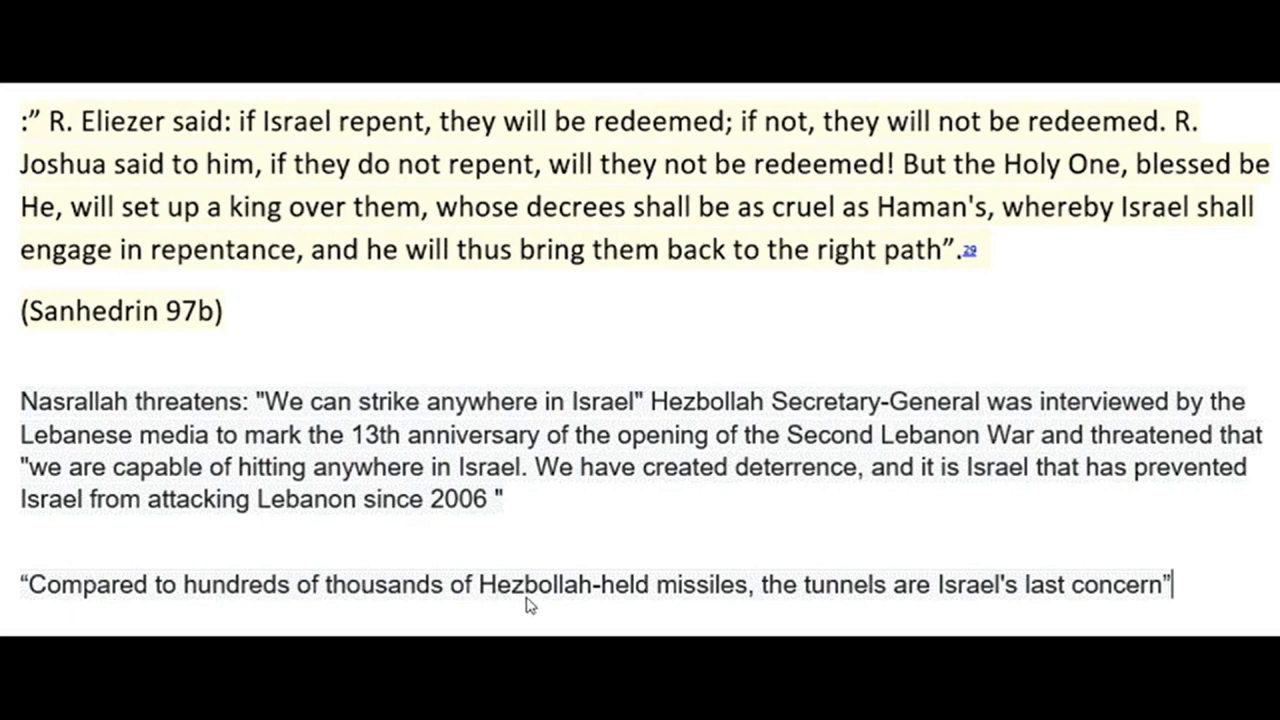
pyautogui.moveTo(715, 614)
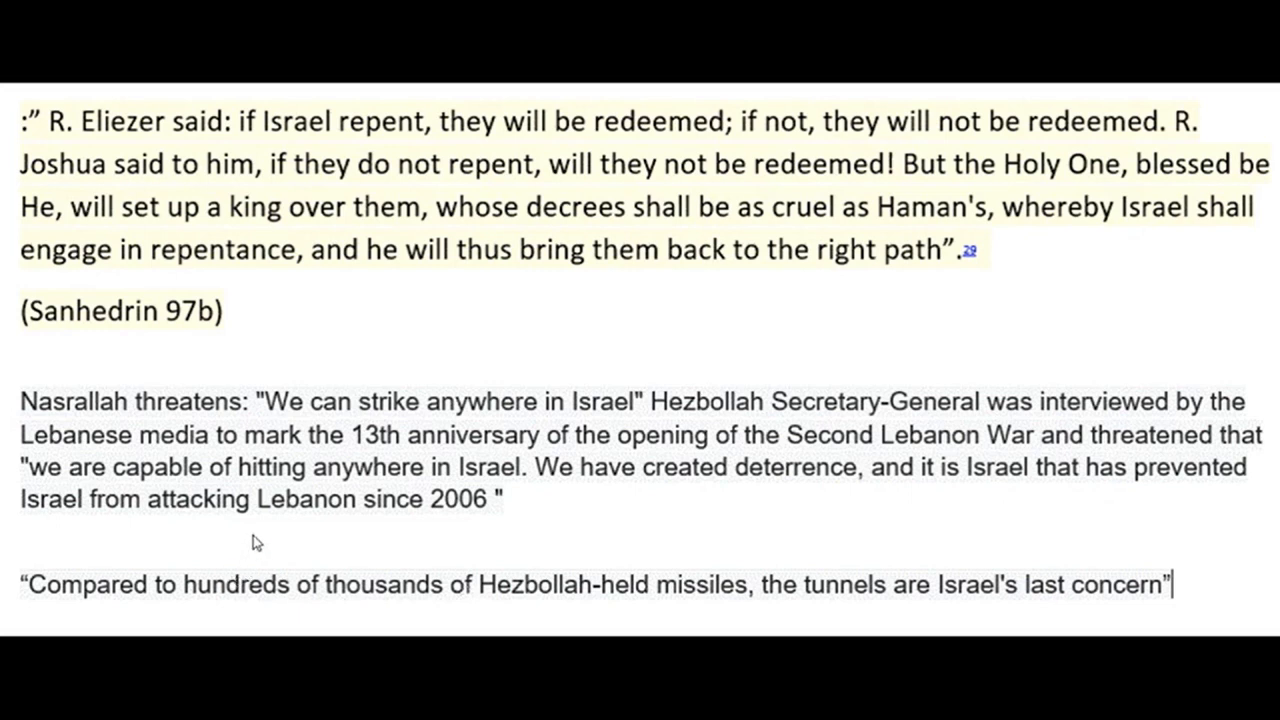
pyautogui.moveTo(570, 508)
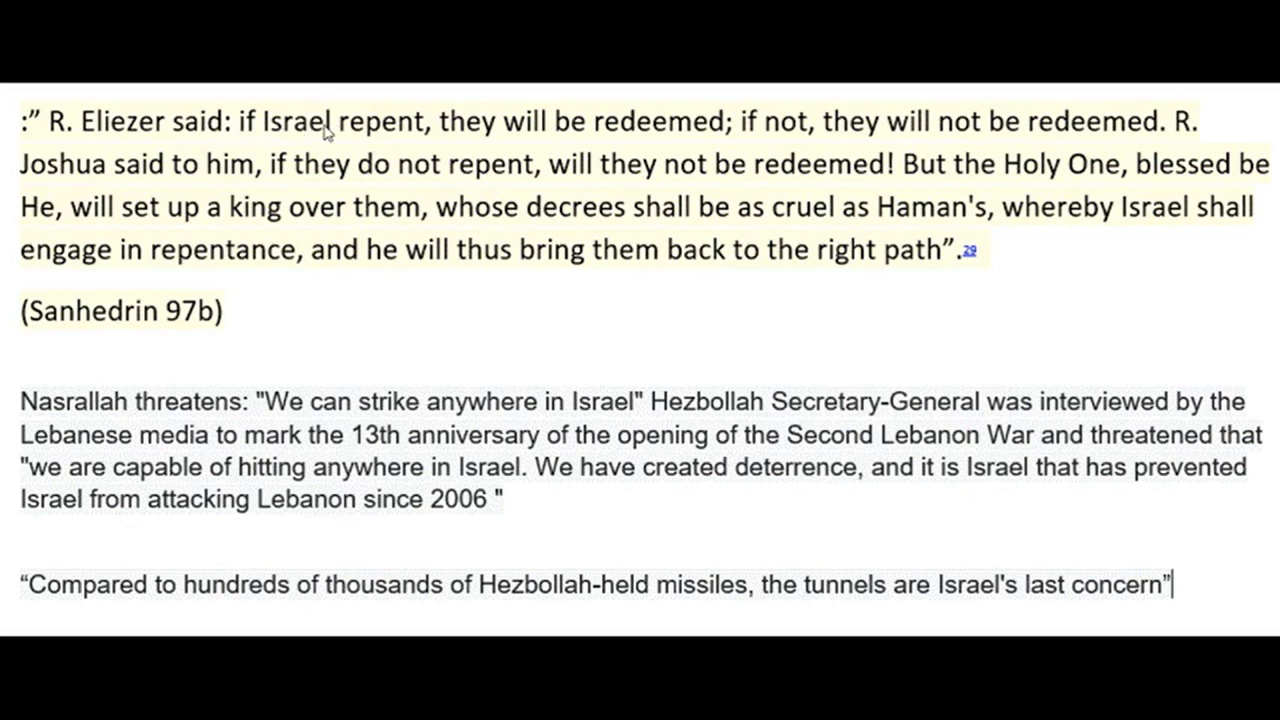
pyautogui.moveTo(728, 143)
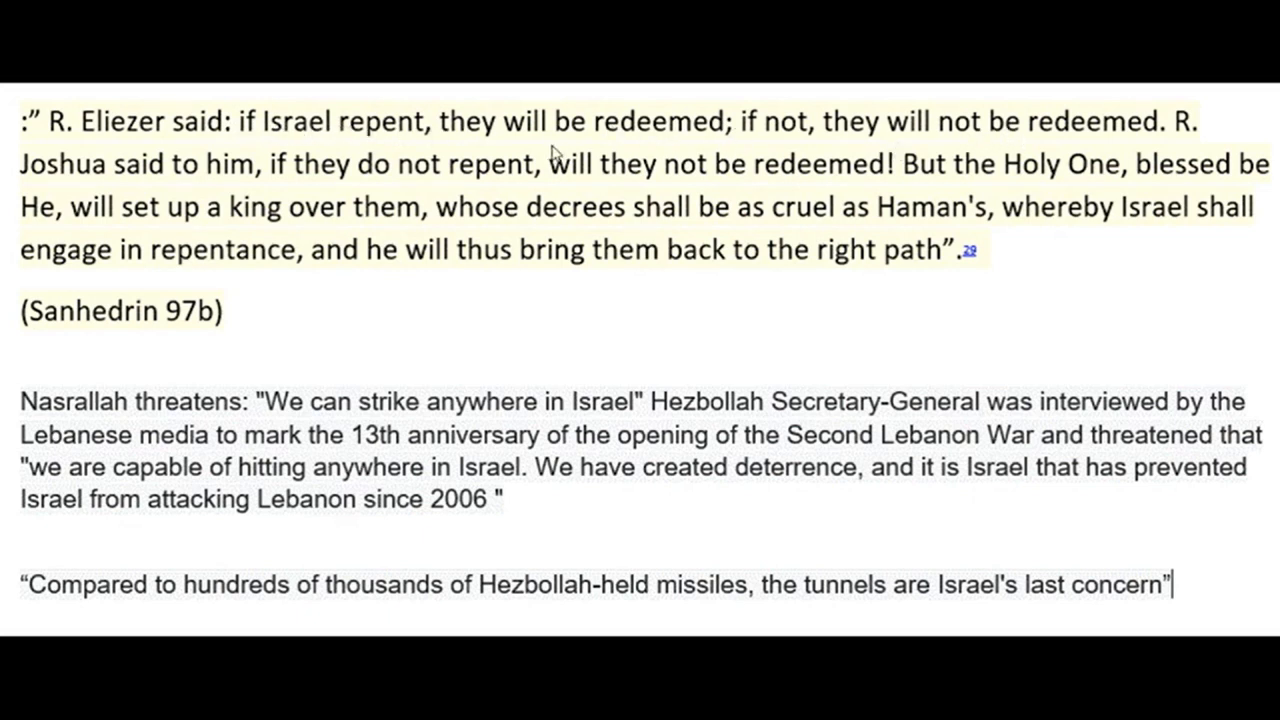
pyautogui.moveTo(350, 188)
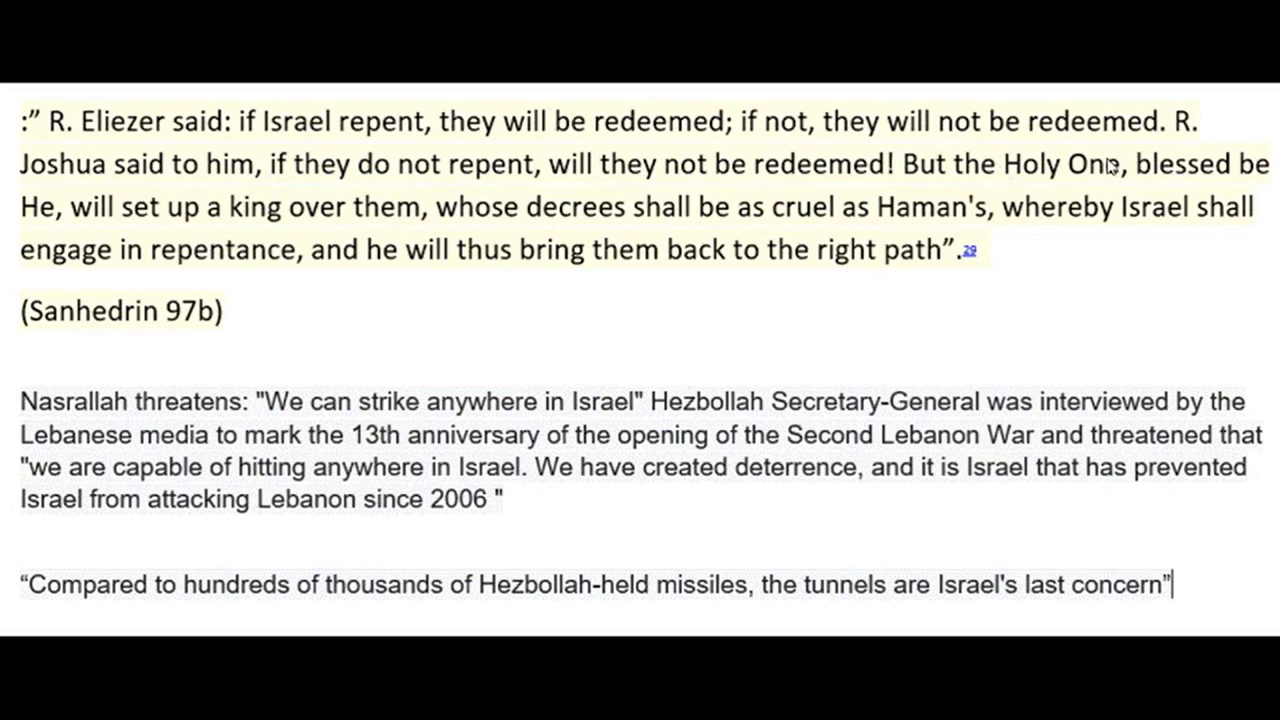
pyautogui.moveTo(192, 237)
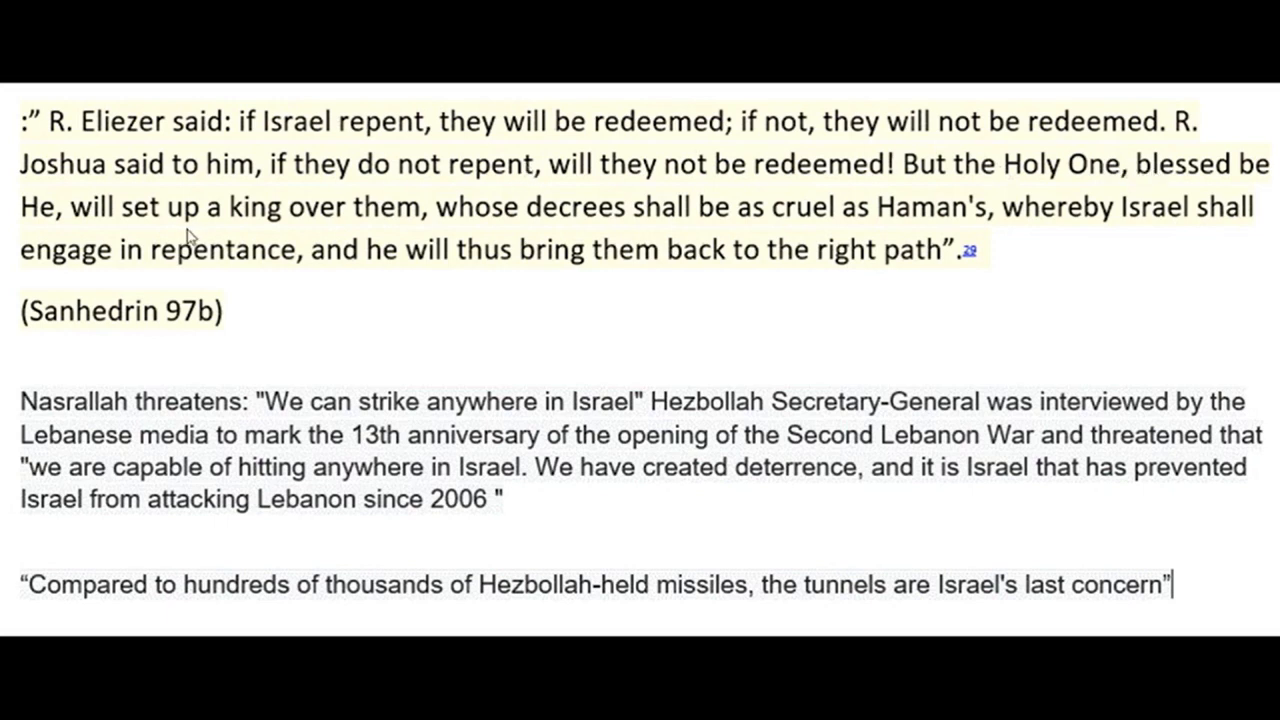
pyautogui.moveTo(280, 225)
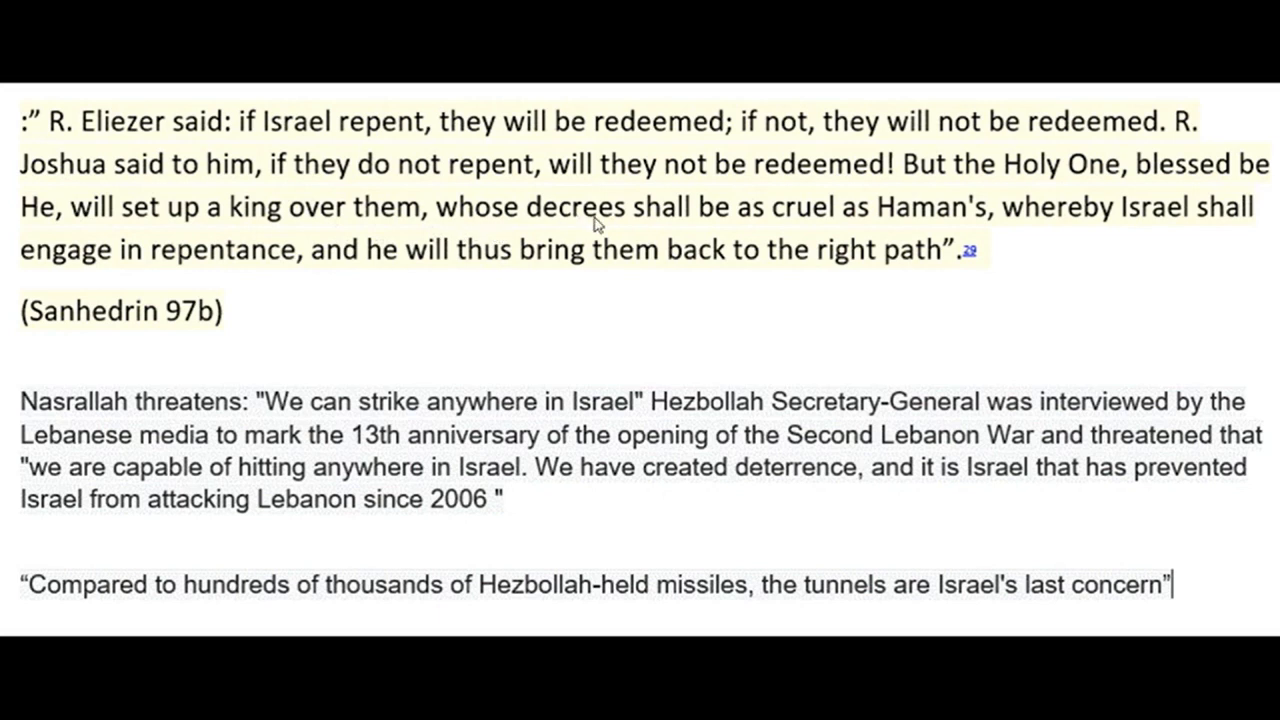
pyautogui.moveTo(945, 227)
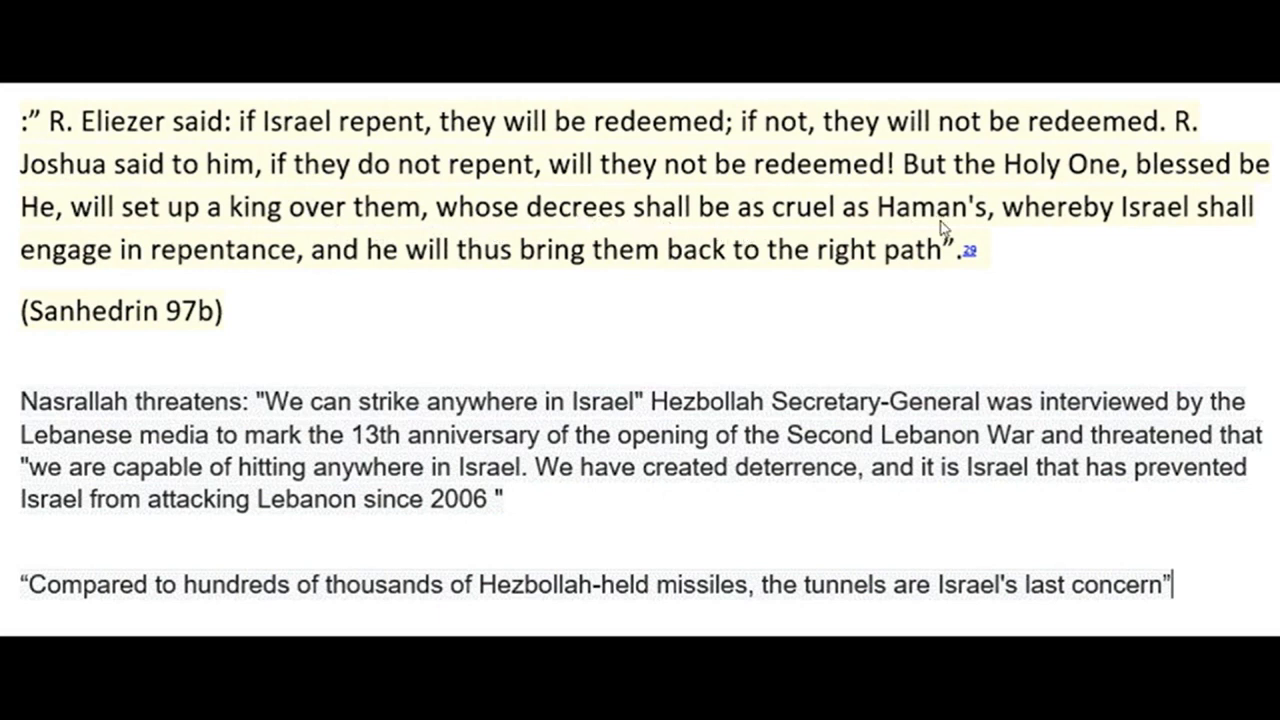
pyautogui.moveTo(955, 226)
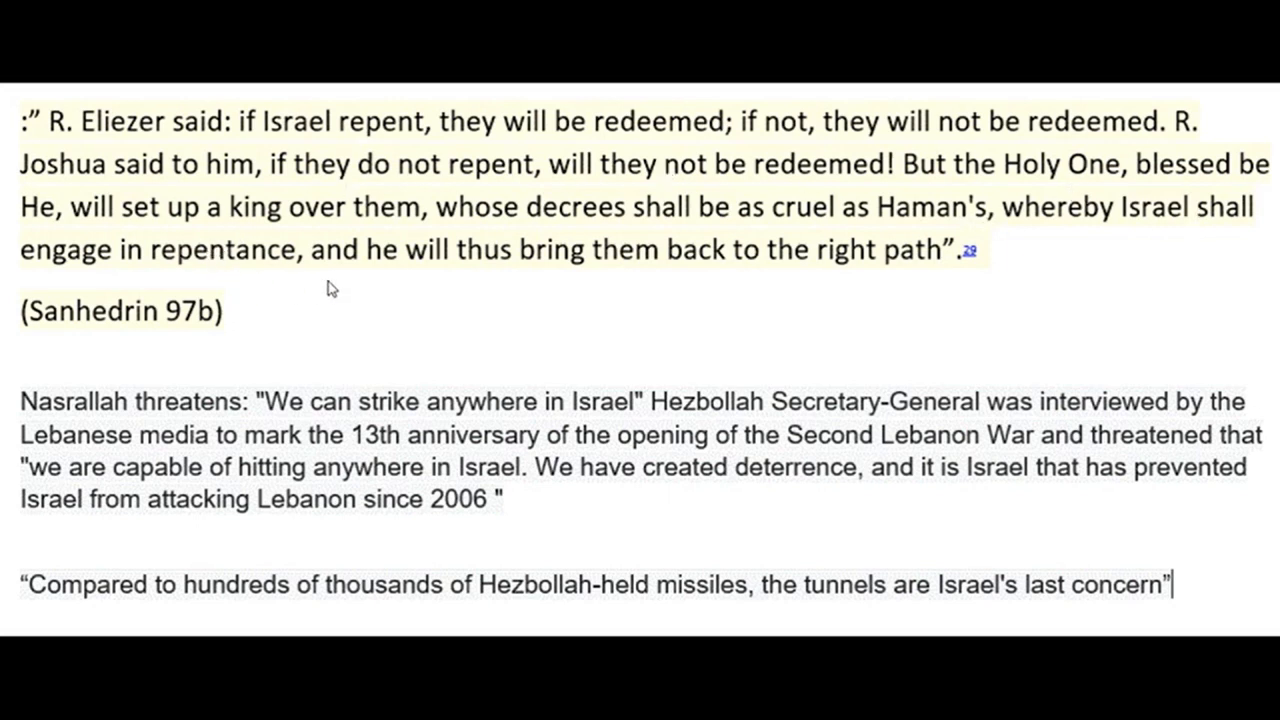
pyautogui.moveTo(732, 287)
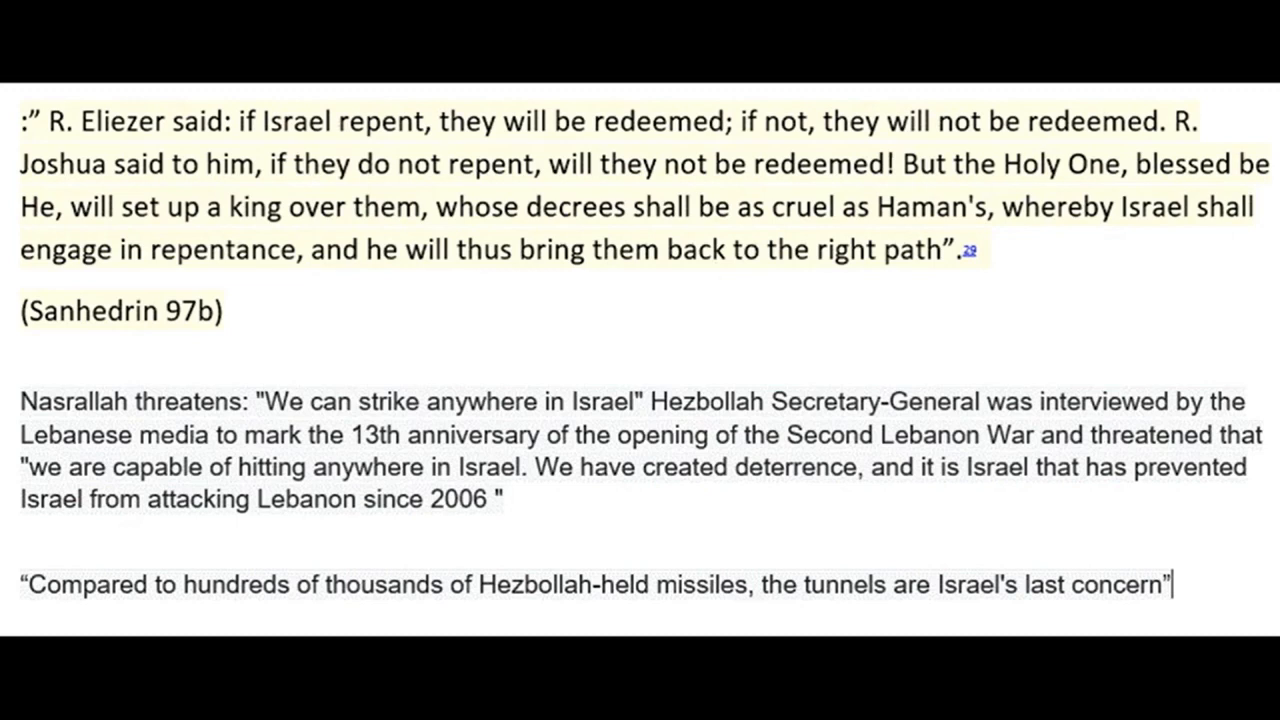
pyautogui.moveTo(712, 276)
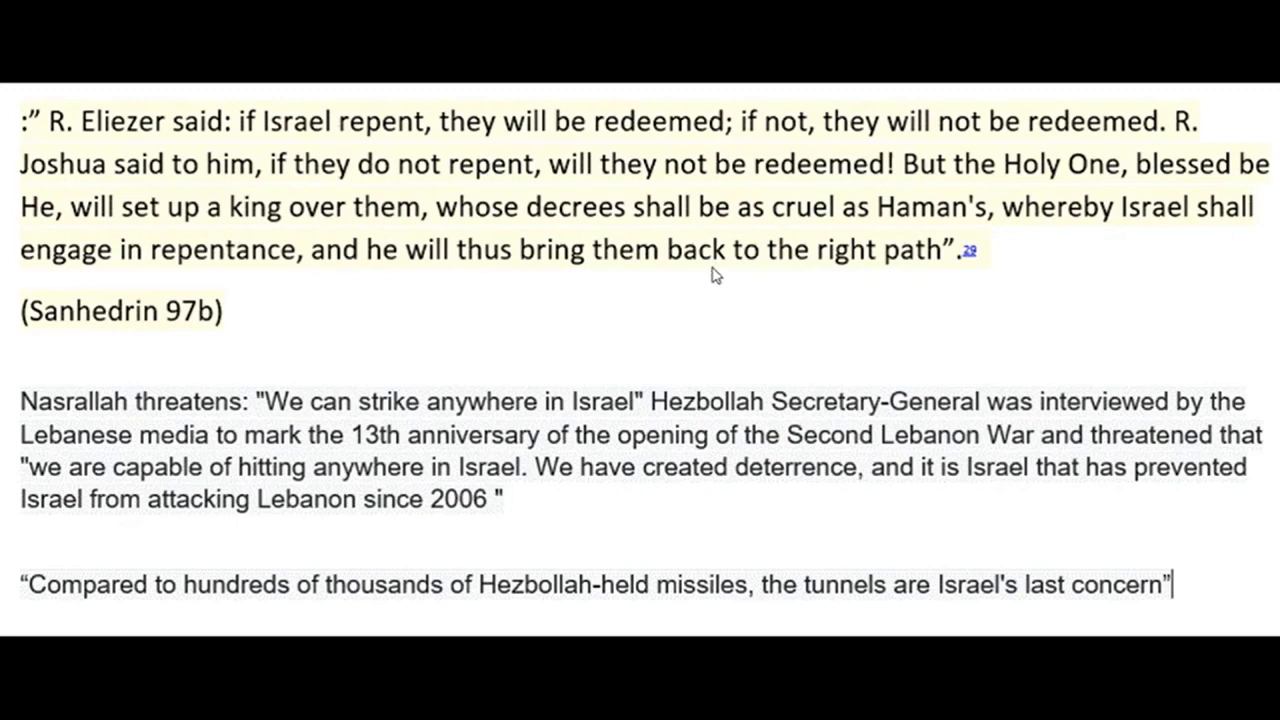
pyautogui.moveTo(768, 262)
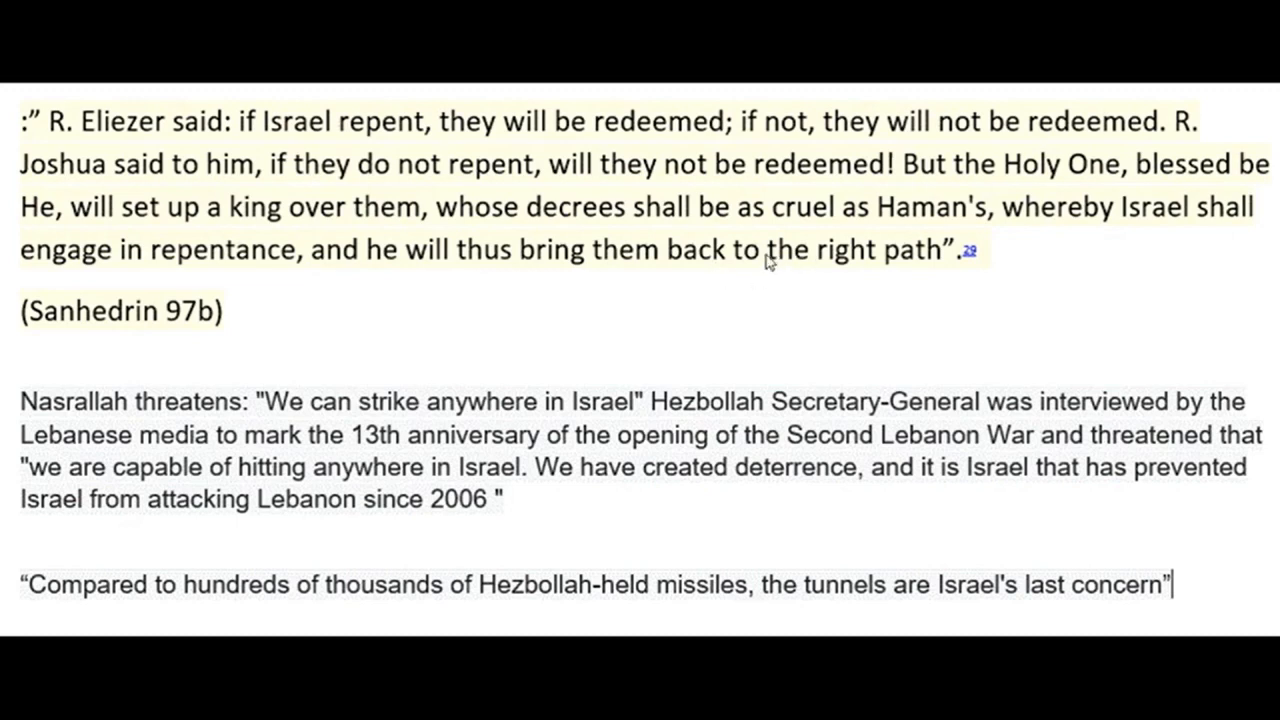
pyautogui.moveTo(447, 315)
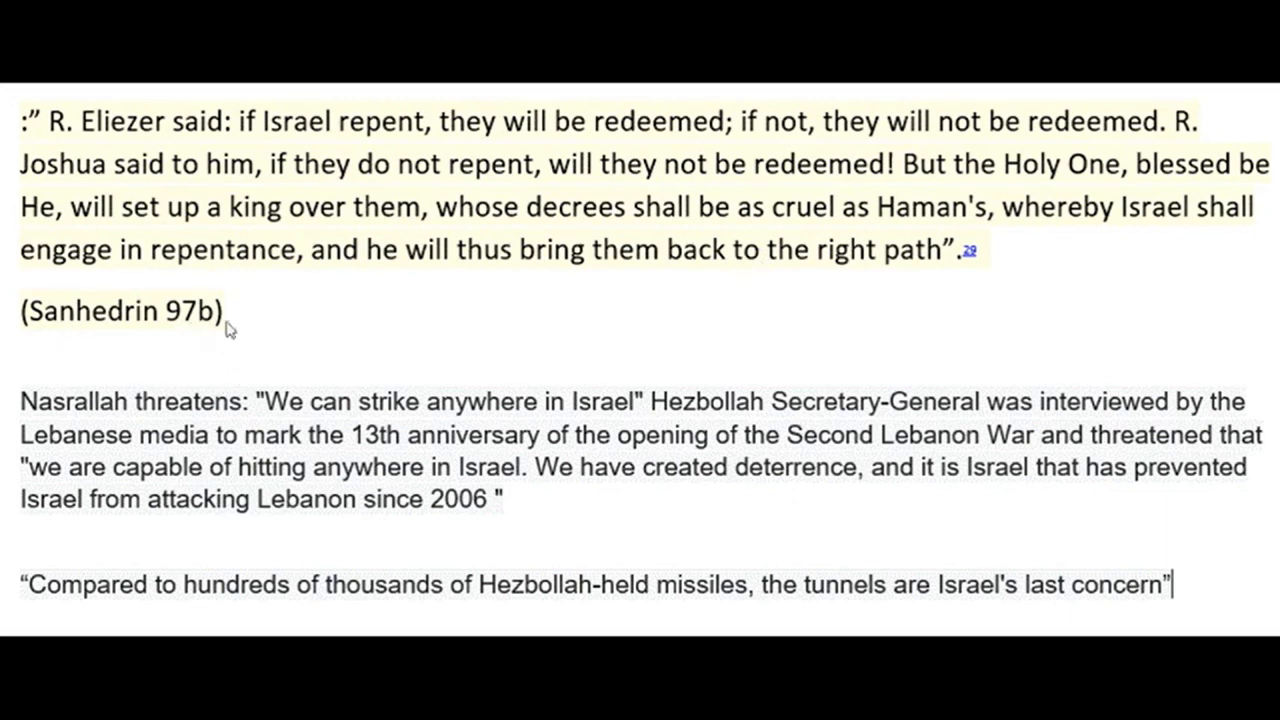
pyautogui.moveTo(286, 333)
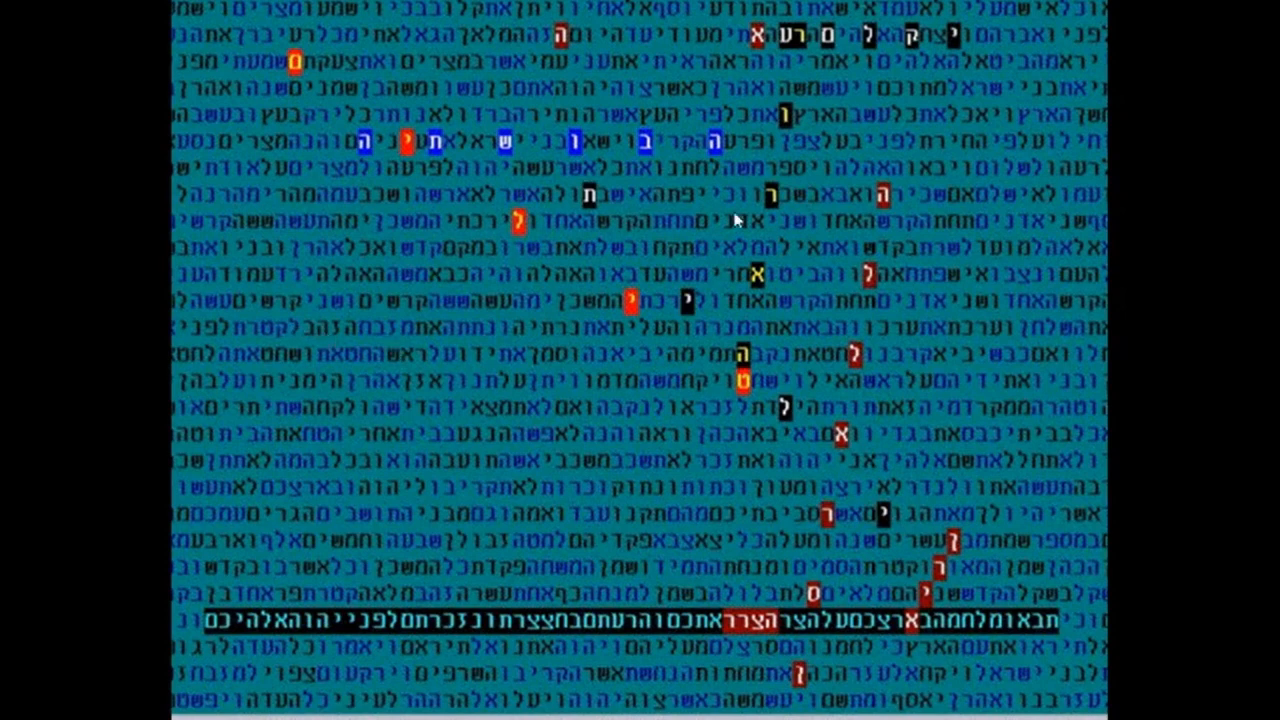
pyautogui.moveTo(822, 545)
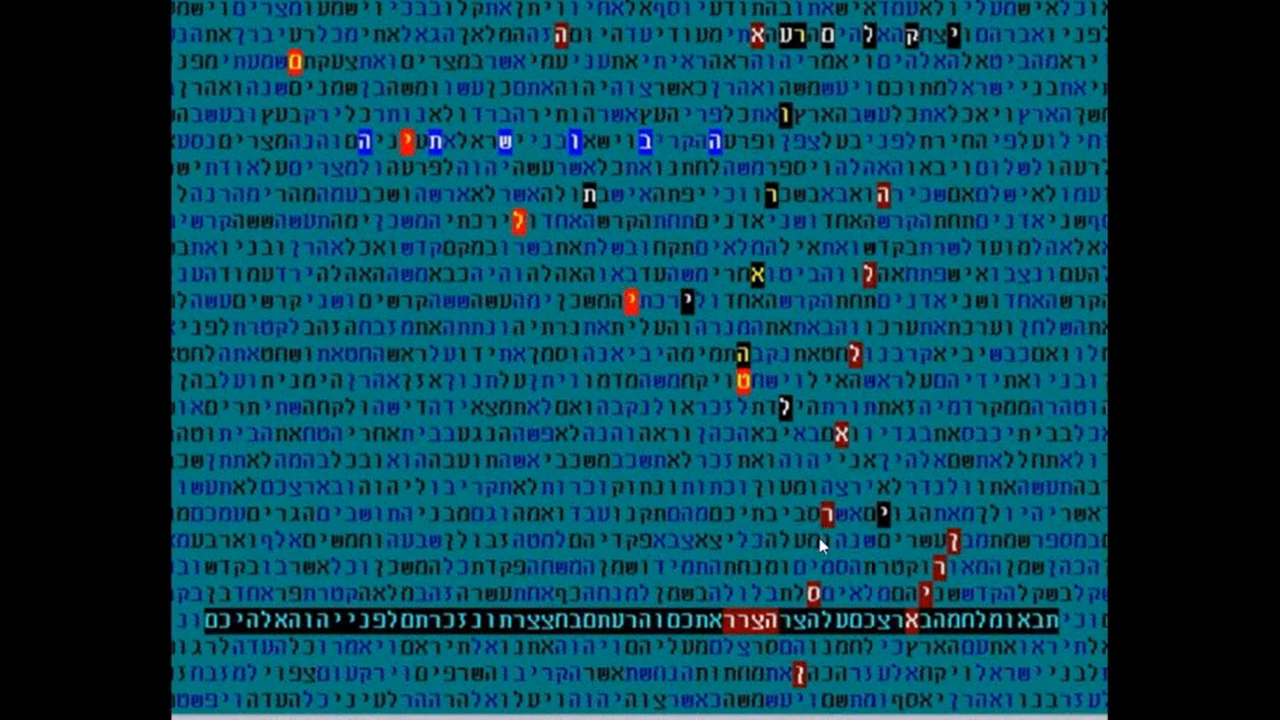
pyautogui.moveTo(785, 685)
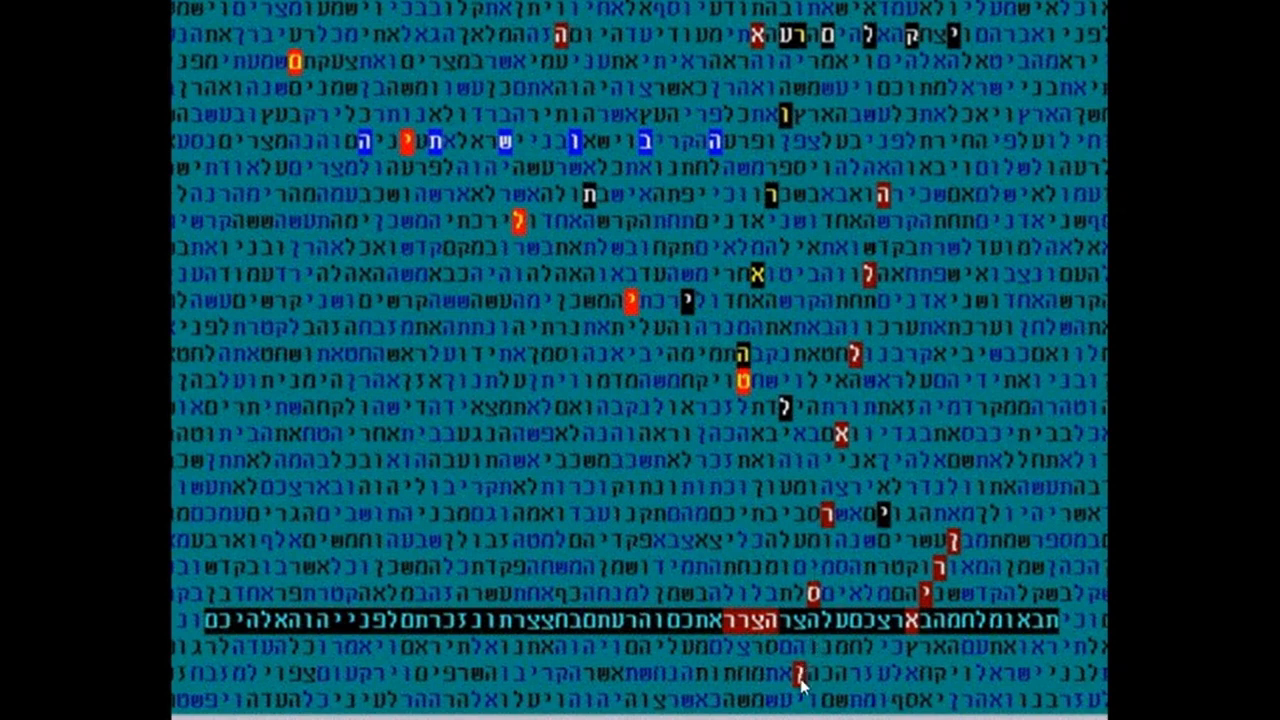
pyautogui.moveTo(868, 431)
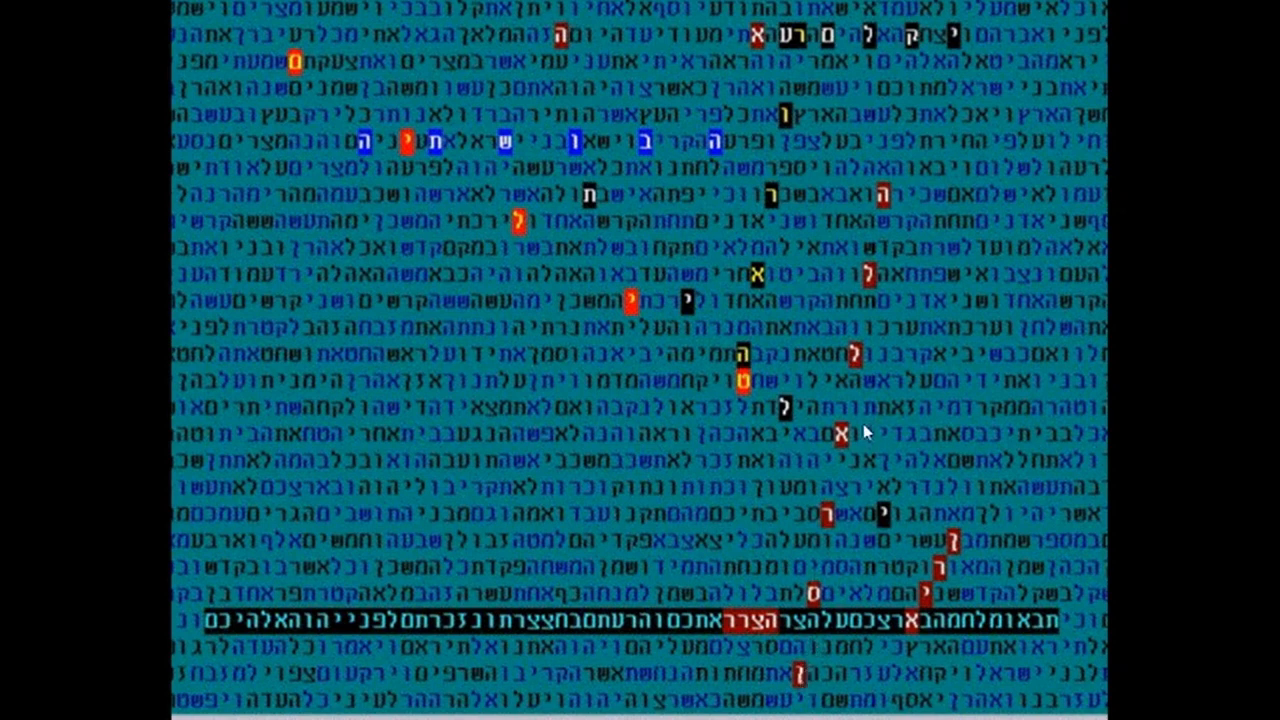
pyautogui.moveTo(881, 222)
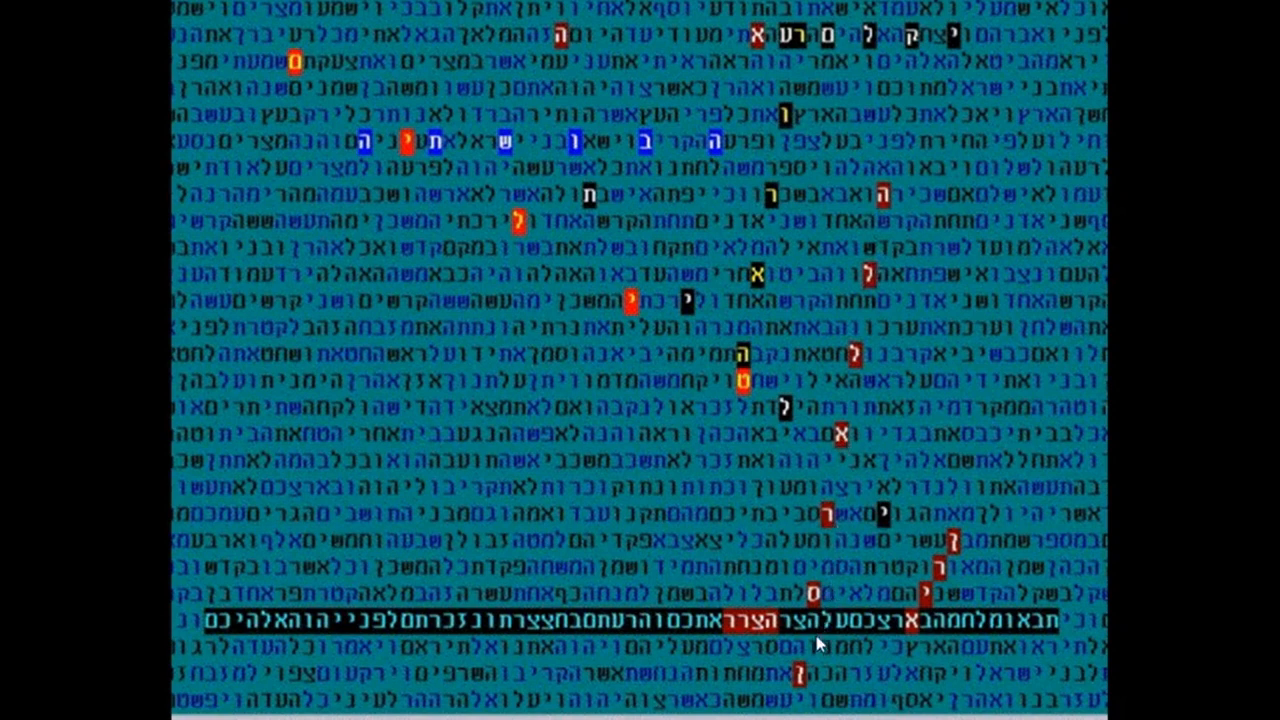
pyautogui.moveTo(955, 545)
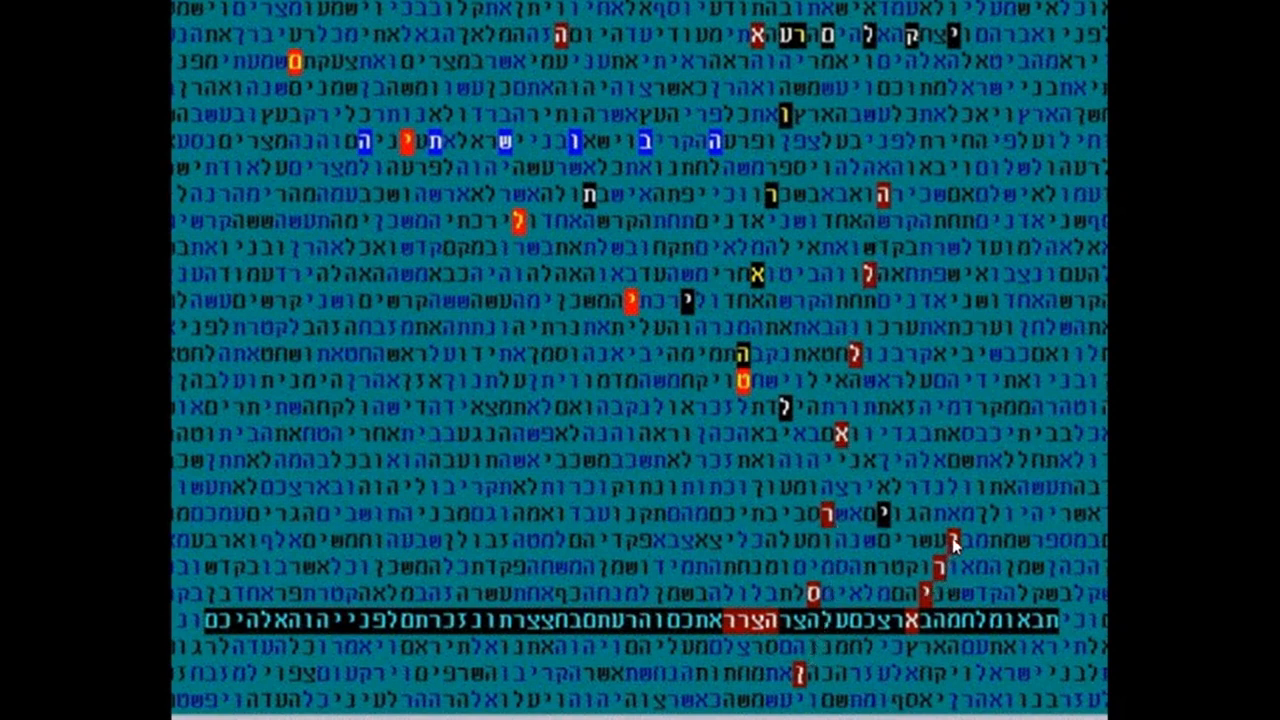
pyautogui.moveTo(960, 558)
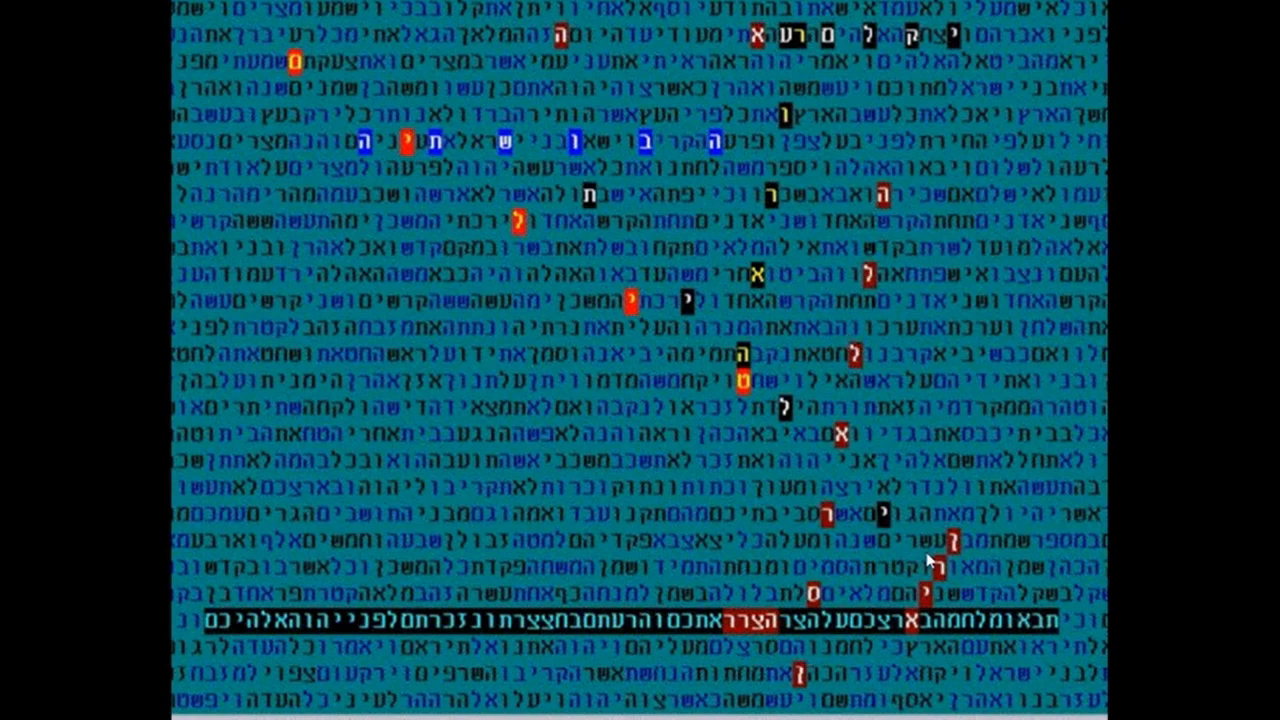
pyautogui.moveTo(875, 672)
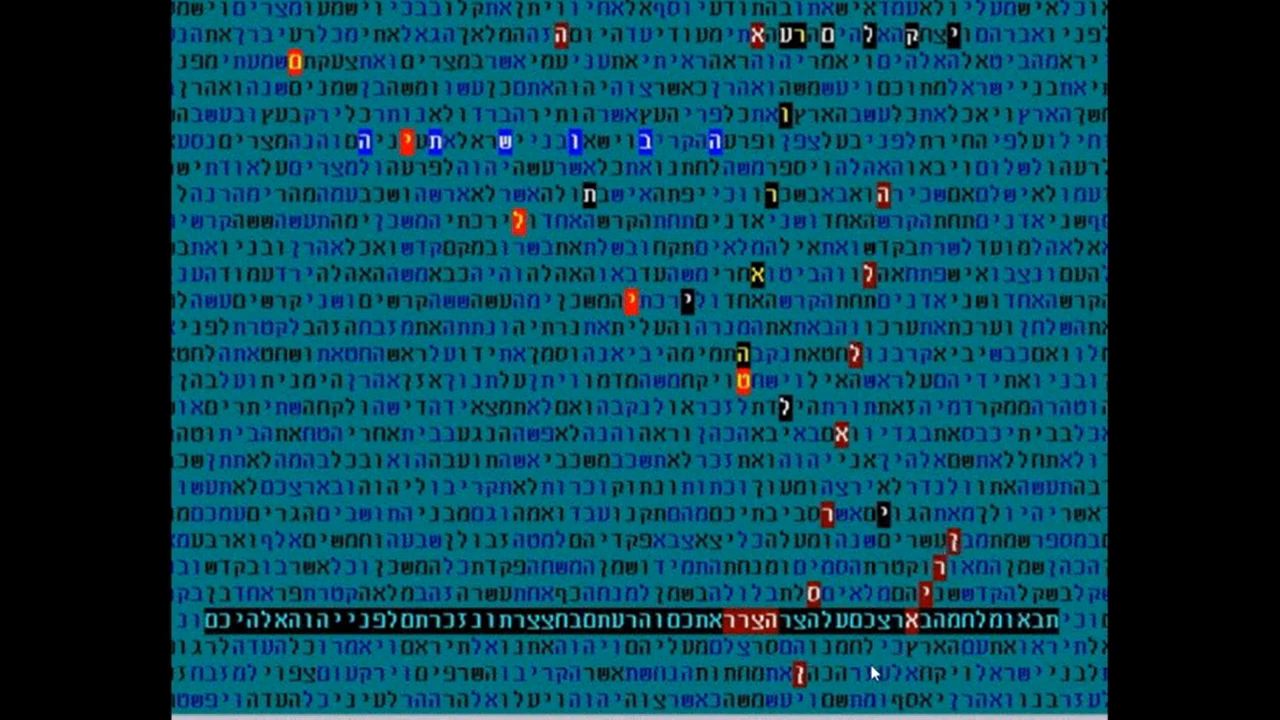
pyautogui.moveTo(891, 199)
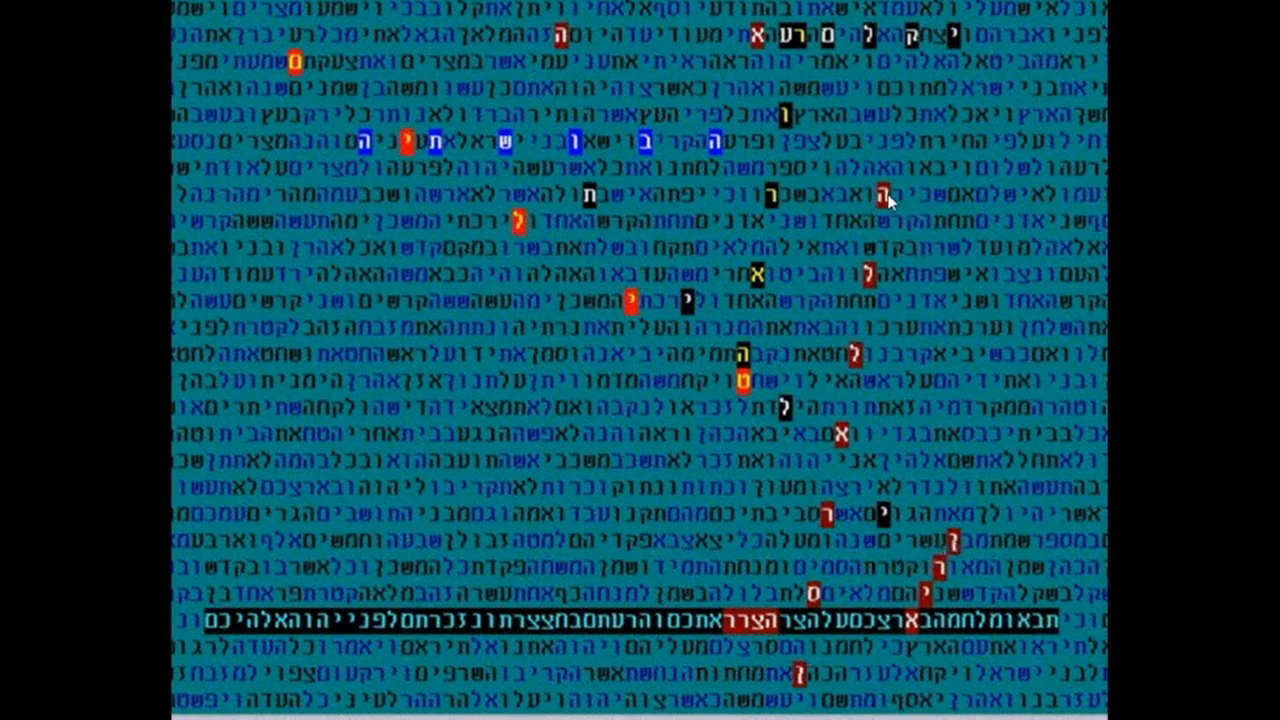
pyautogui.moveTo(930, 10)
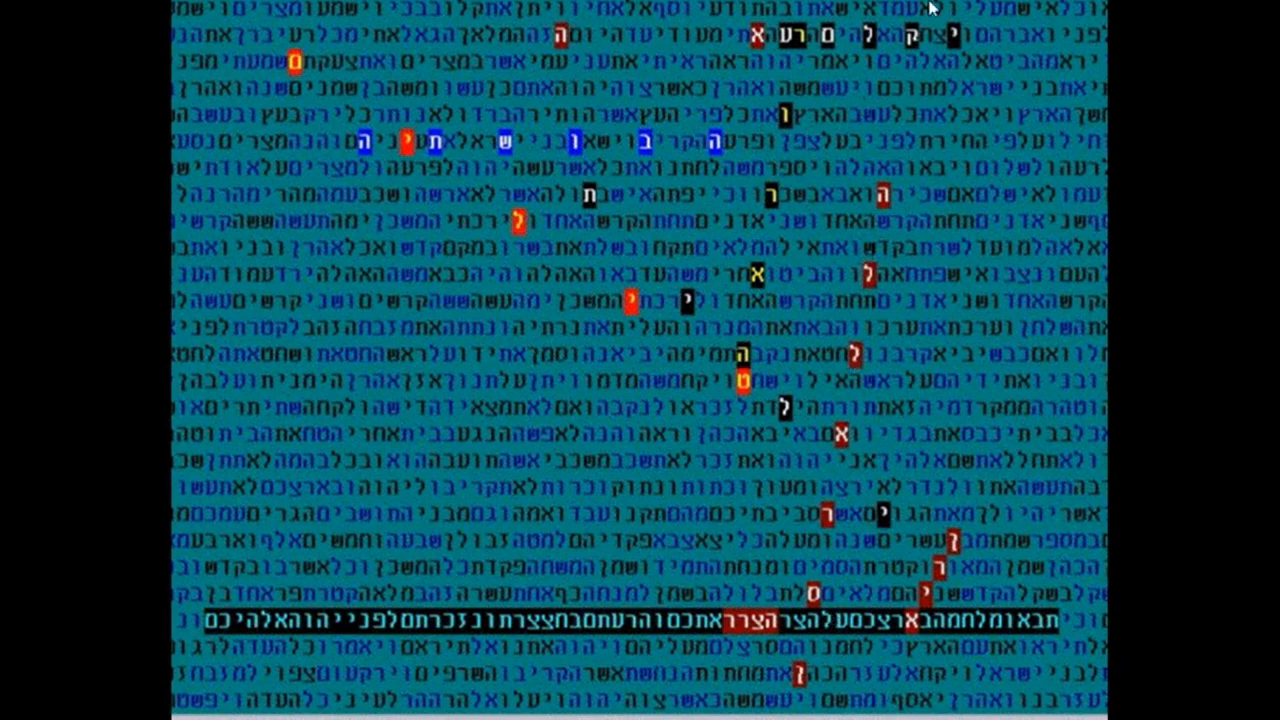
pyautogui.moveTo(785, 45)
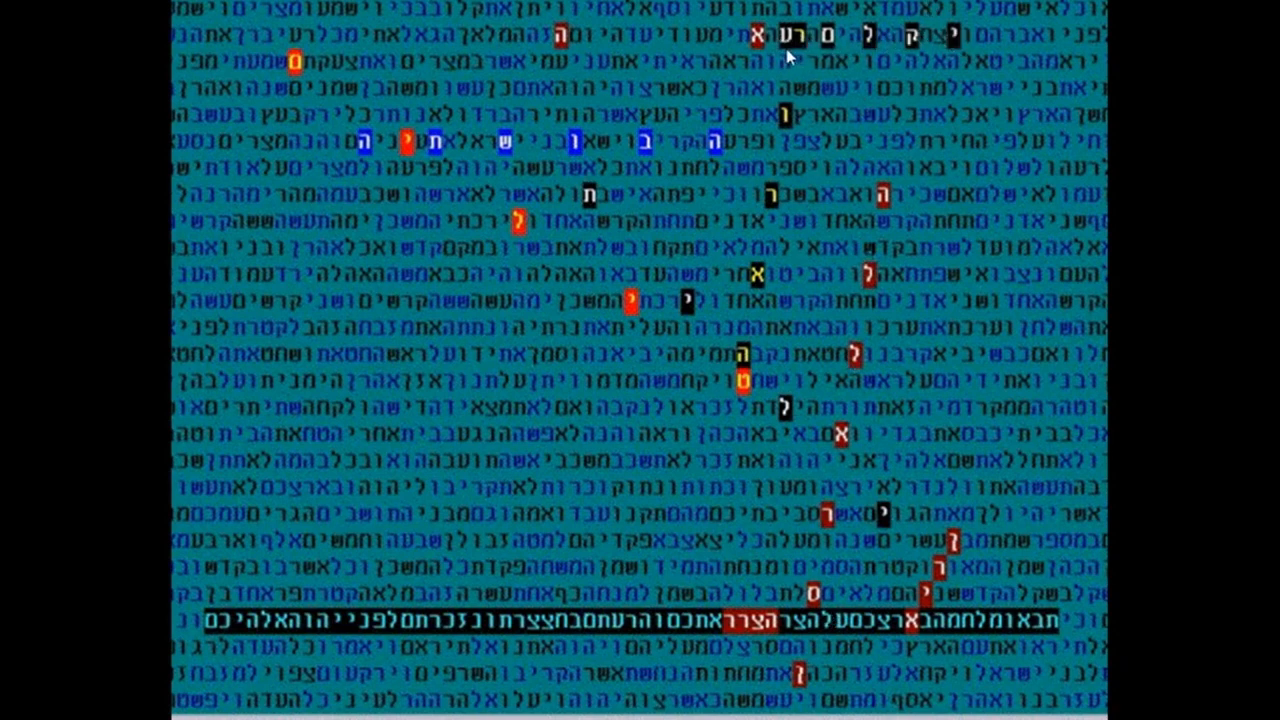
pyautogui.moveTo(950, 30)
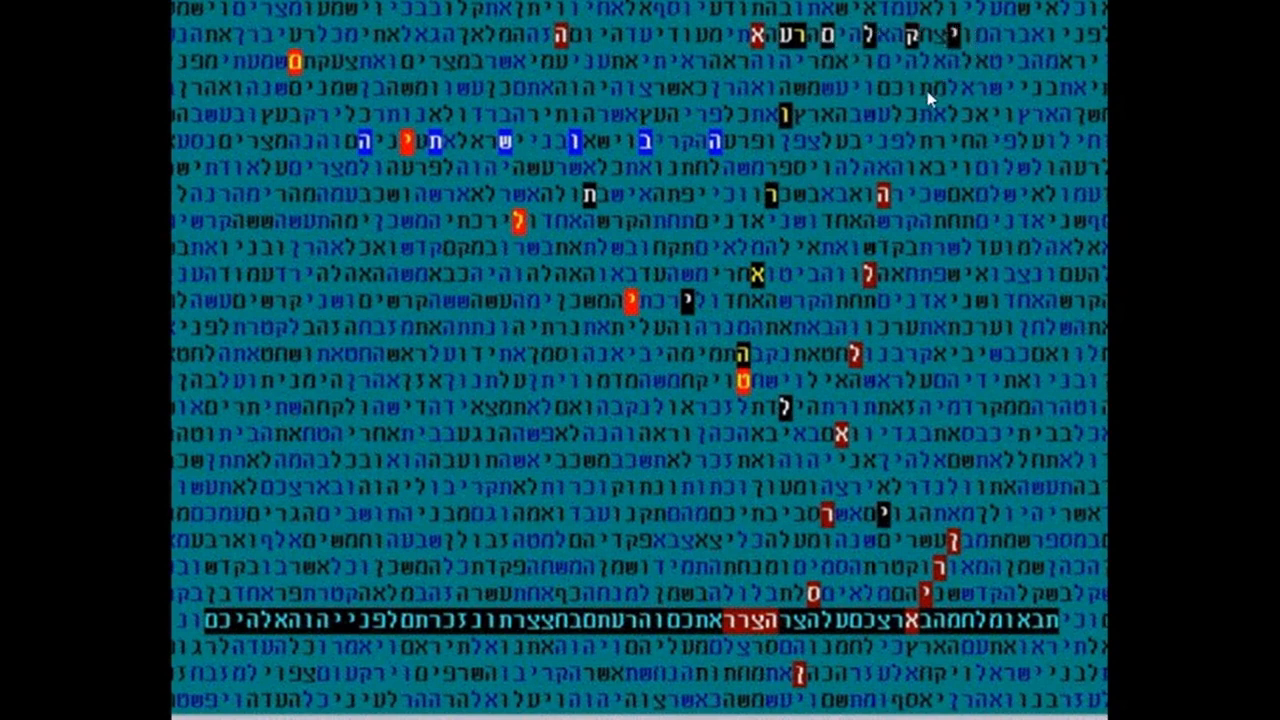
pyautogui.moveTo(928, 99)
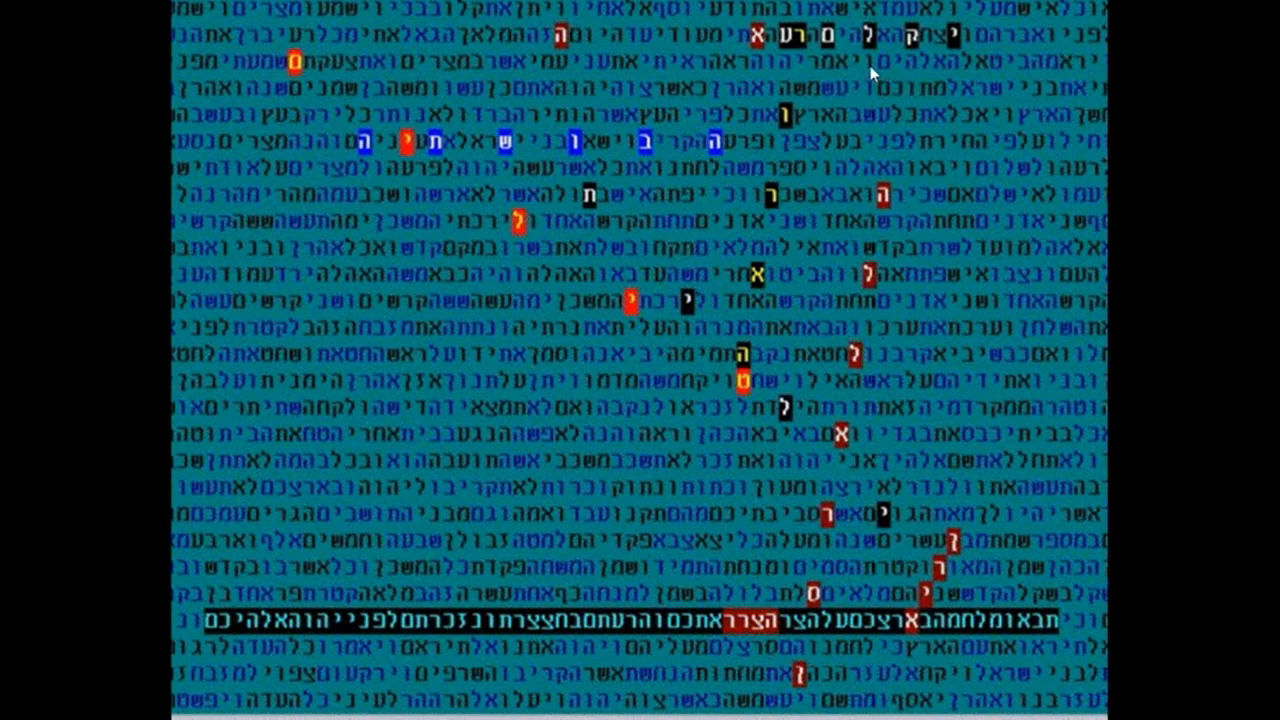
pyautogui.moveTo(918, 72)
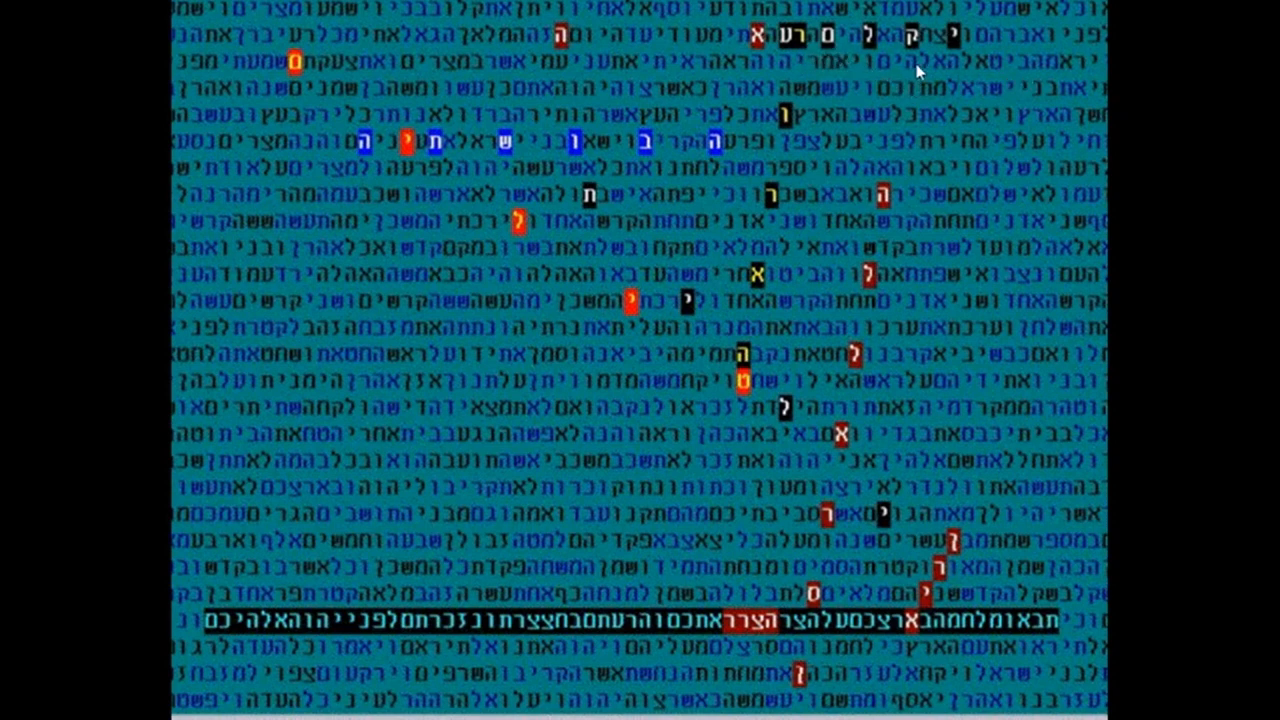
pyautogui.moveTo(949, 104)
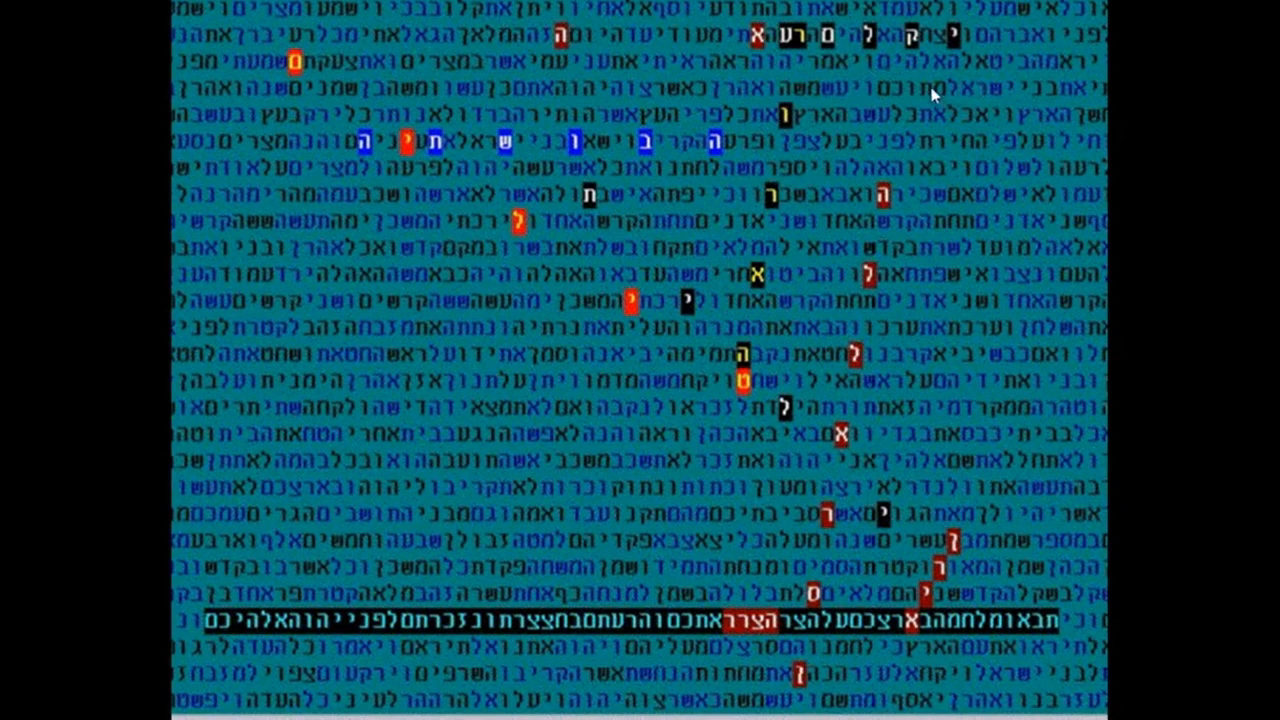
pyautogui.moveTo(930, 168)
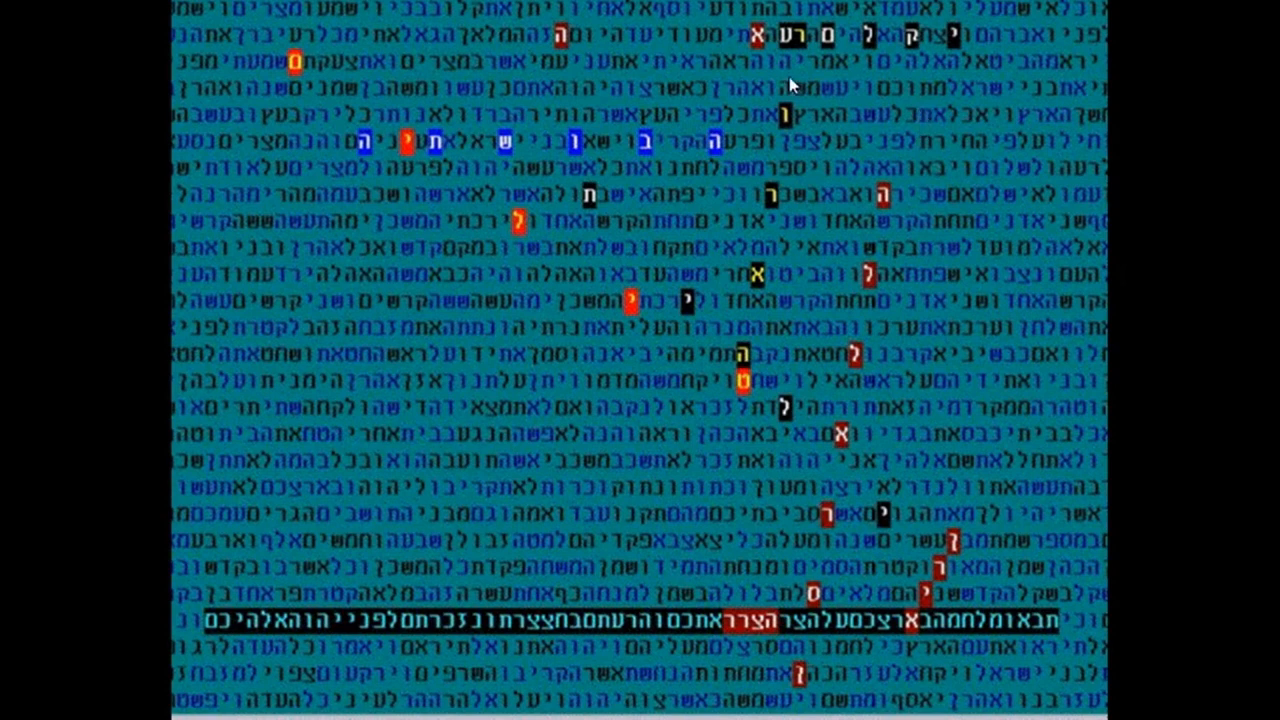
pyautogui.moveTo(978, 500)
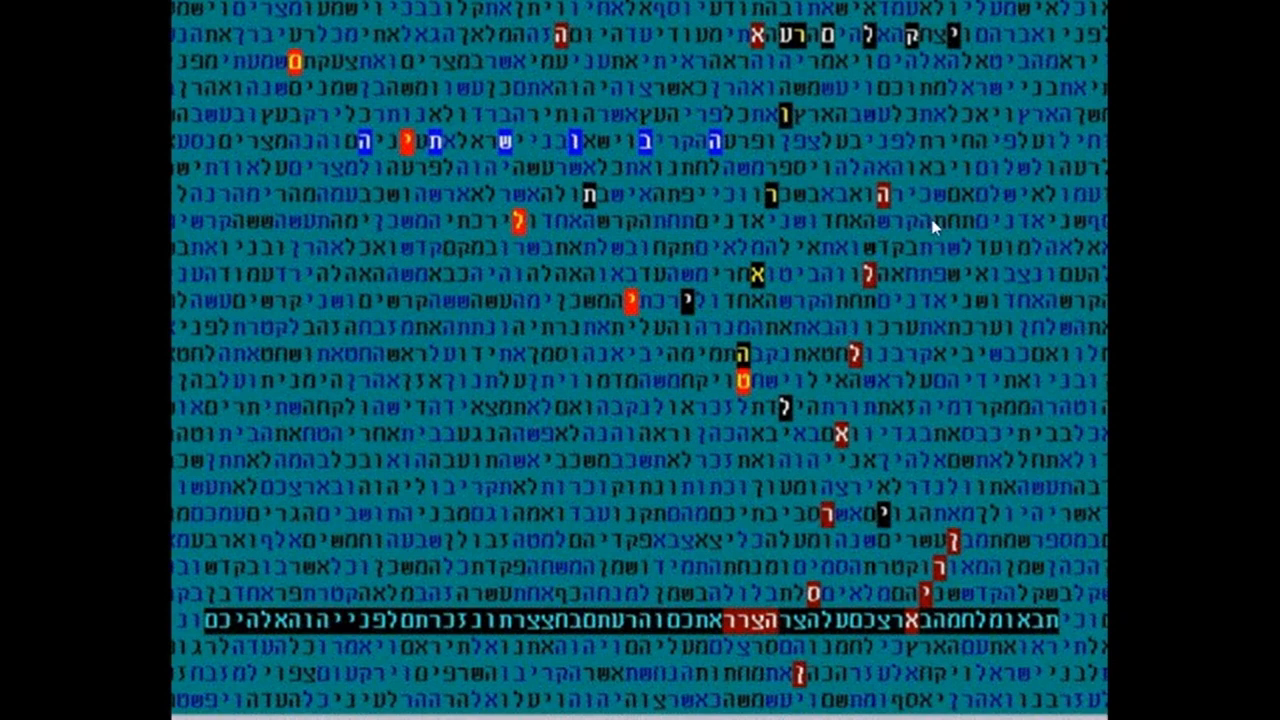
pyautogui.moveTo(833, 489)
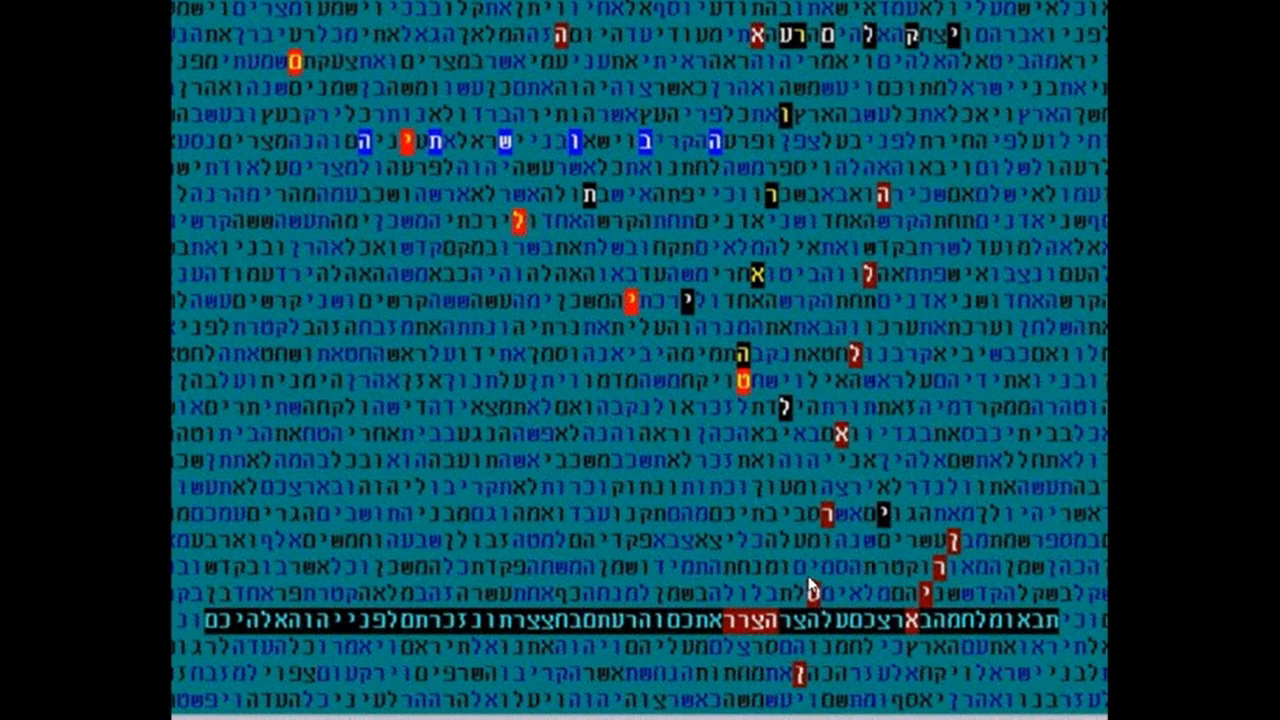
pyautogui.moveTo(830, 430)
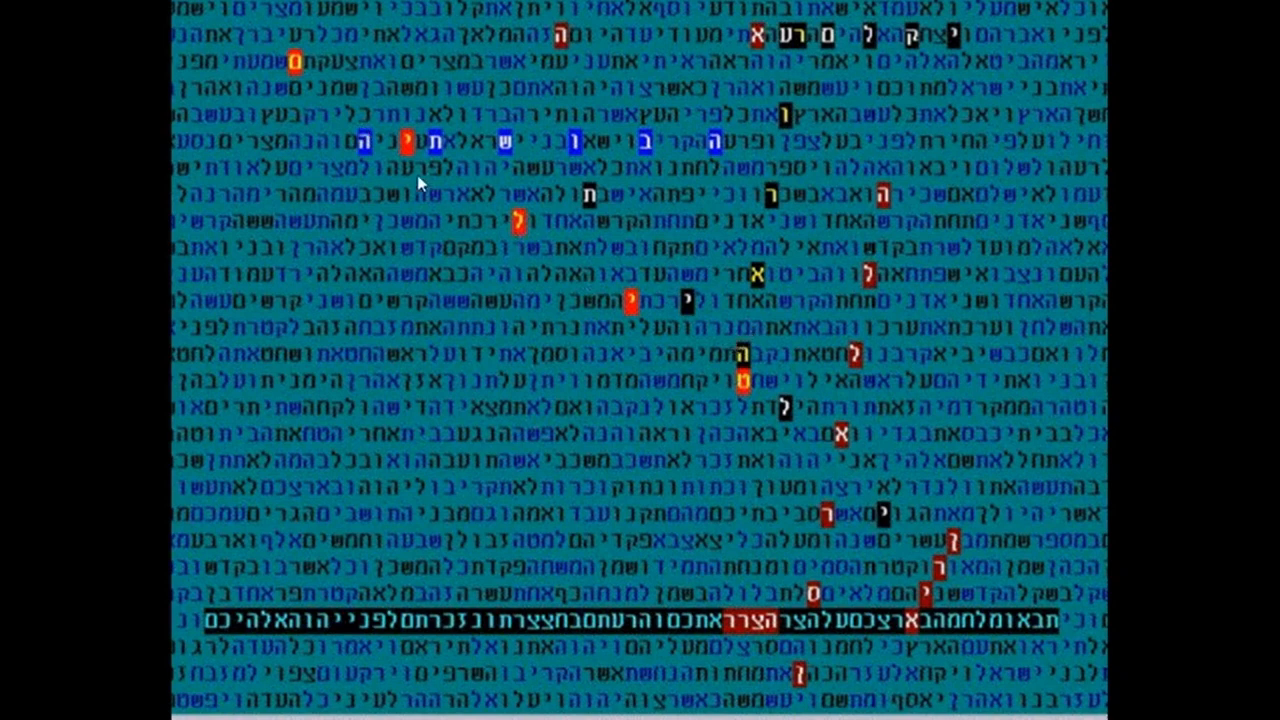
pyautogui.moveTo(714, 389)
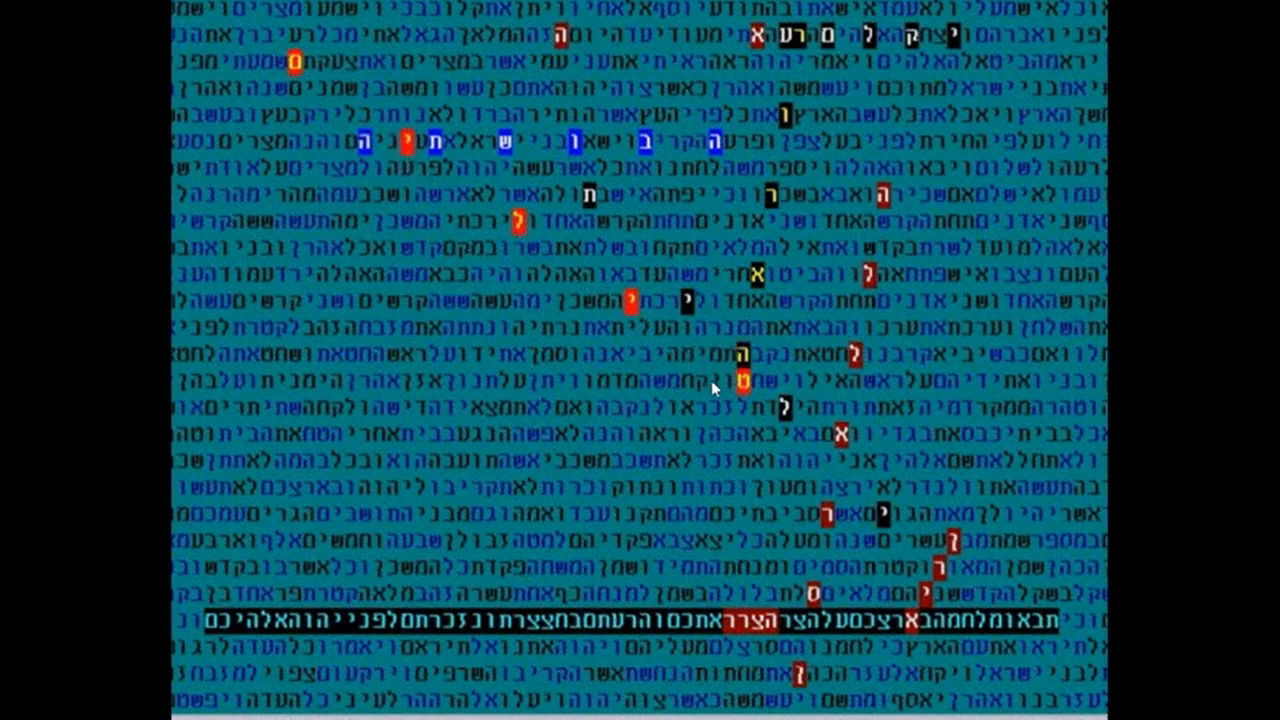
pyautogui.moveTo(597, 328)
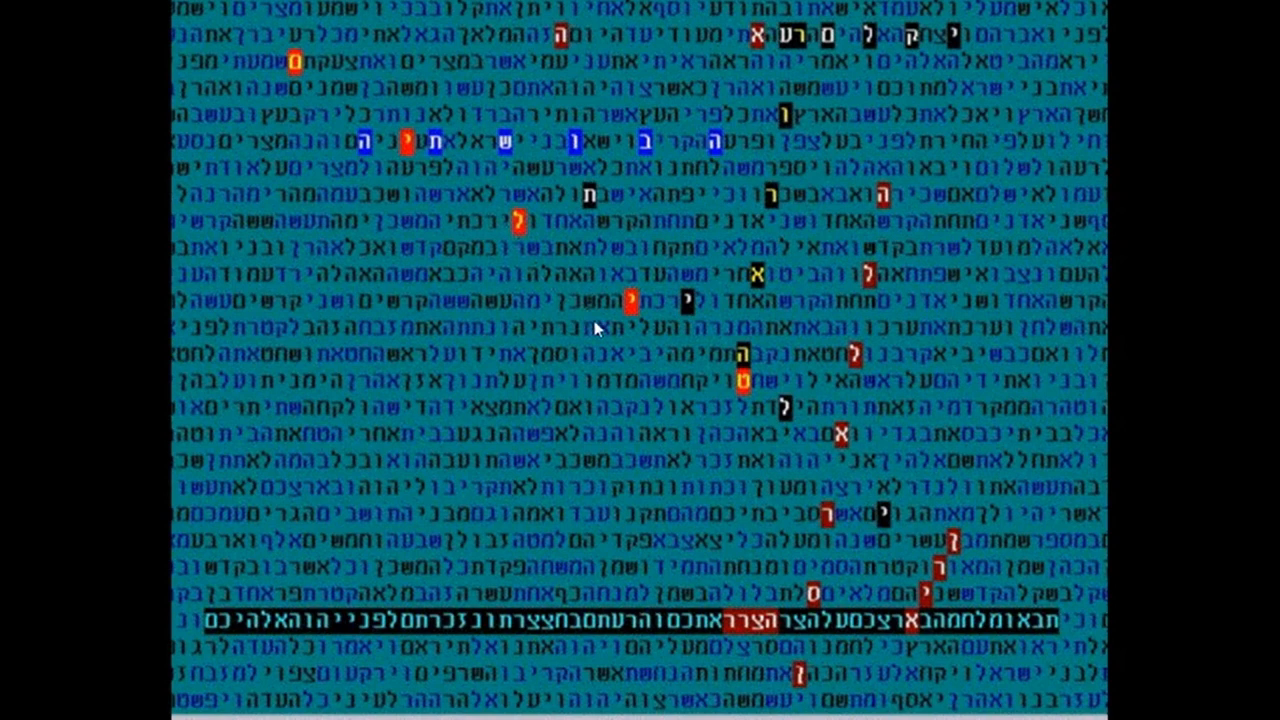
pyautogui.moveTo(671, 429)
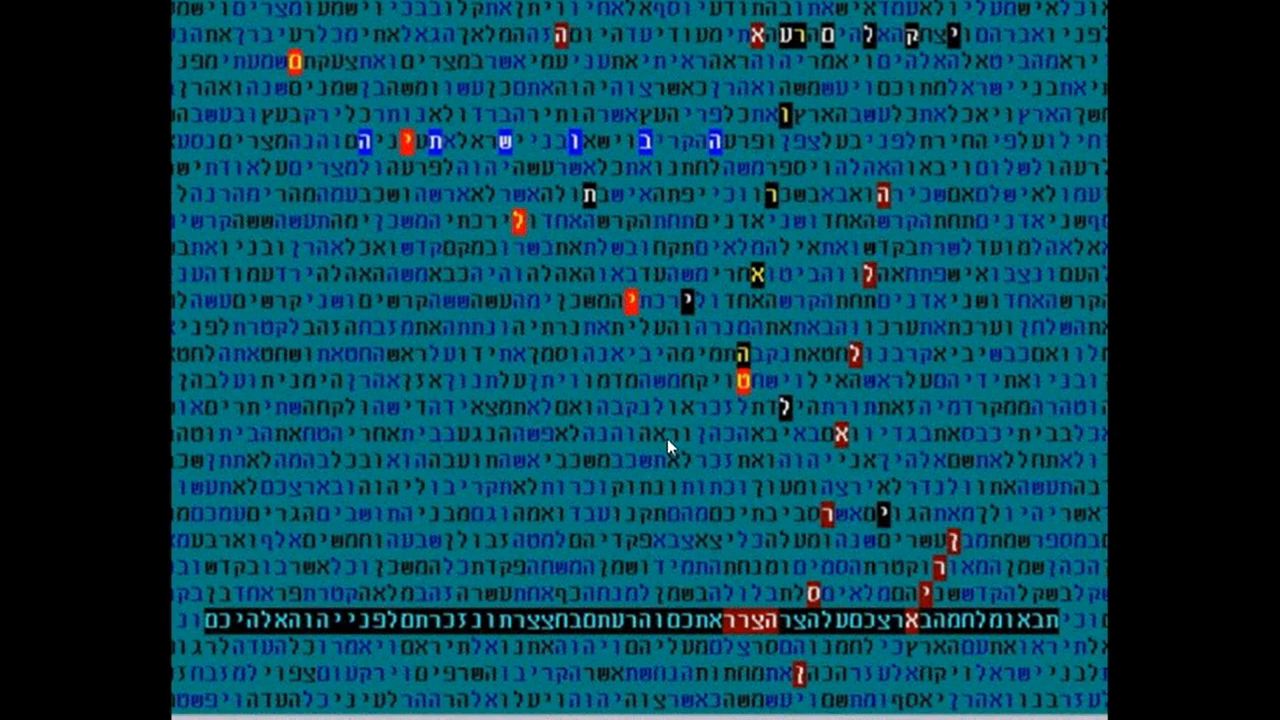
pyautogui.moveTo(686, 447)
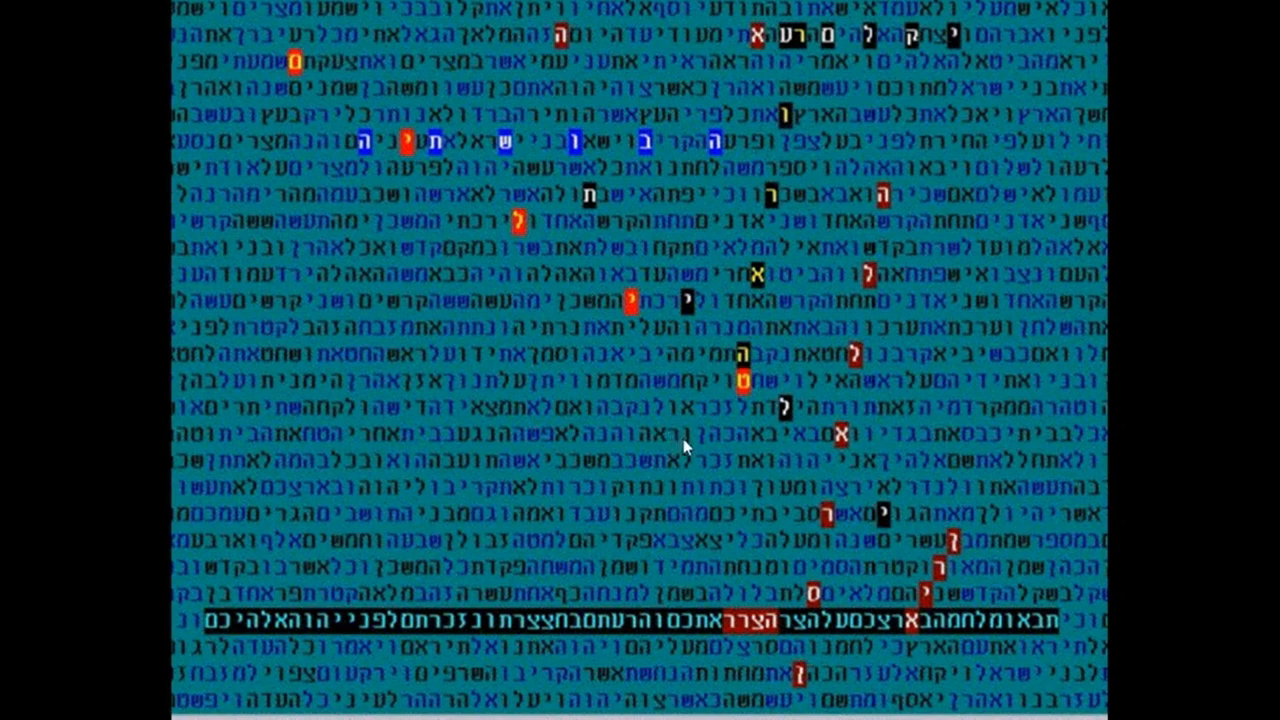
pyautogui.moveTo(758, 168)
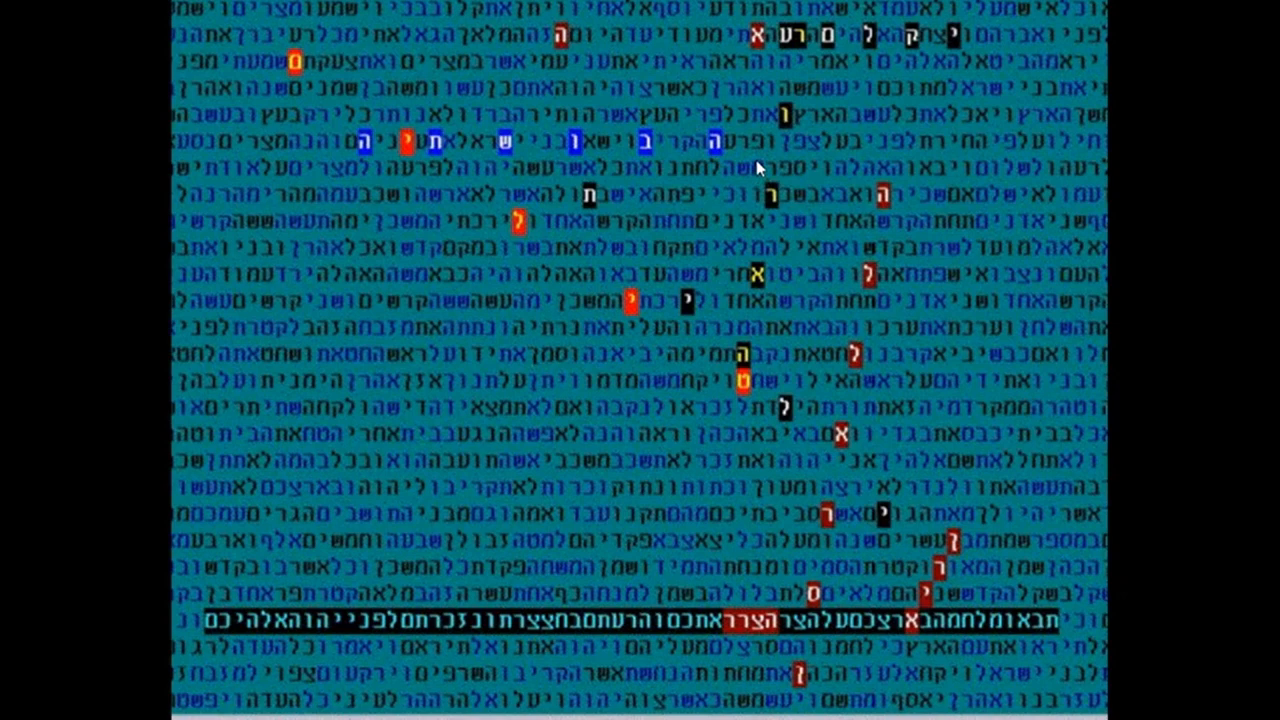
pyautogui.moveTo(578, 197)
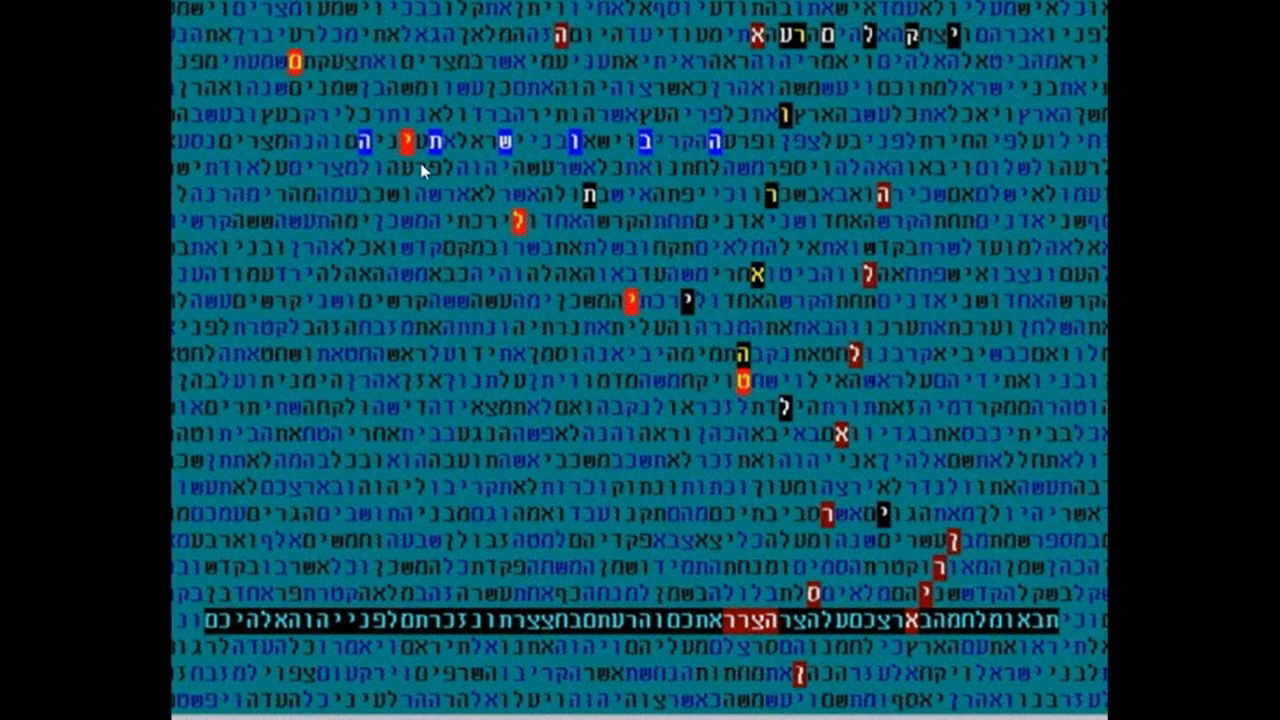
pyautogui.moveTo(708, 162)
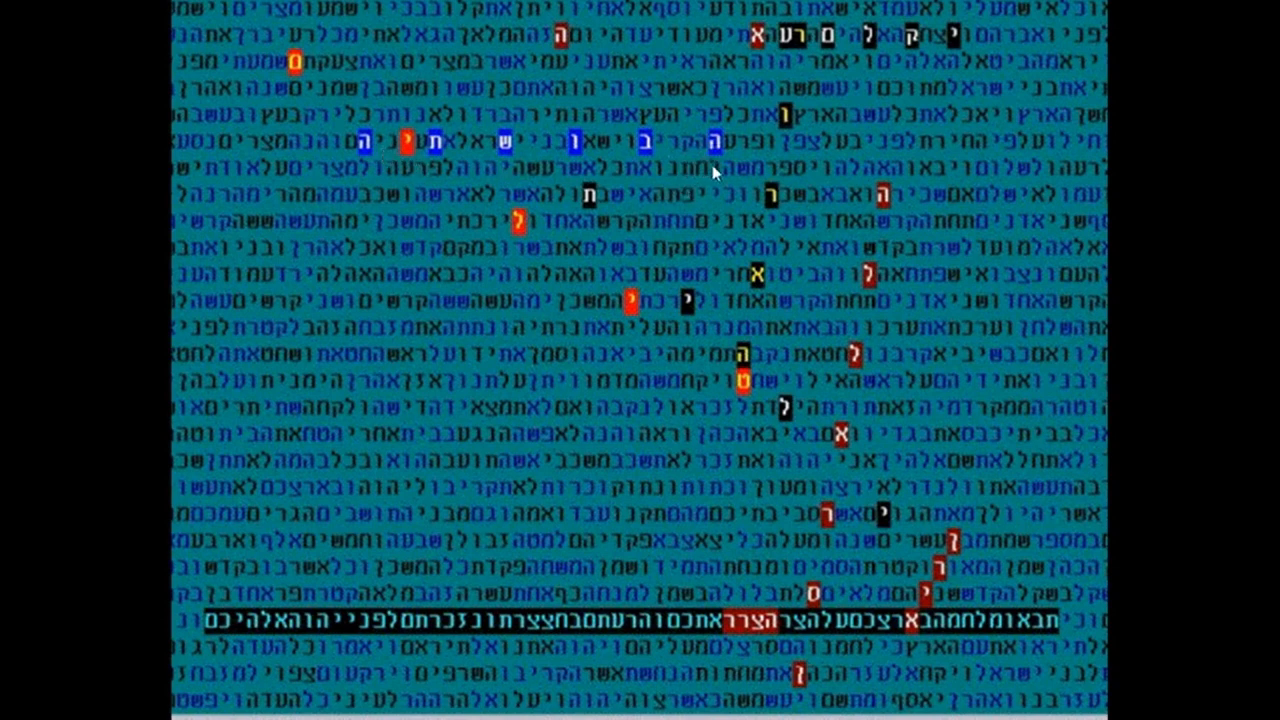
pyautogui.moveTo(730, 155)
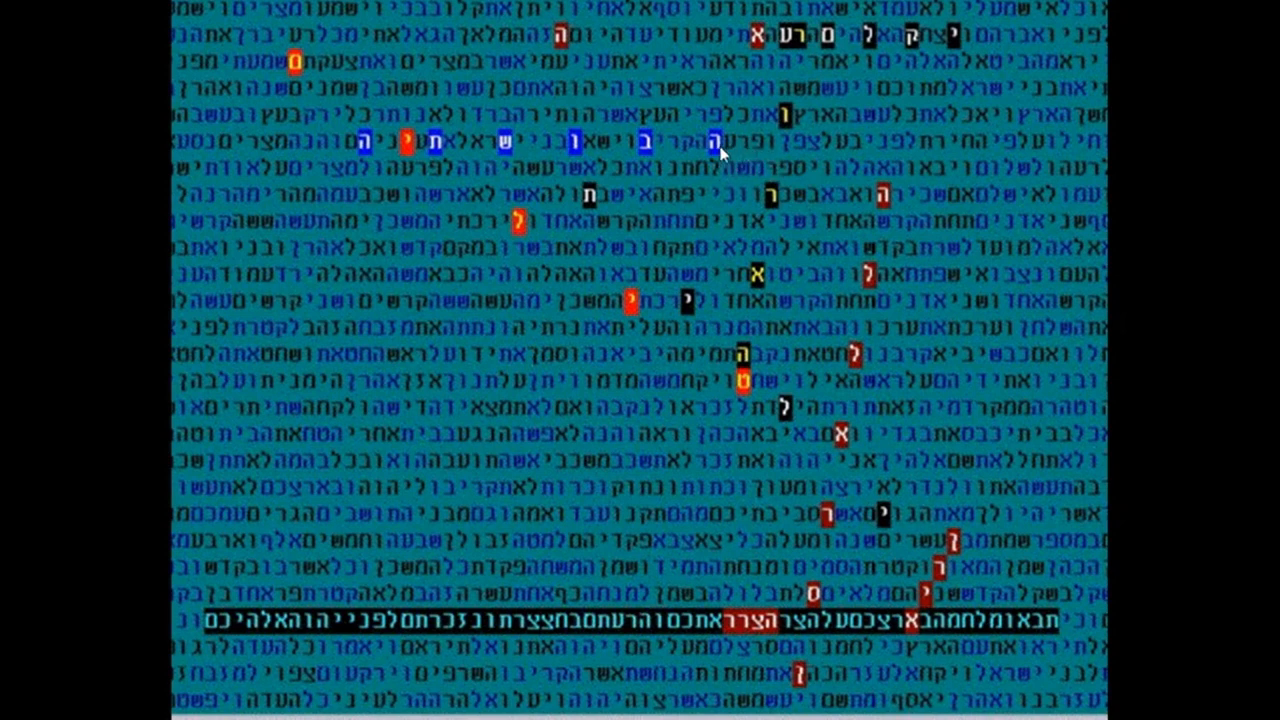
pyautogui.moveTo(590, 150)
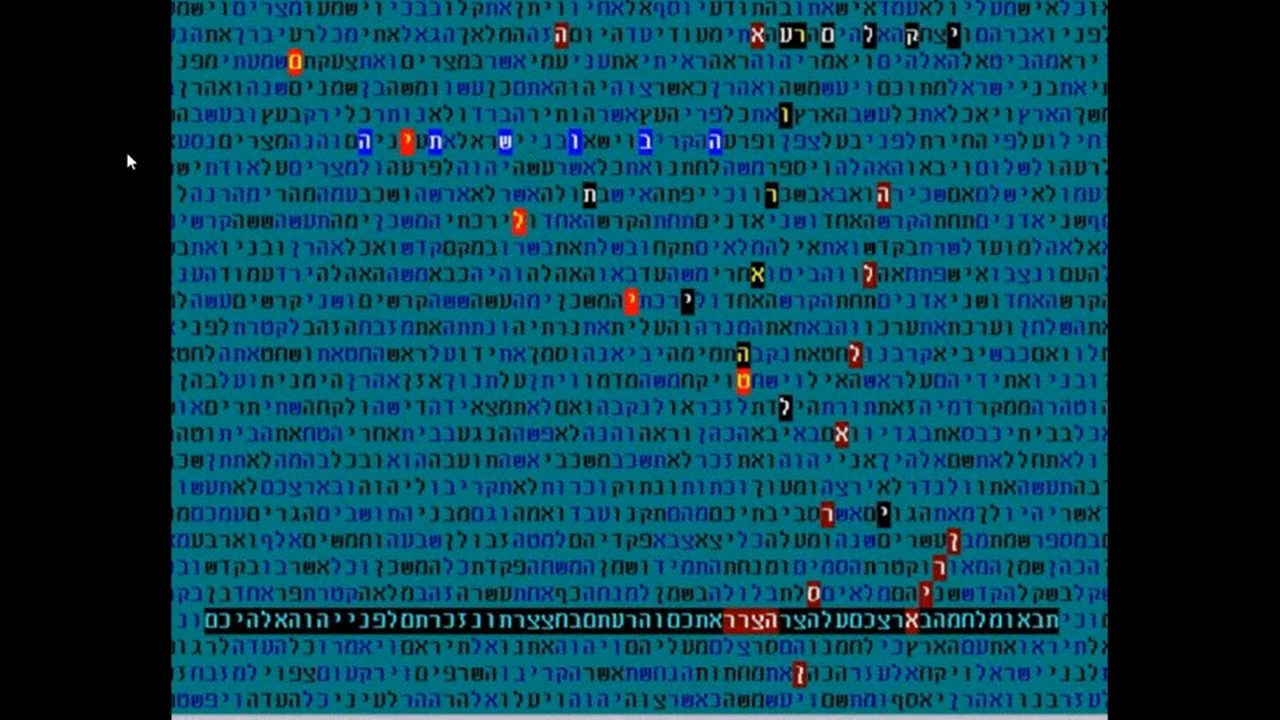
pyautogui.moveTo(725, 155)
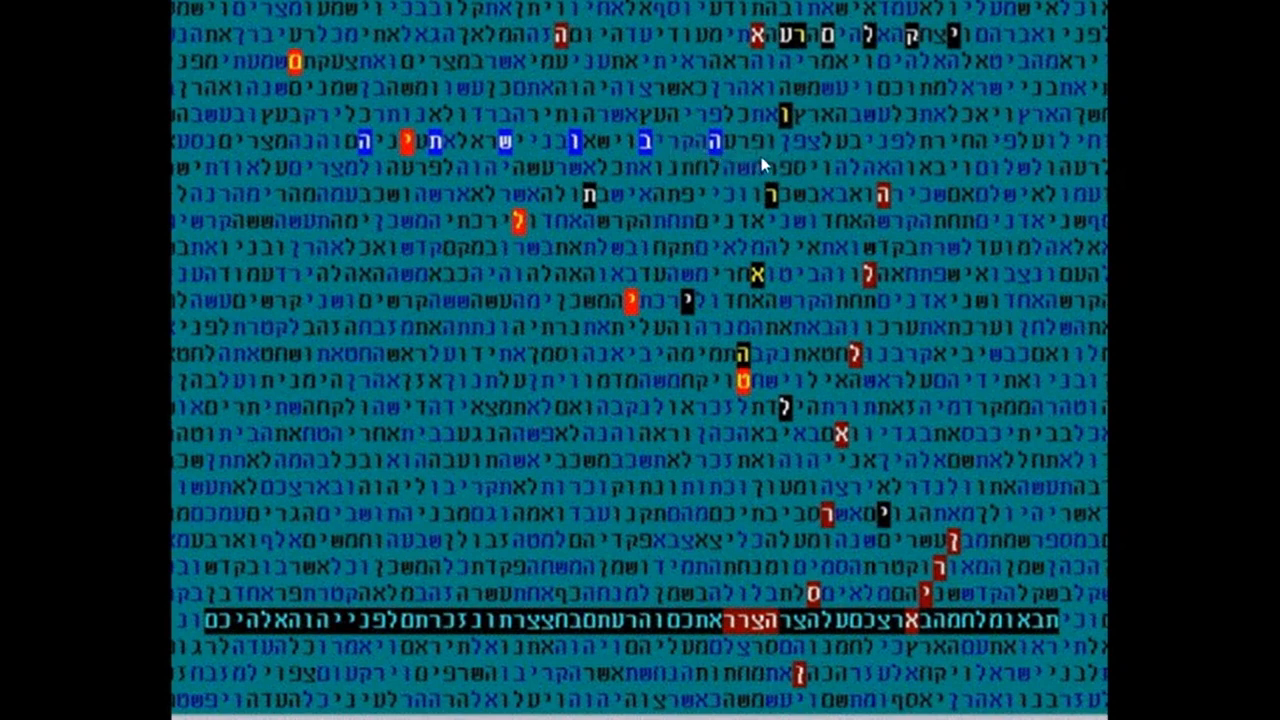
pyautogui.moveTo(668, 155)
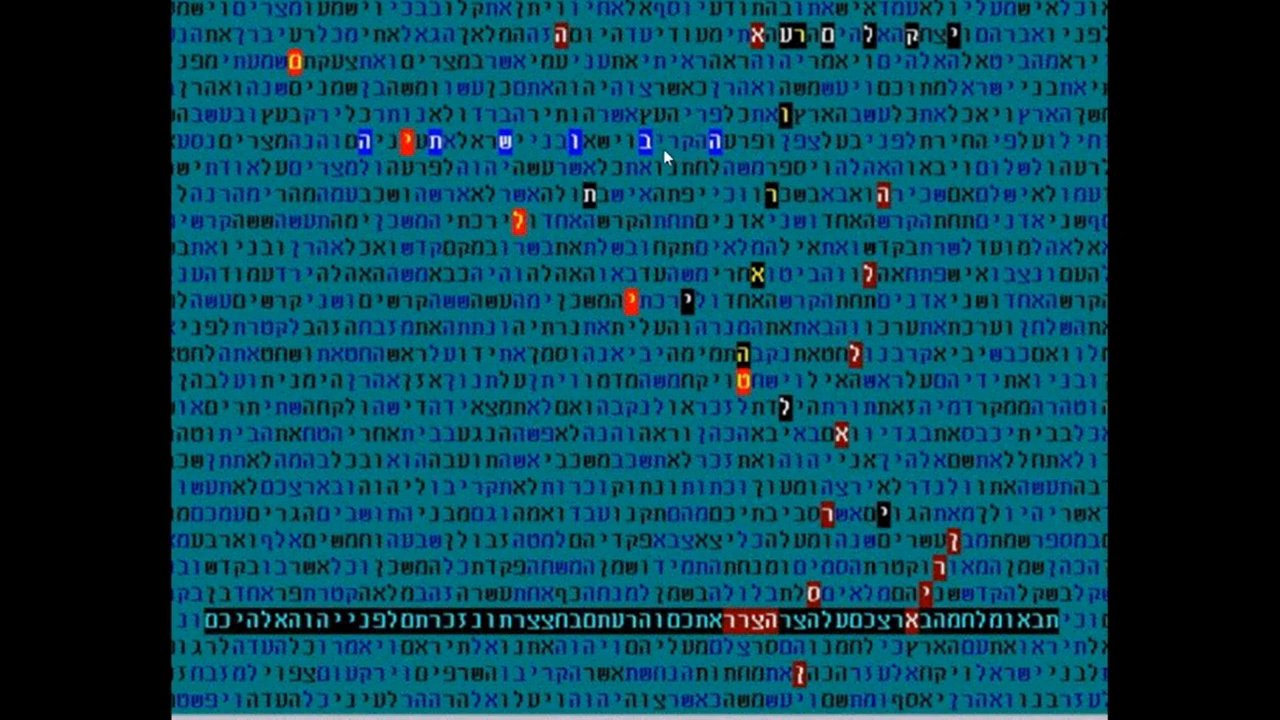
pyautogui.moveTo(742, 160)
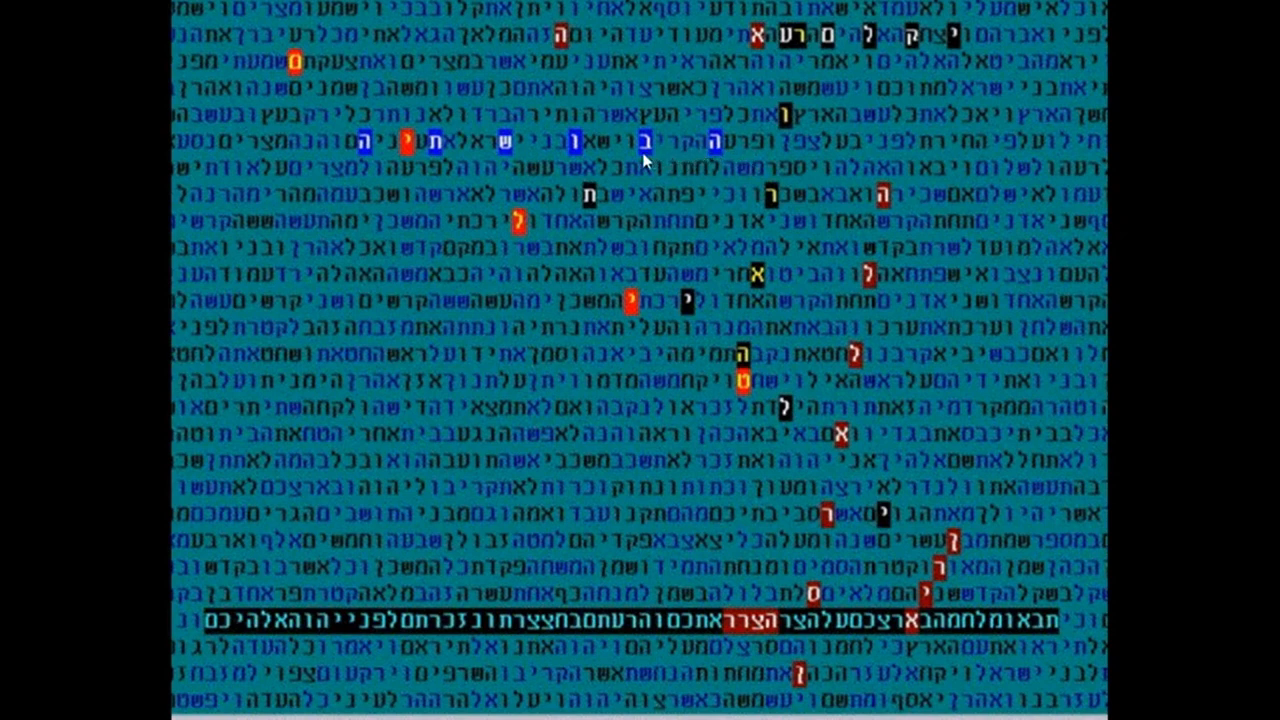
pyautogui.moveTo(478, 148)
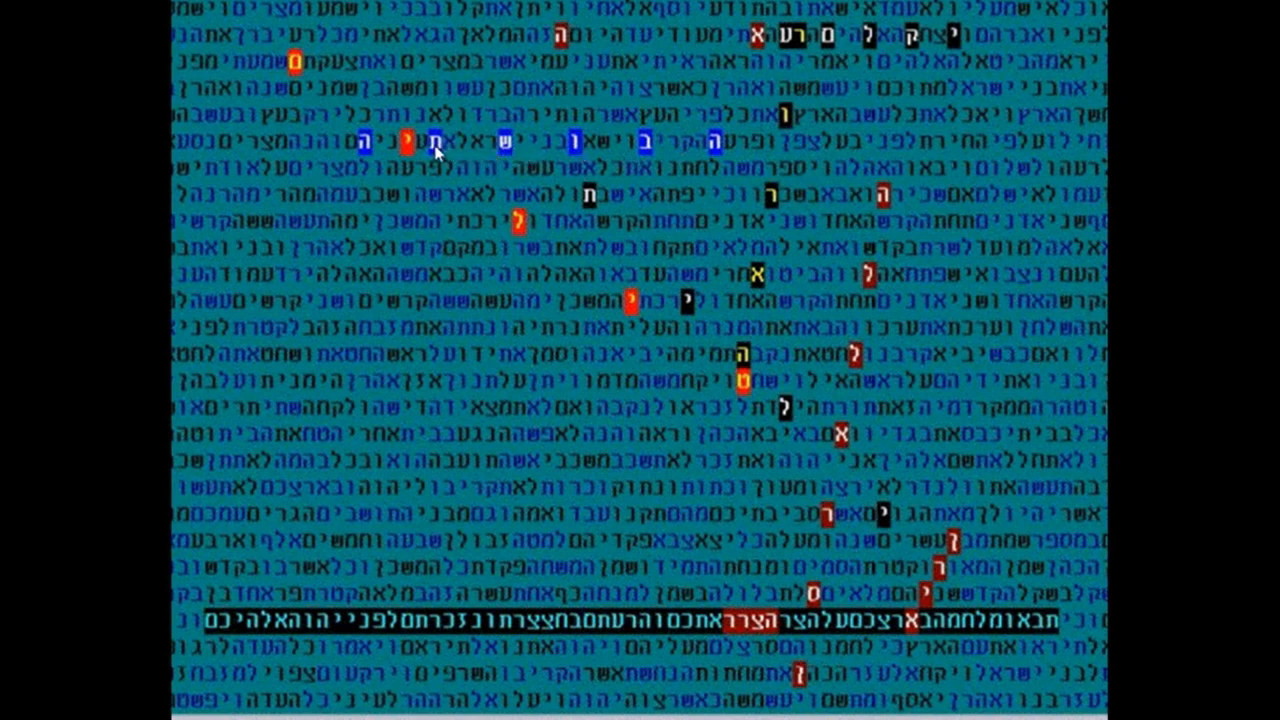
pyautogui.moveTo(240, 147)
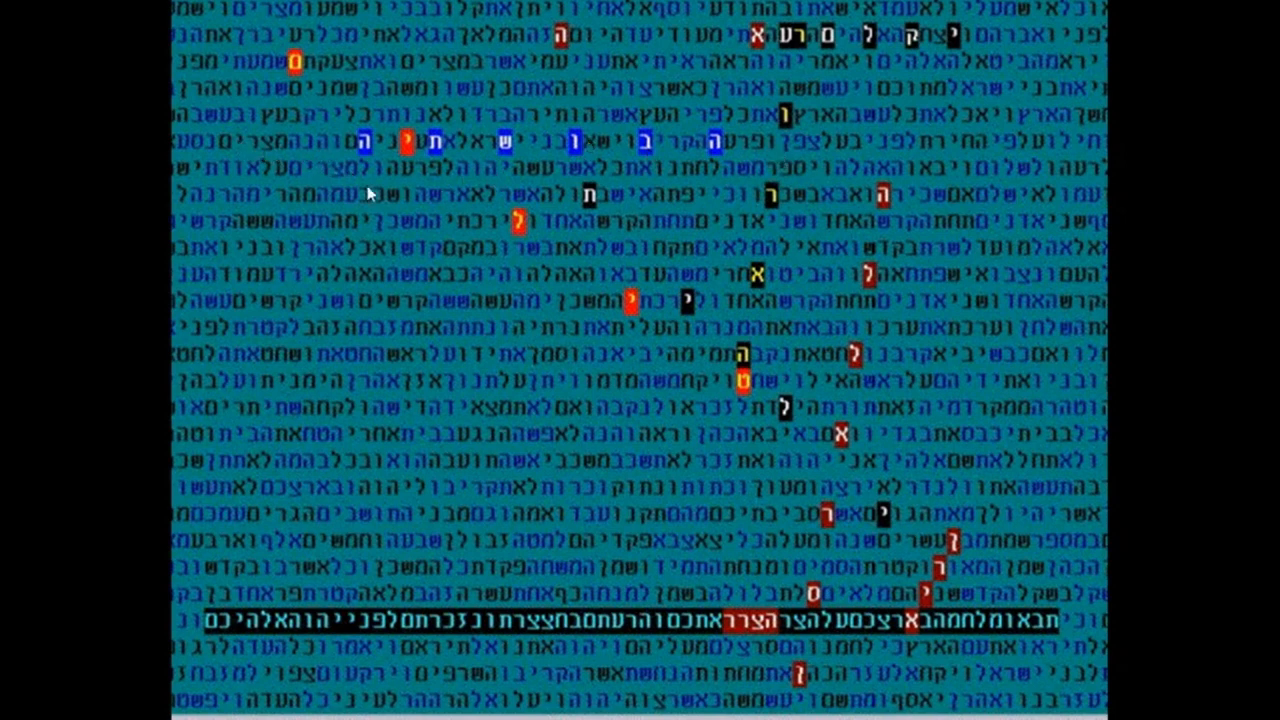
pyautogui.moveTo(665, 148)
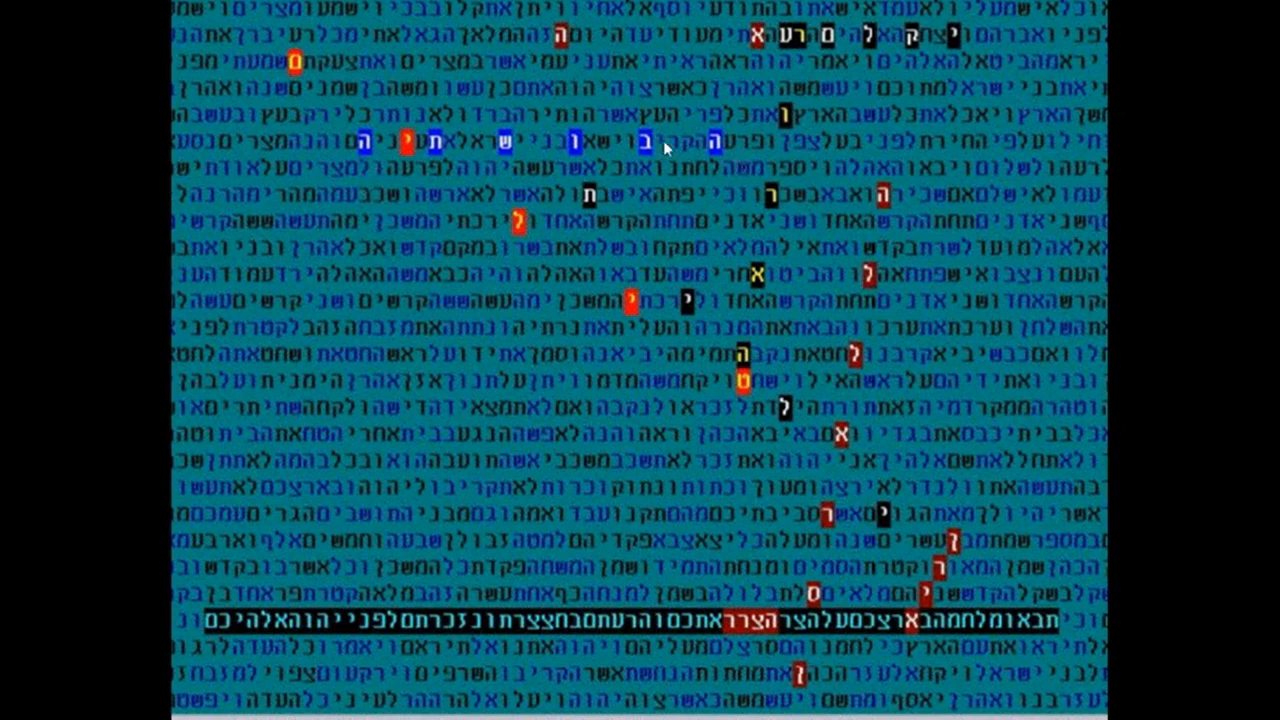
pyautogui.moveTo(788, 182)
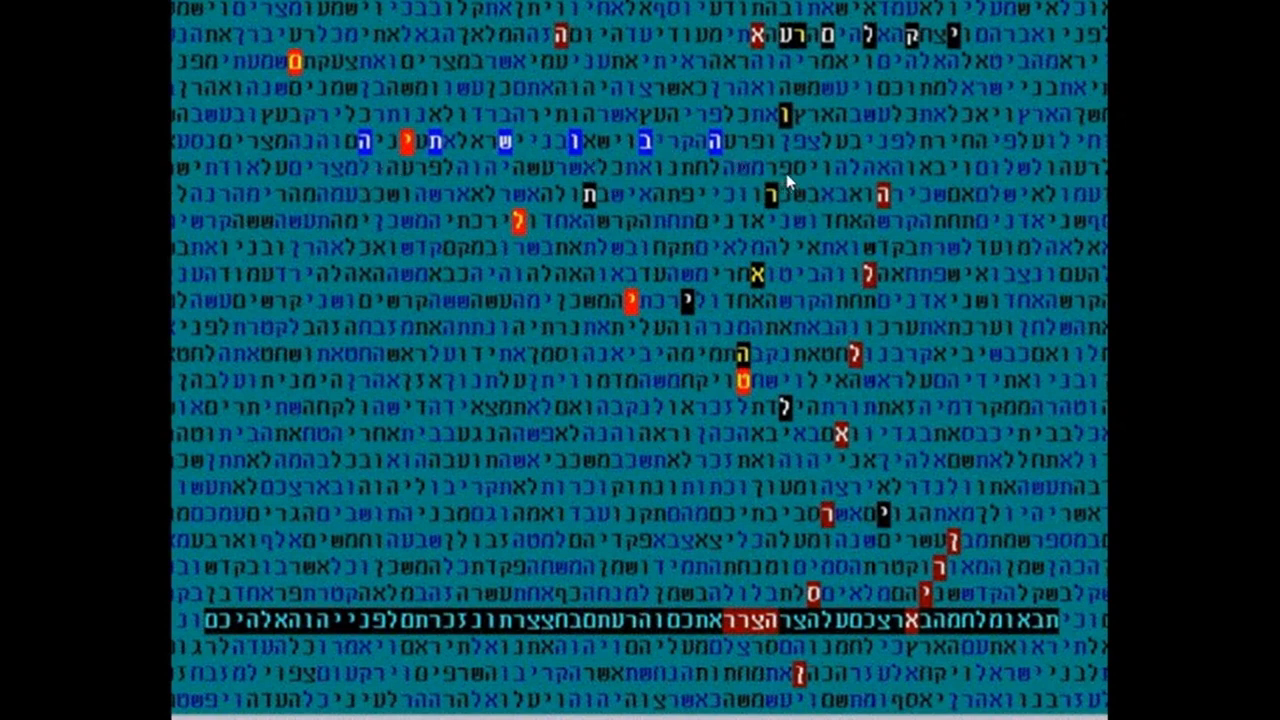
pyautogui.moveTo(728, 176)
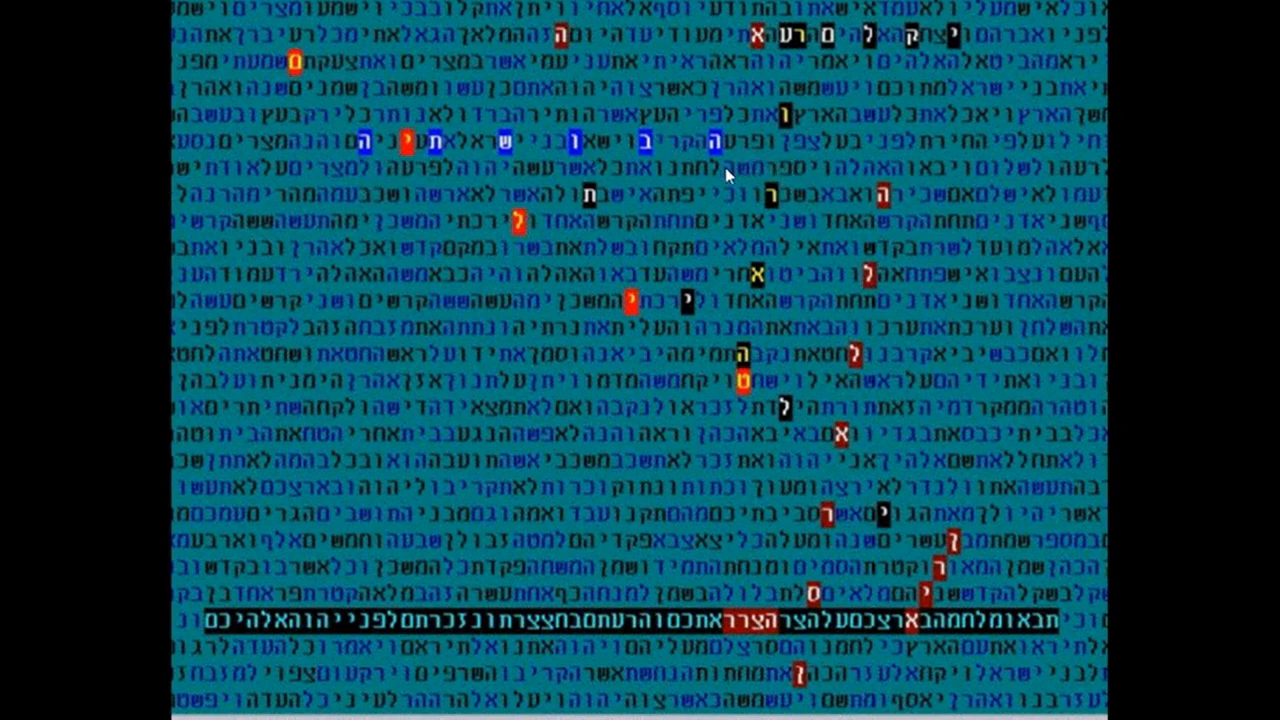
pyautogui.moveTo(815, 166)
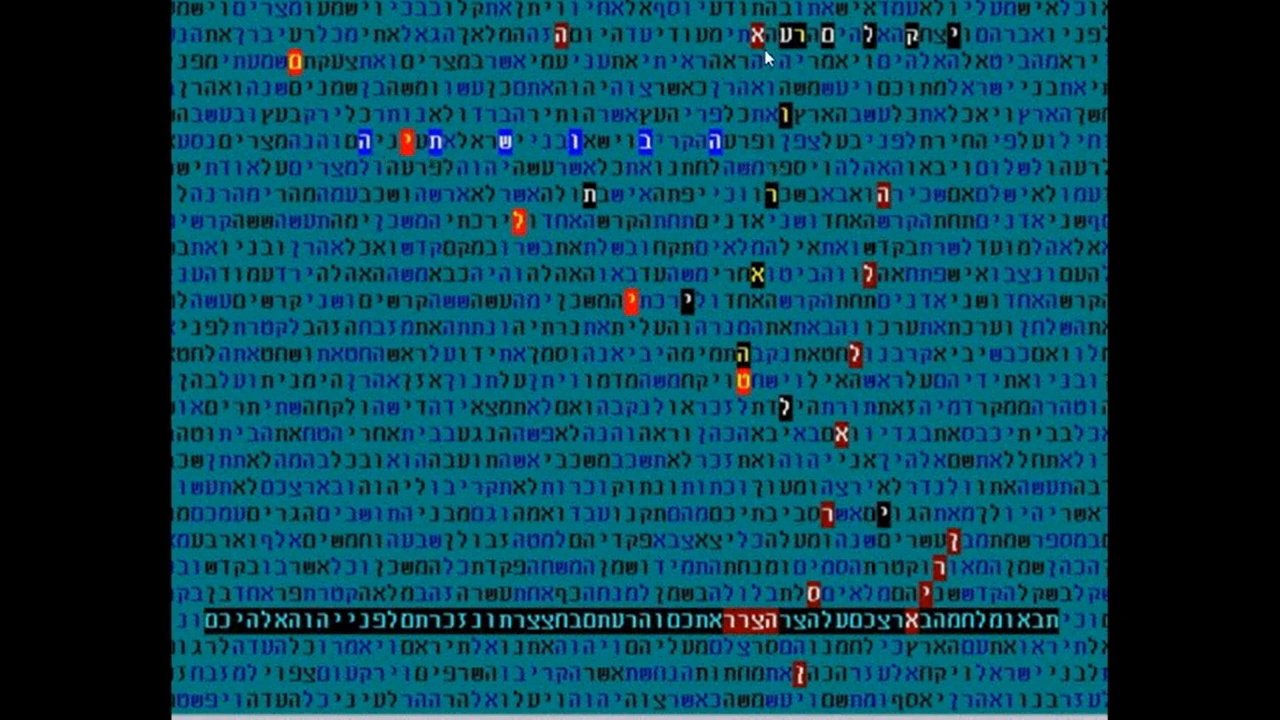
pyautogui.moveTo(822, 360)
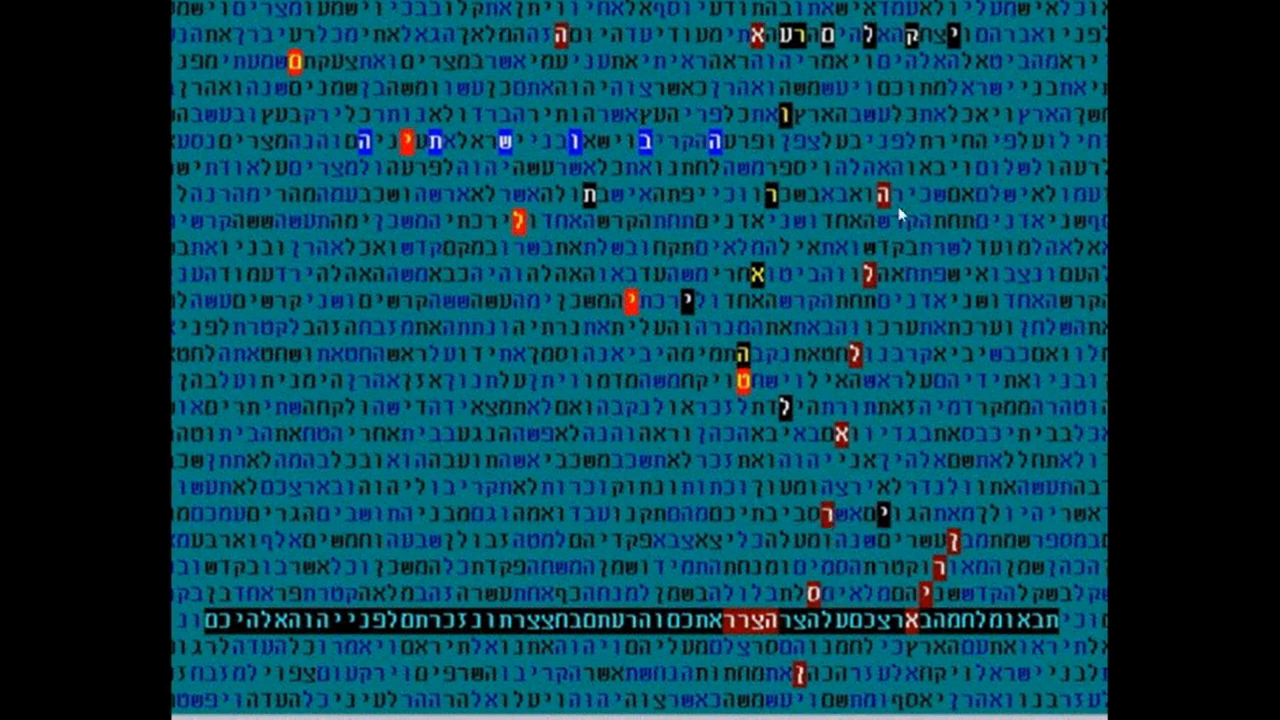
pyautogui.moveTo(895, 168)
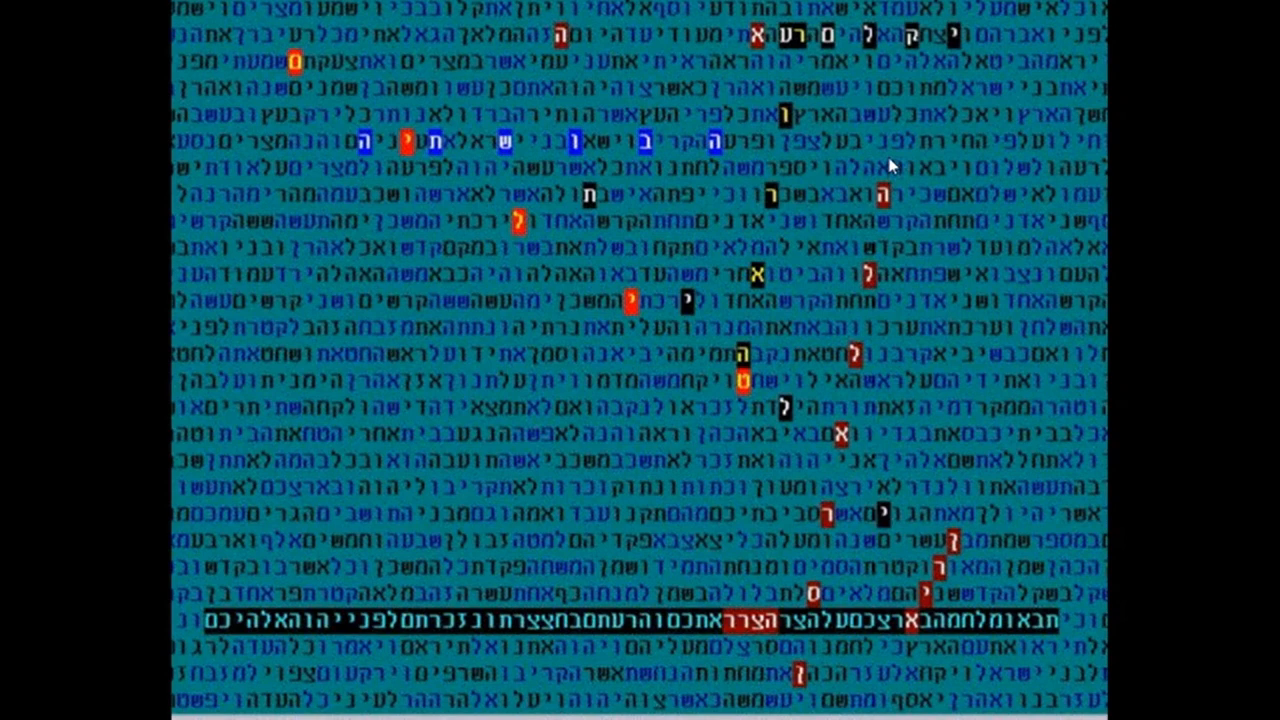
pyautogui.moveTo(891, 166)
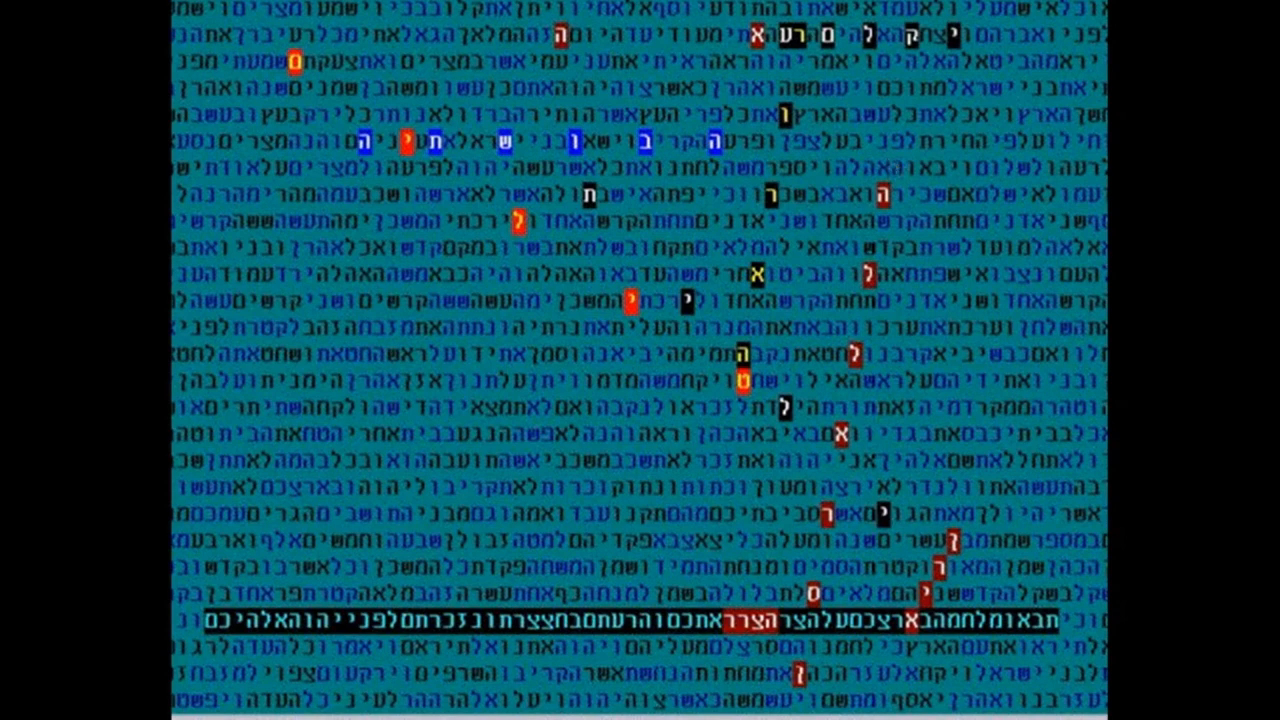
pyautogui.moveTo(903, 195)
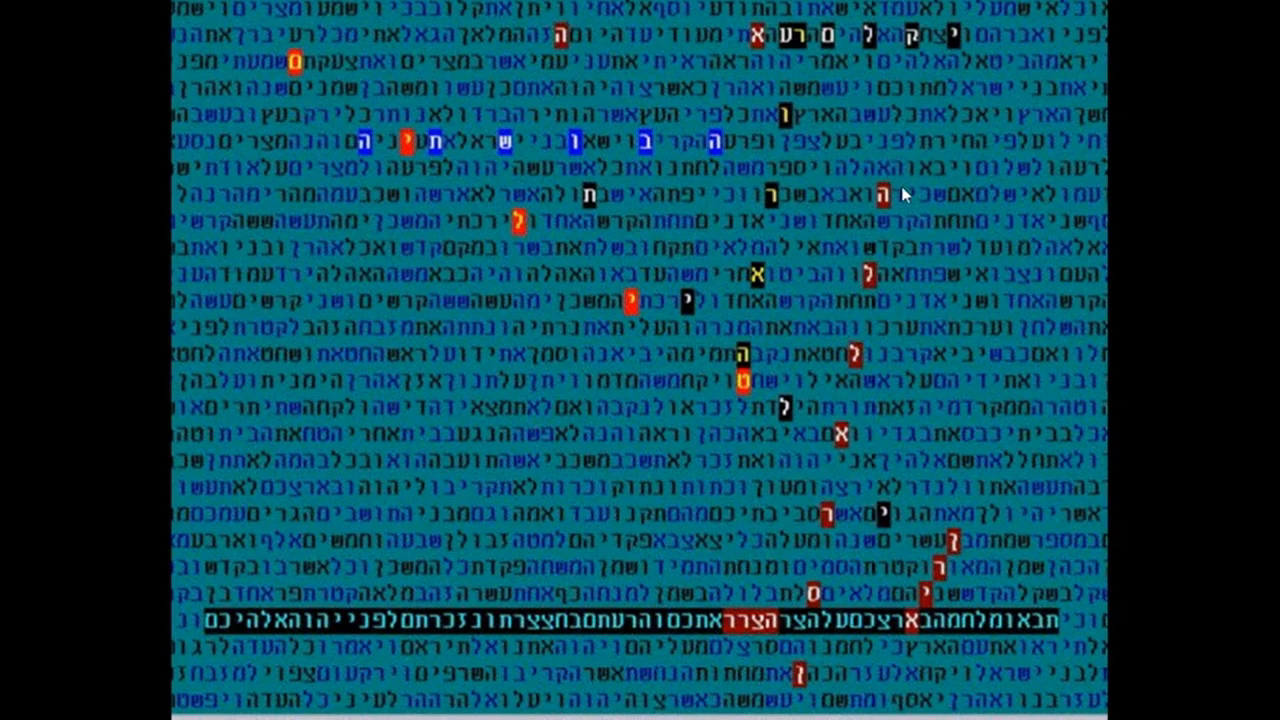
pyautogui.moveTo(908, 215)
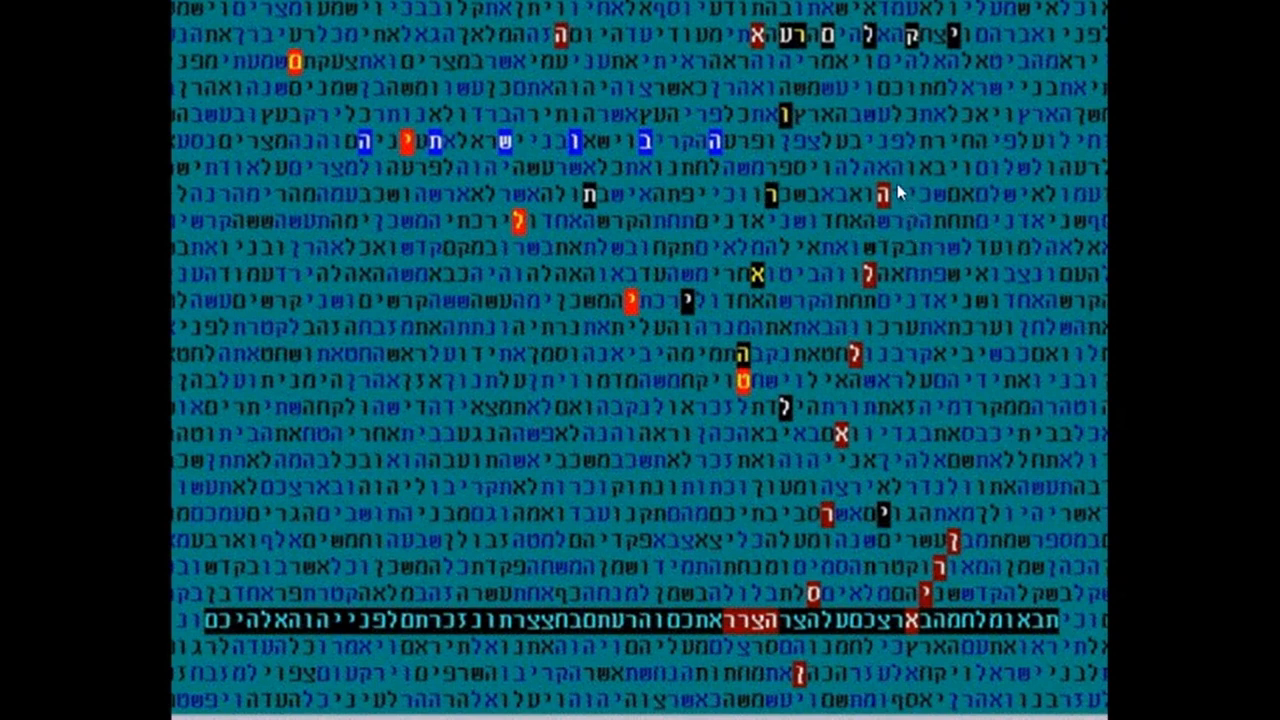
pyautogui.moveTo(920, 370)
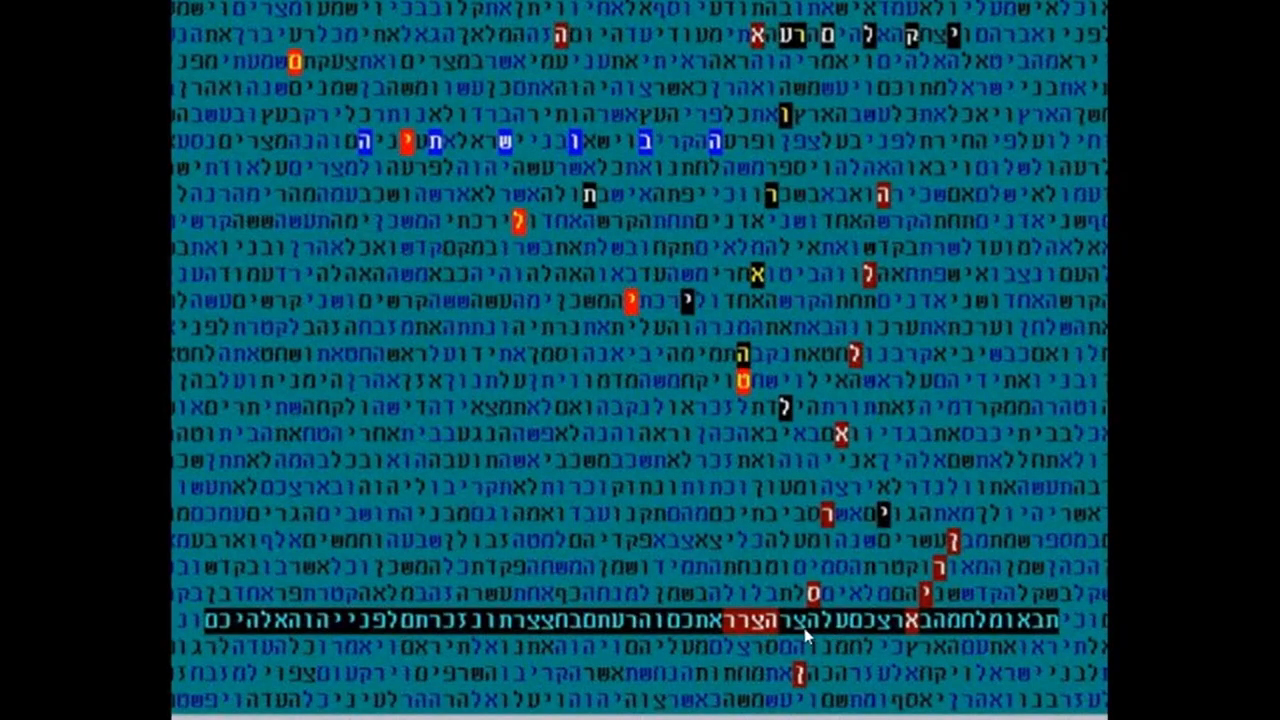
pyautogui.moveTo(670, 643)
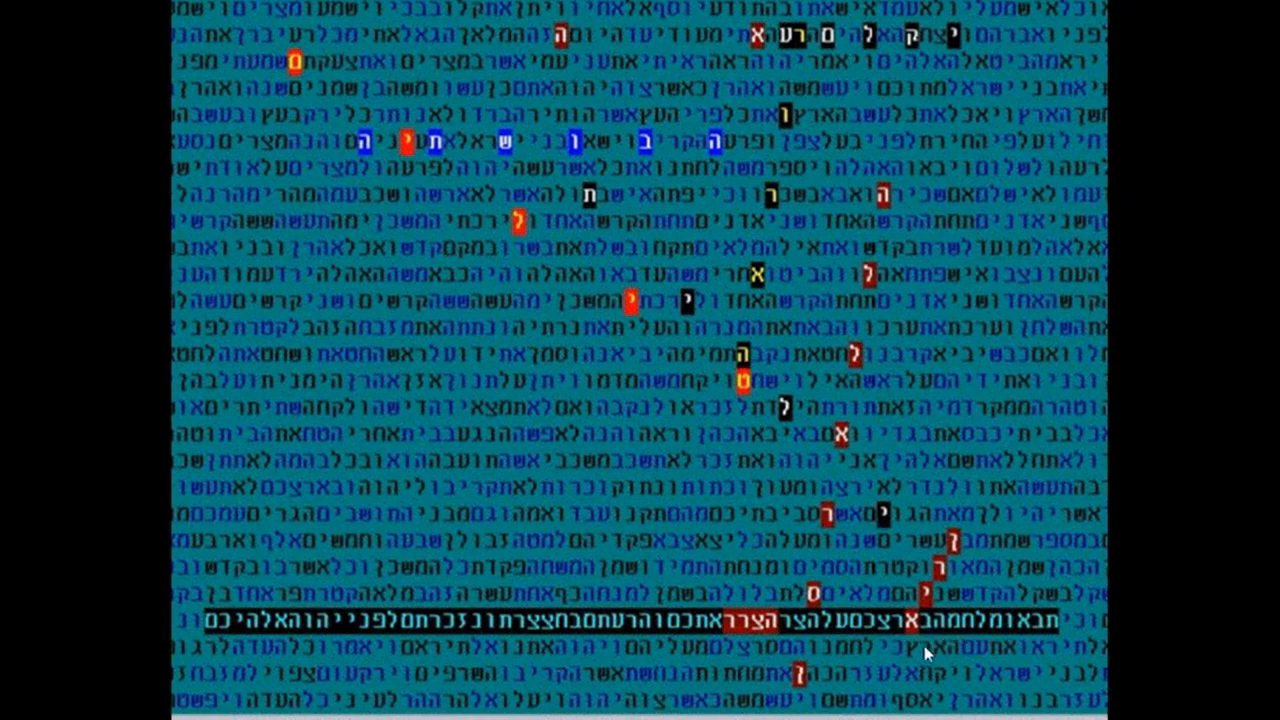
pyautogui.moveTo(911, 665)
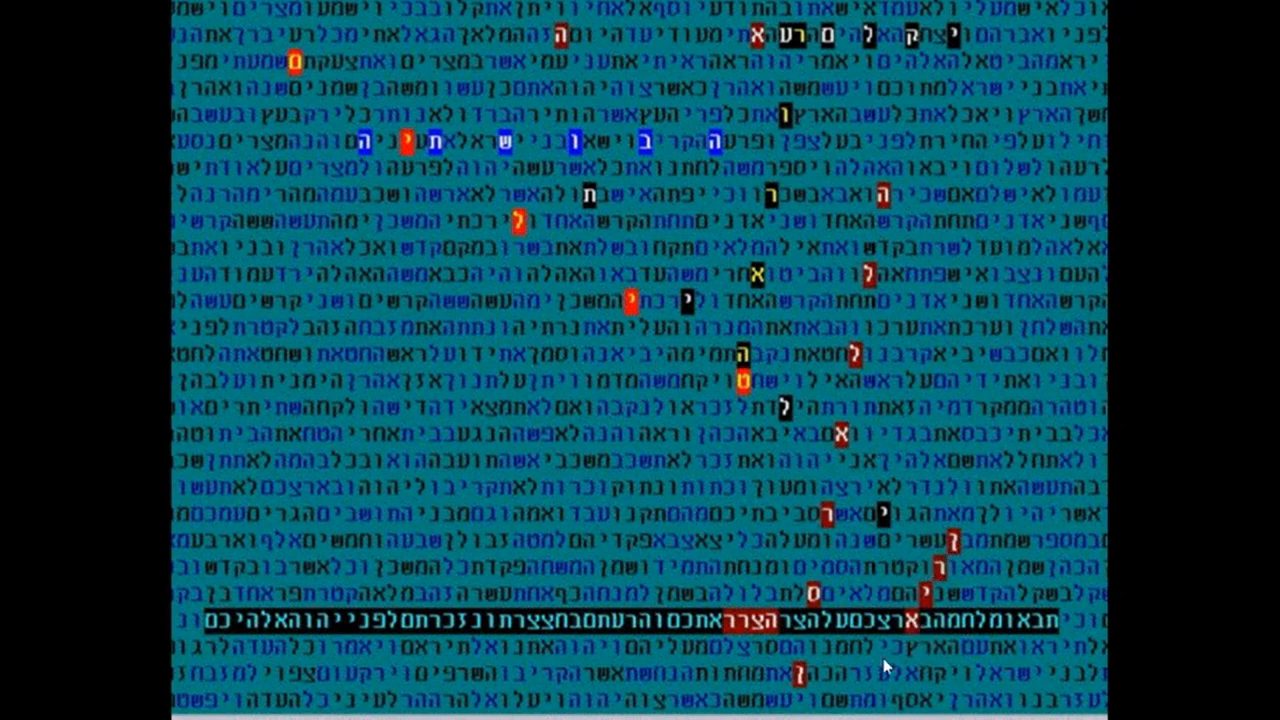
pyautogui.moveTo(898, 680)
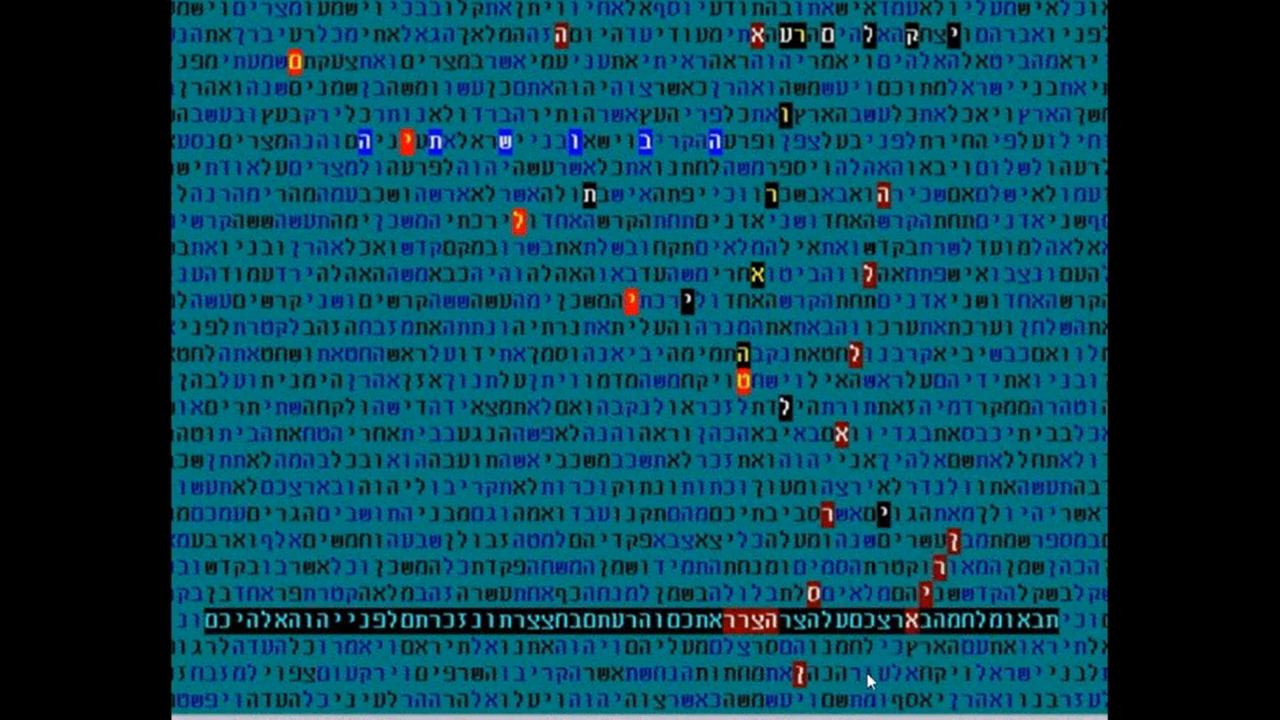
pyautogui.moveTo(877, 685)
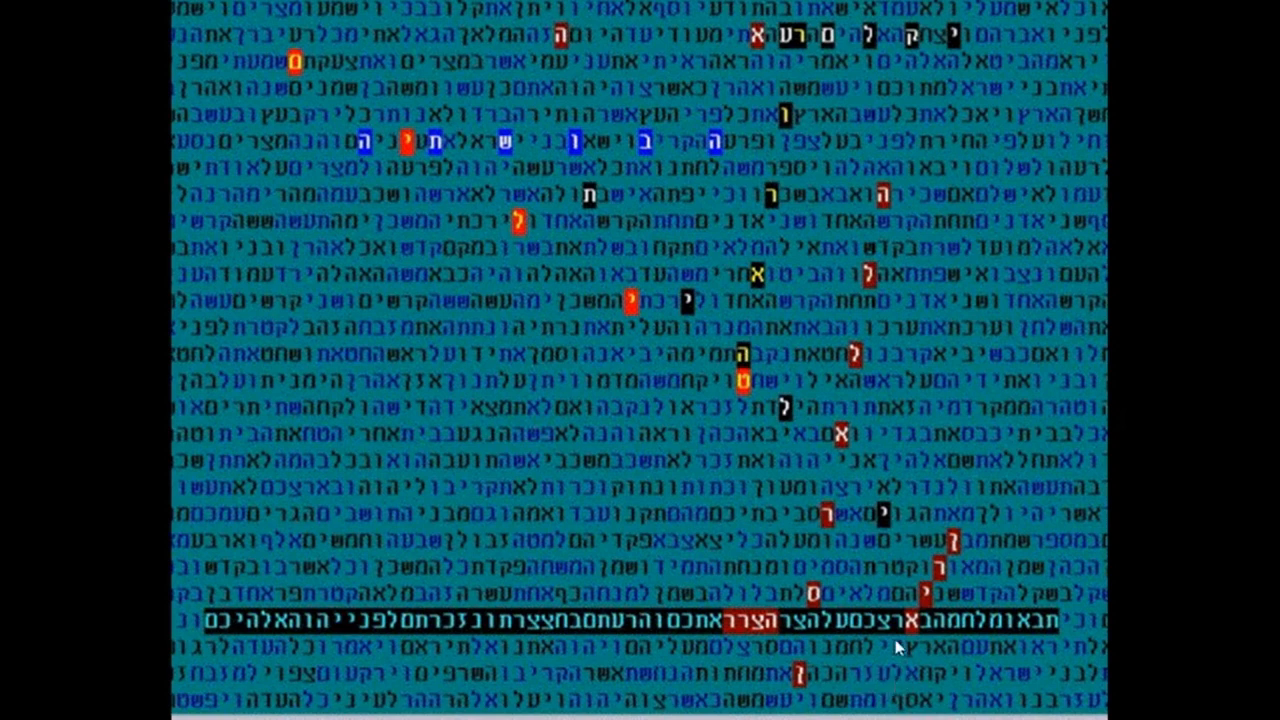
pyautogui.moveTo(668, 388)
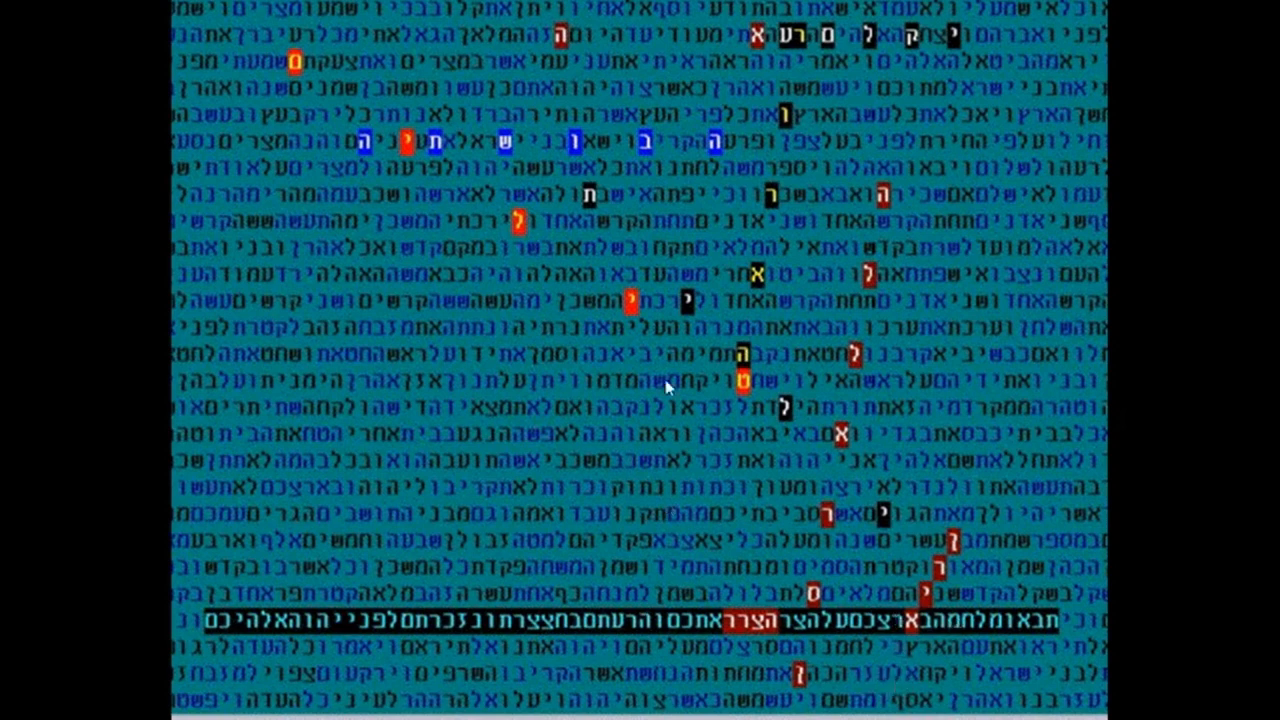
pyautogui.moveTo(588, 70)
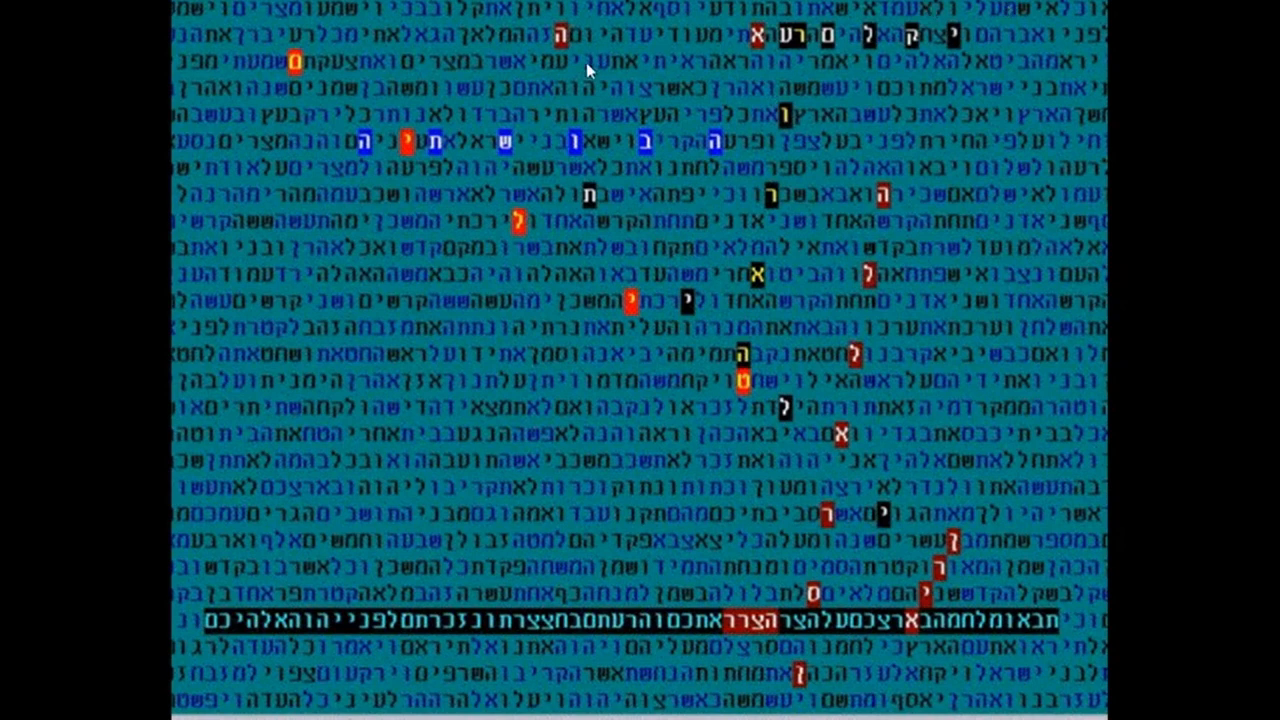
pyautogui.moveTo(505, 368)
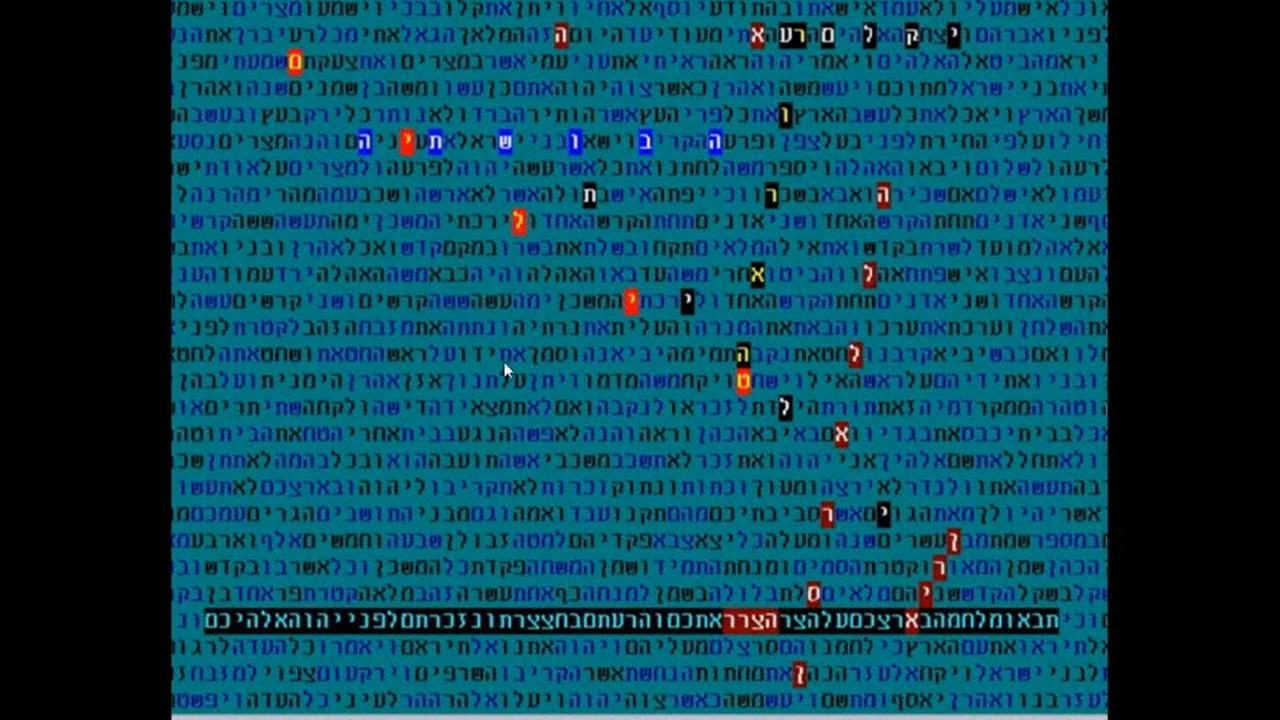
pyautogui.moveTo(561, 419)
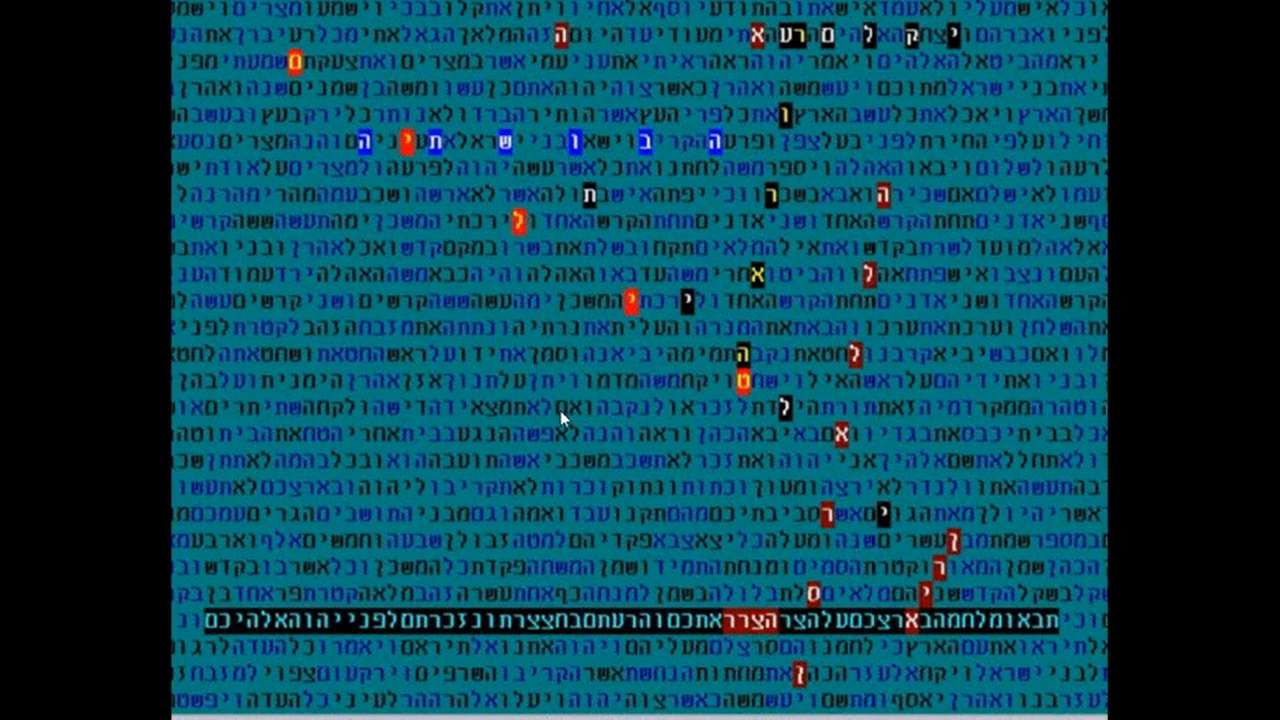
pyautogui.moveTo(582, 438)
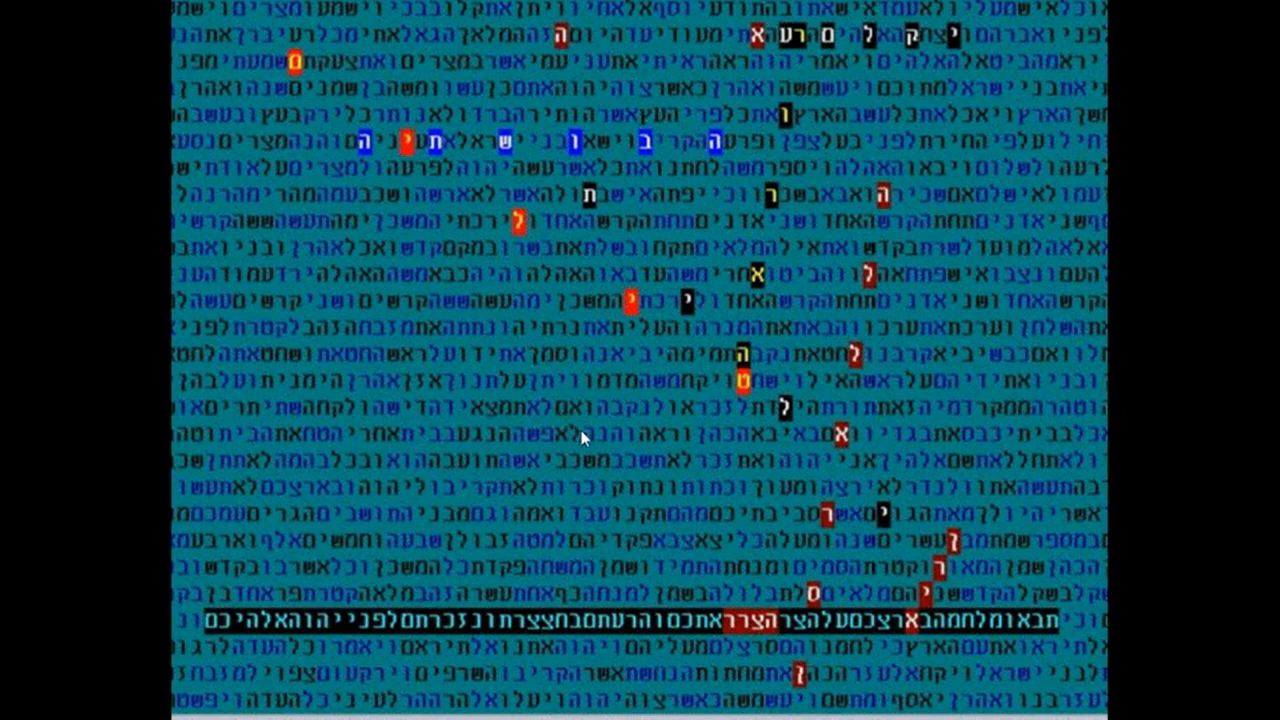
pyautogui.moveTo(548, 391)
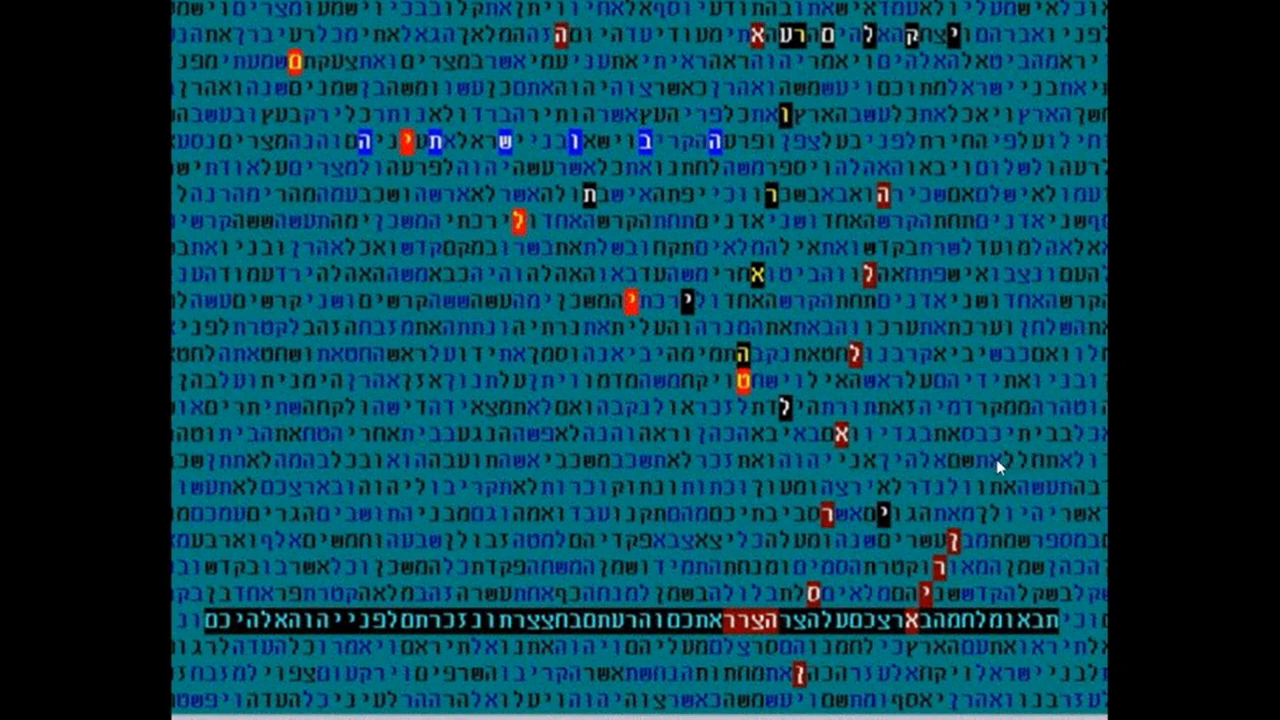
pyautogui.moveTo(978, 478)
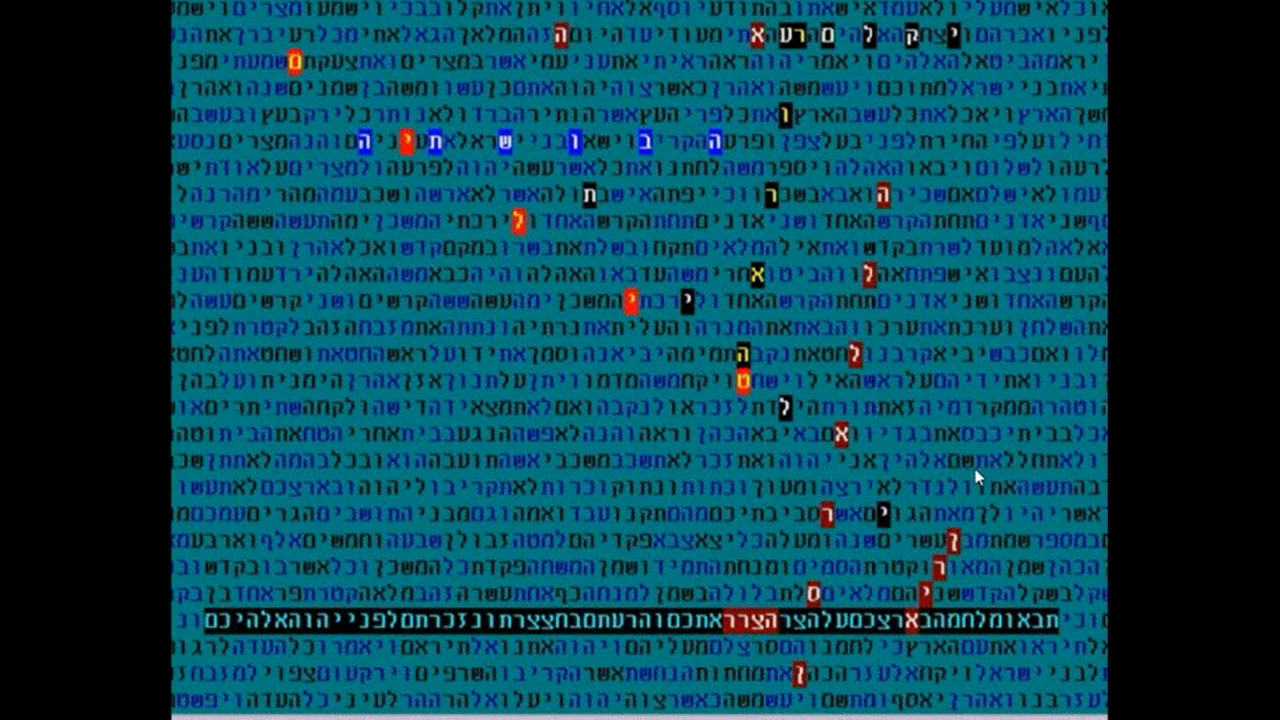
pyautogui.moveTo(936, 474)
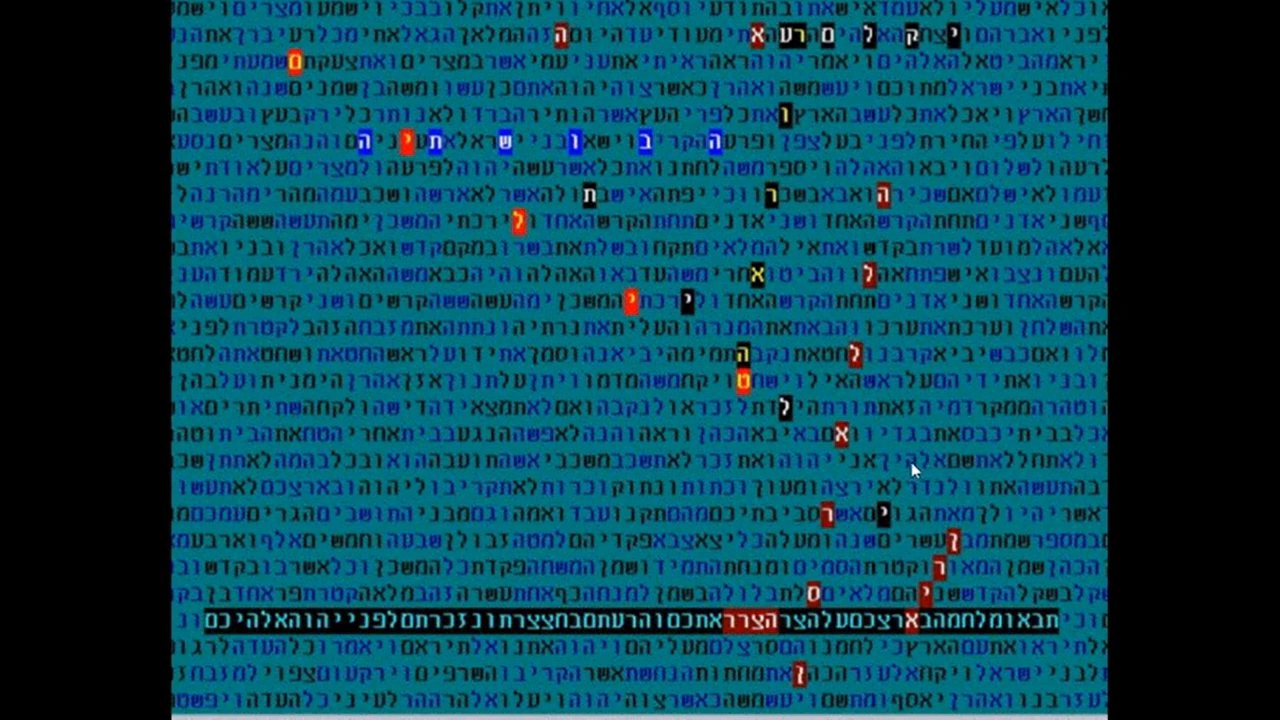
pyautogui.moveTo(913, 470)
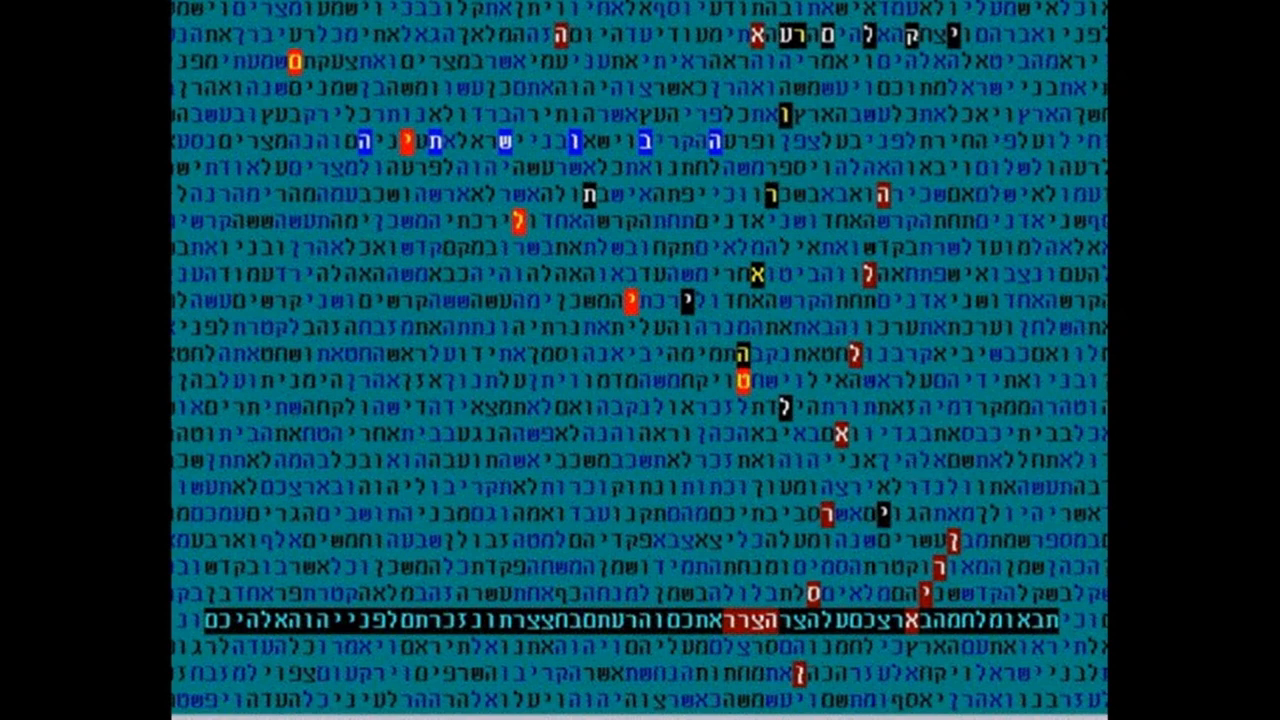
pyautogui.moveTo(916, 462)
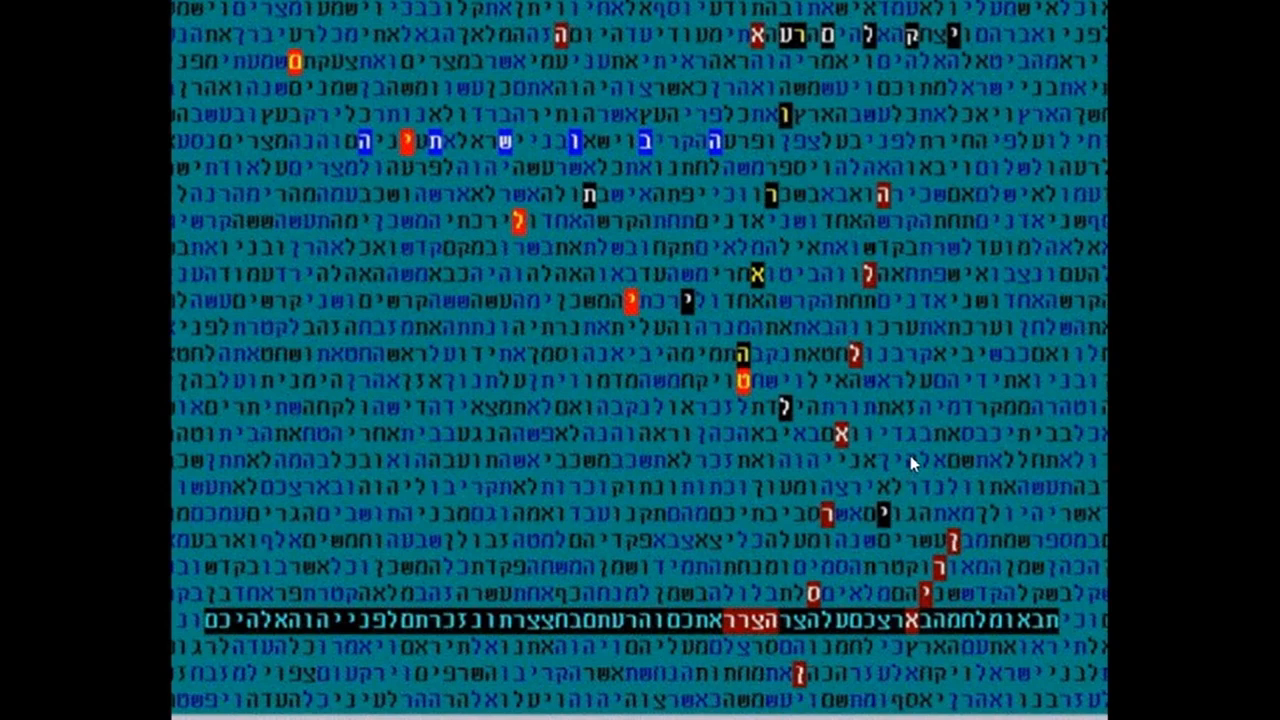
pyautogui.moveTo(958, 480)
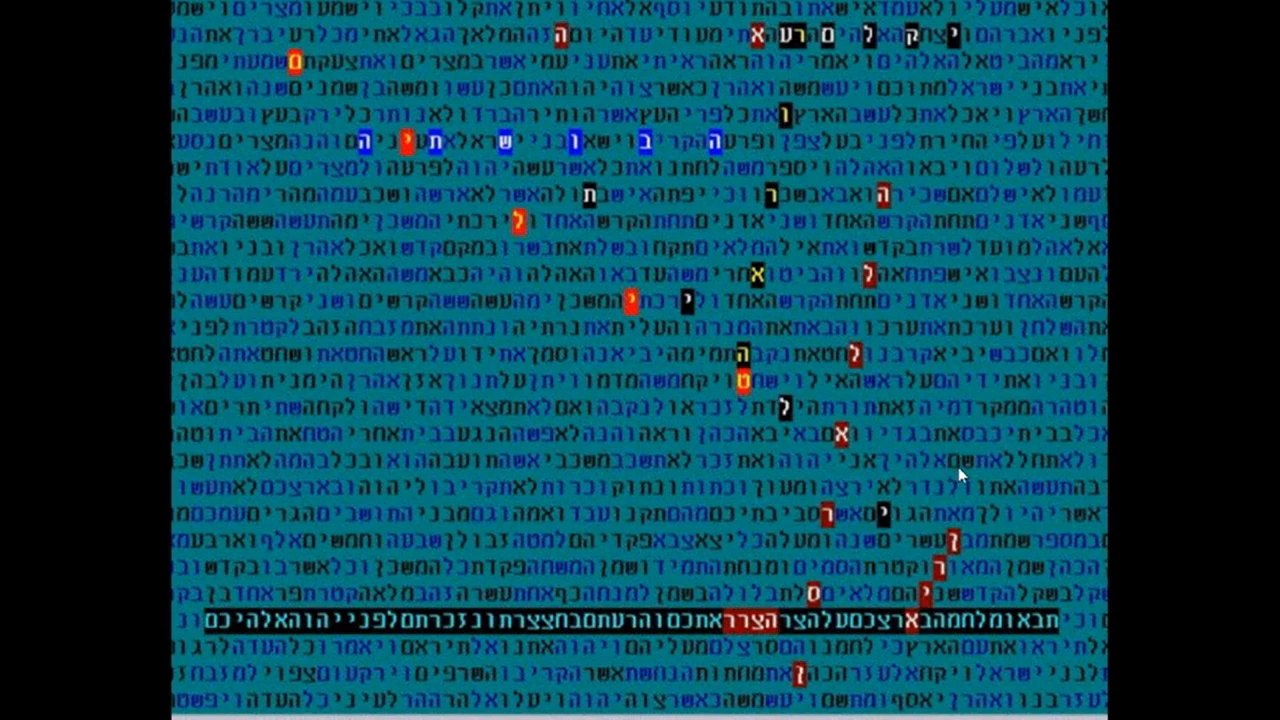
pyautogui.moveTo(963, 476)
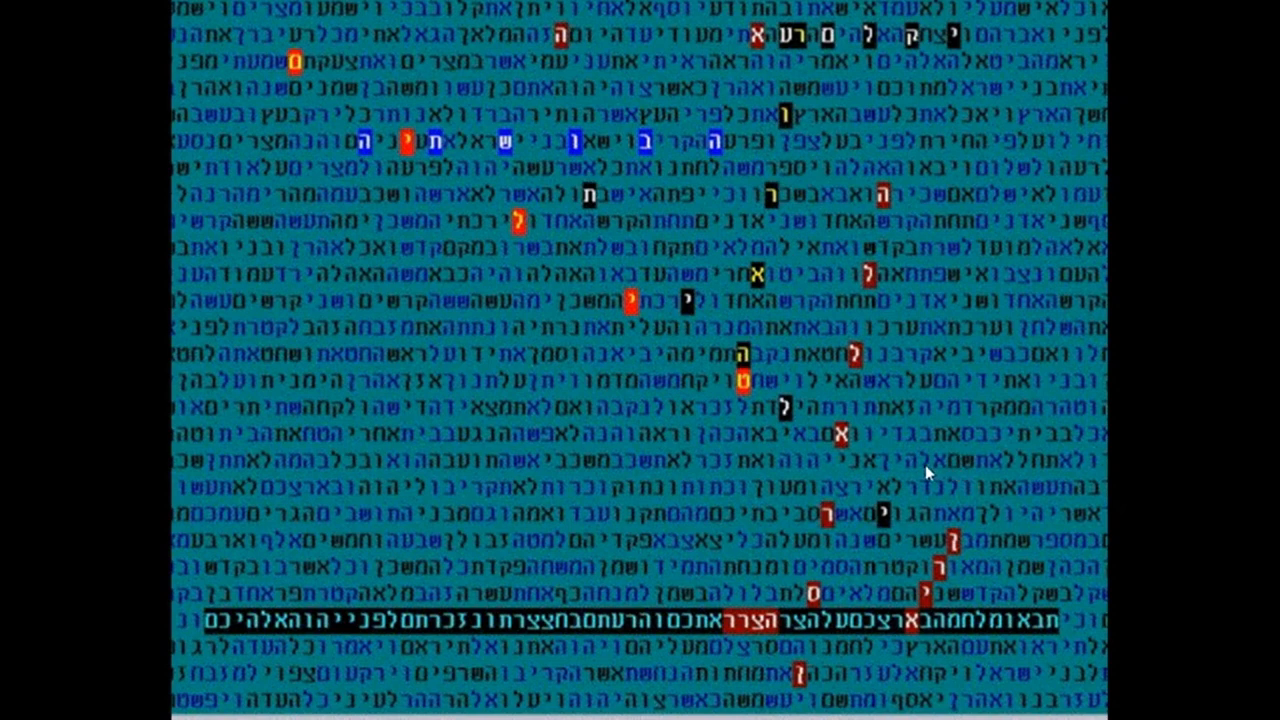
pyautogui.moveTo(926, 472)
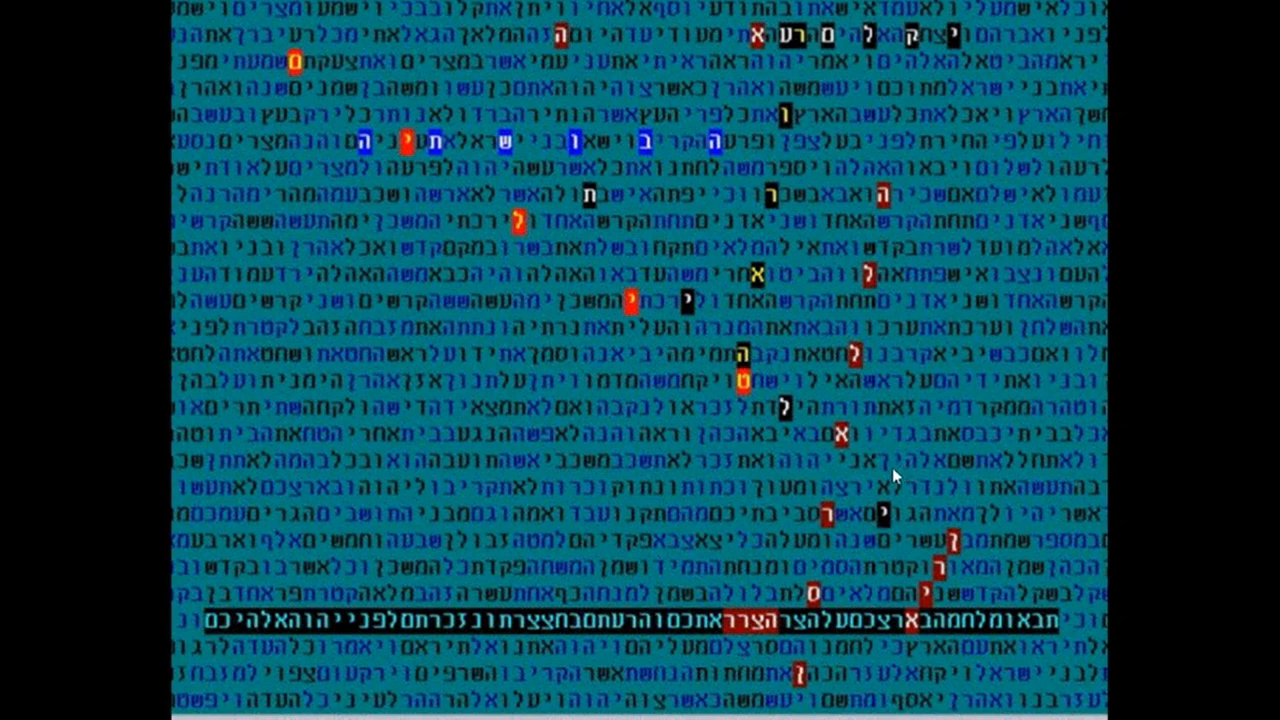
pyautogui.moveTo(810, 478)
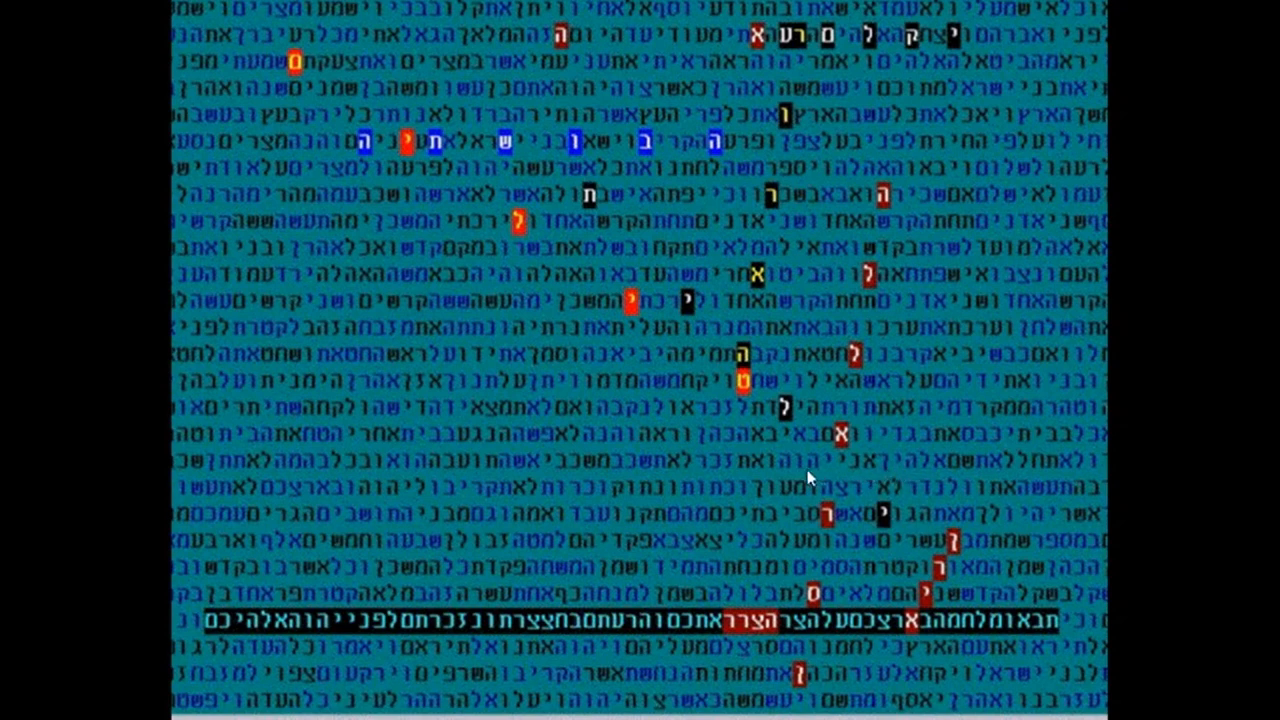
pyautogui.moveTo(732, 473)
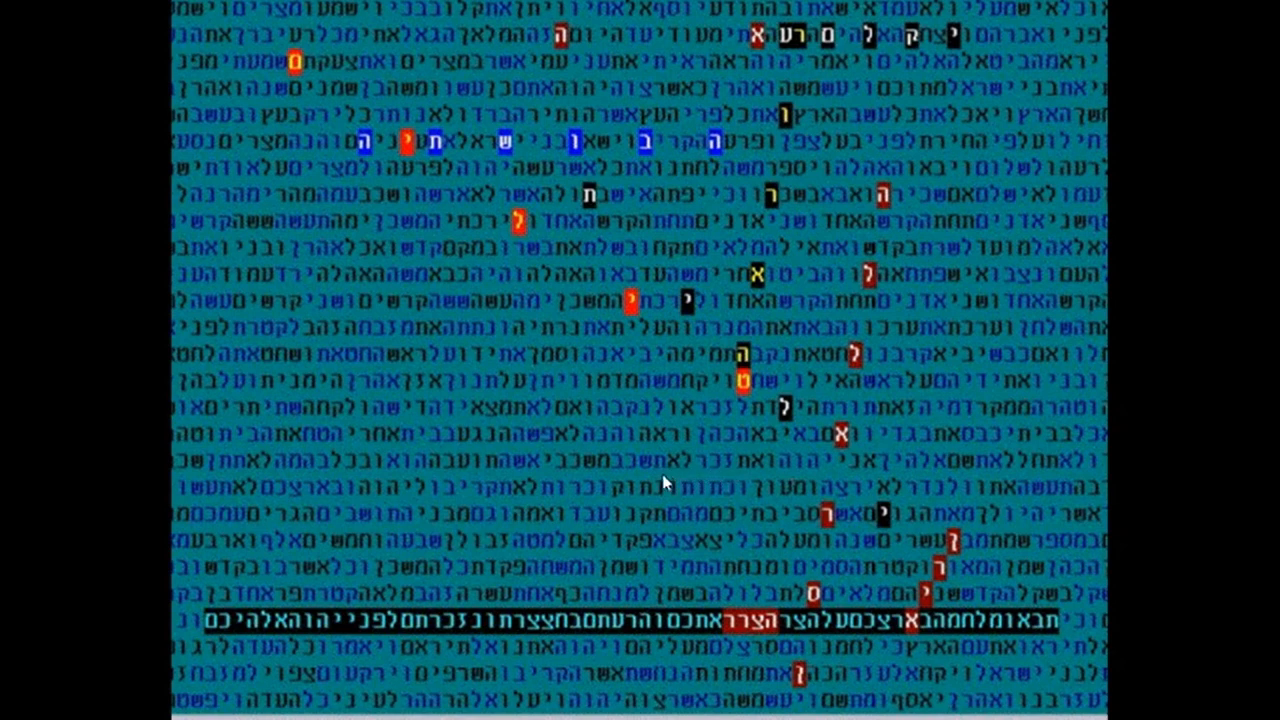
pyautogui.moveTo(523, 472)
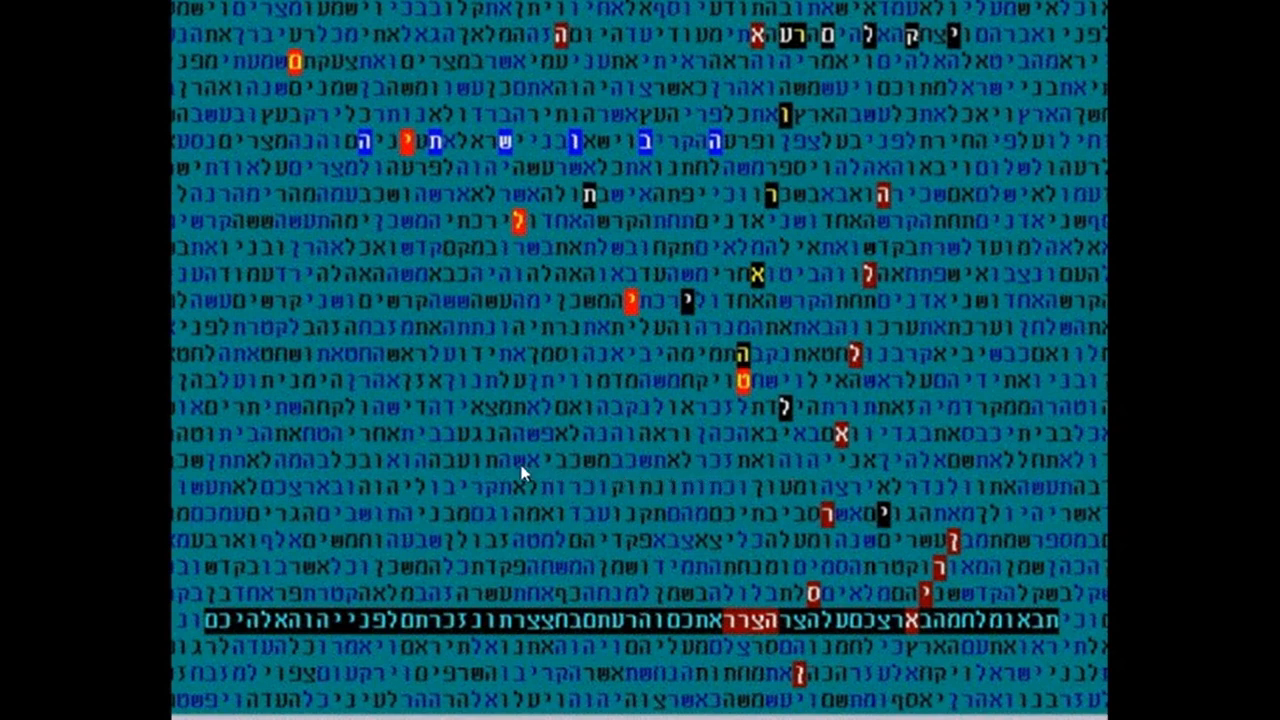
pyautogui.moveTo(450, 470)
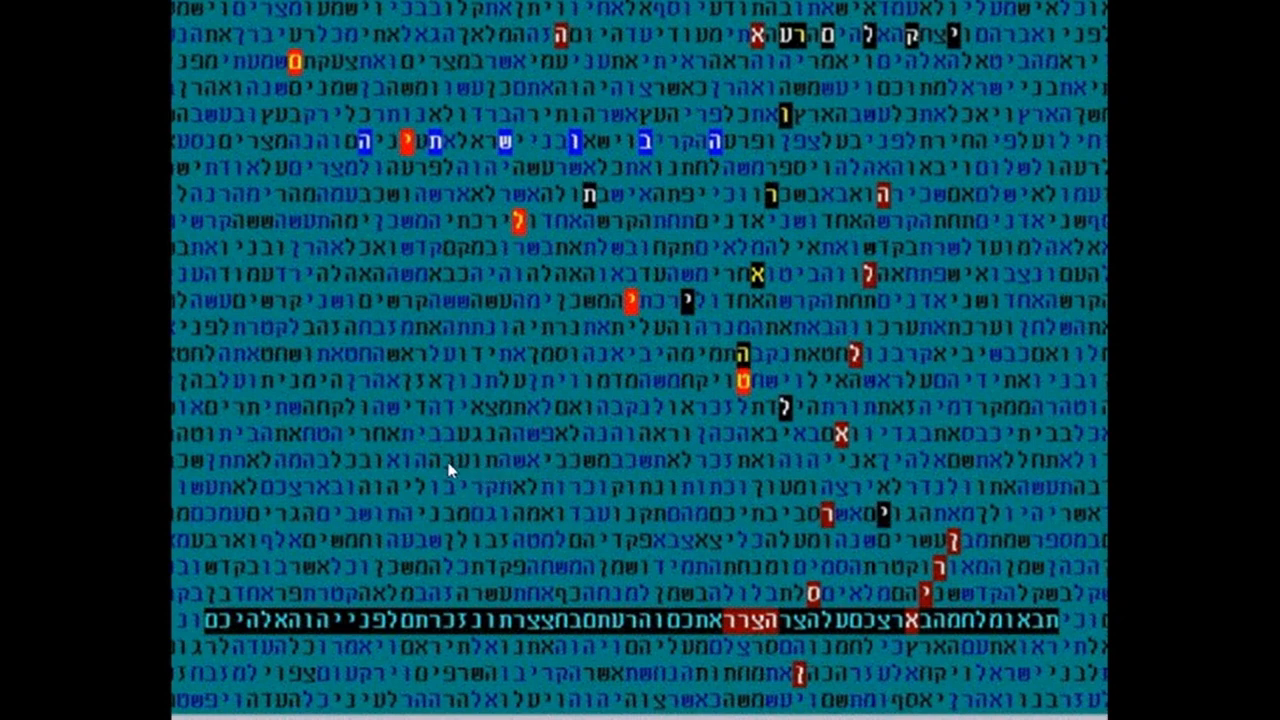
pyautogui.moveTo(260, 462)
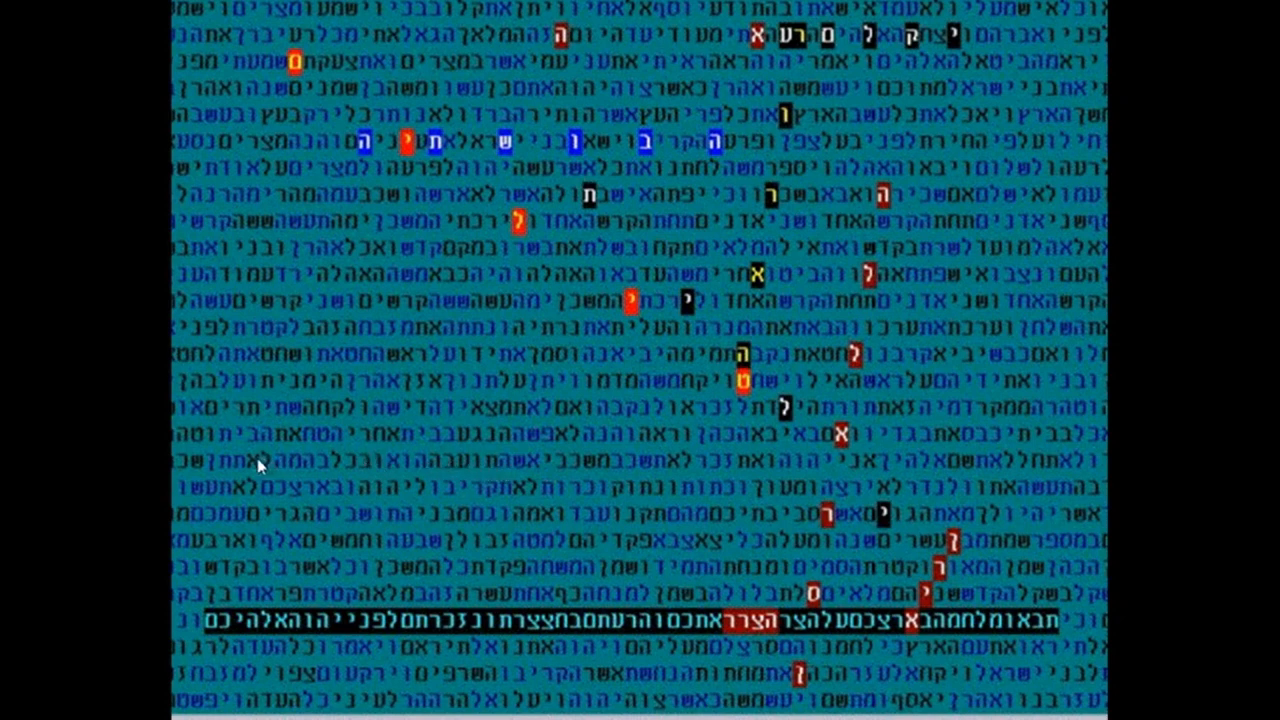
pyautogui.moveTo(843, 508)
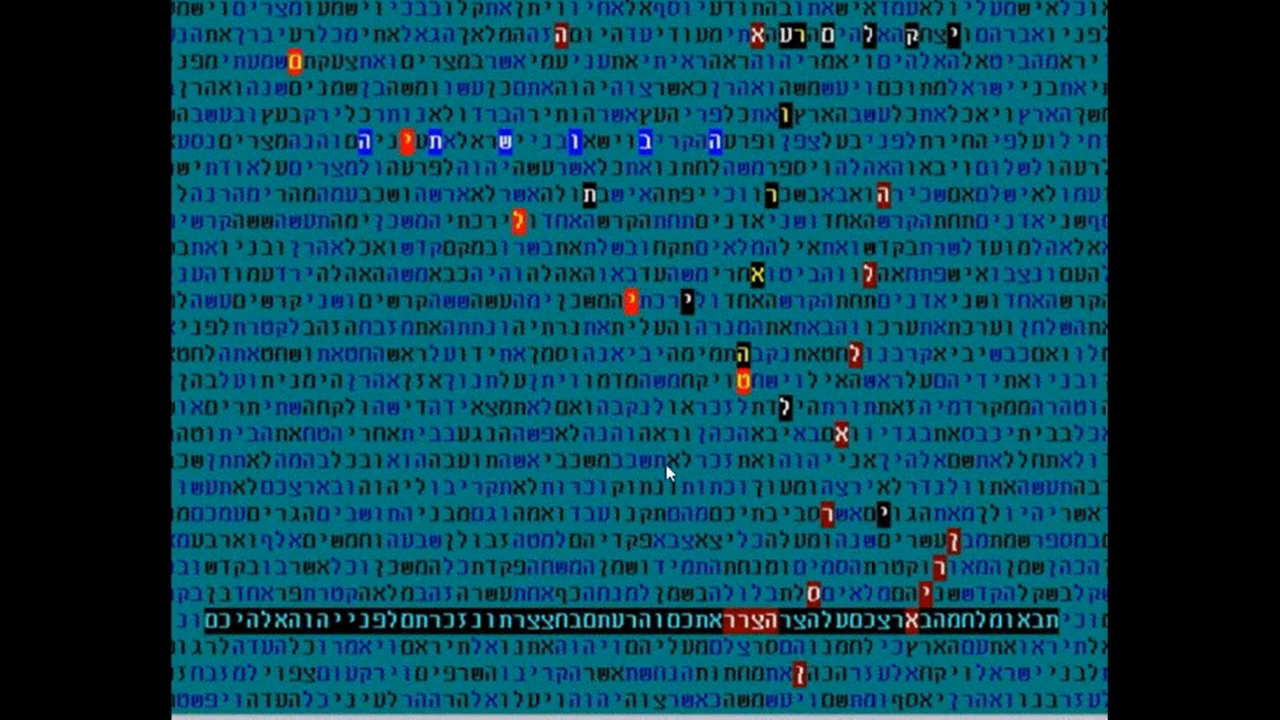
pyautogui.moveTo(718, 469)
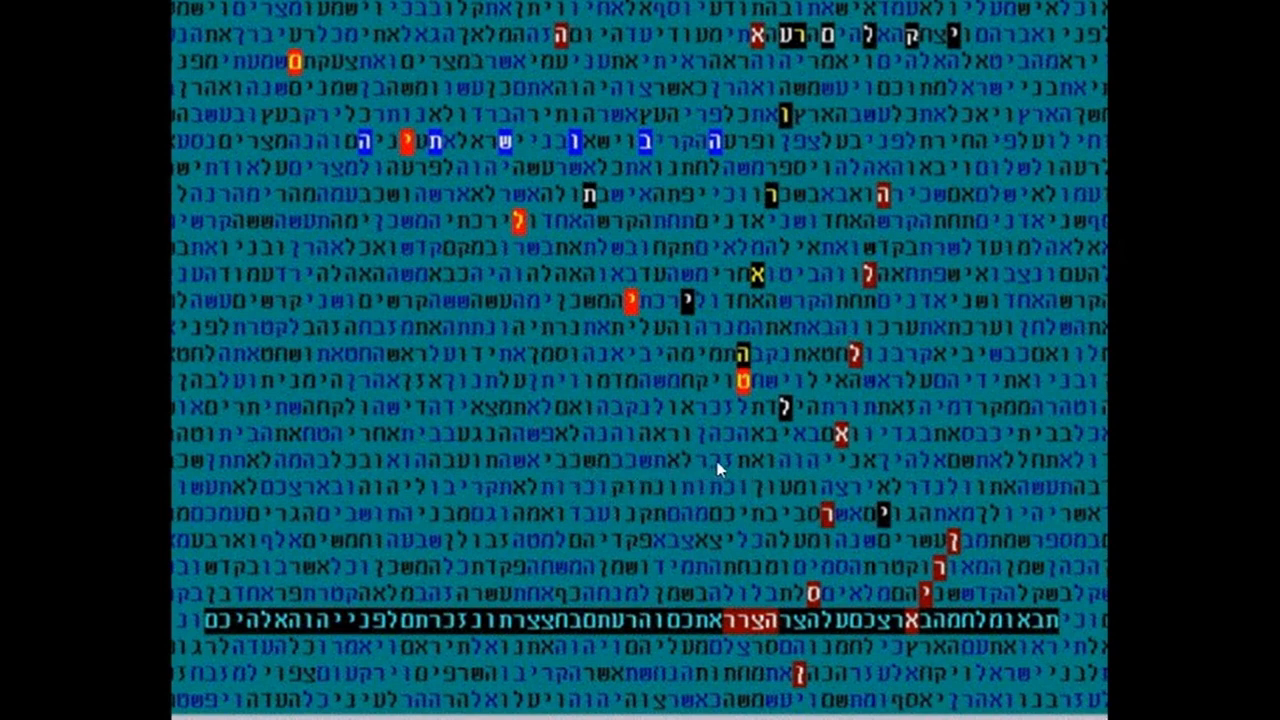
pyautogui.moveTo(700, 558)
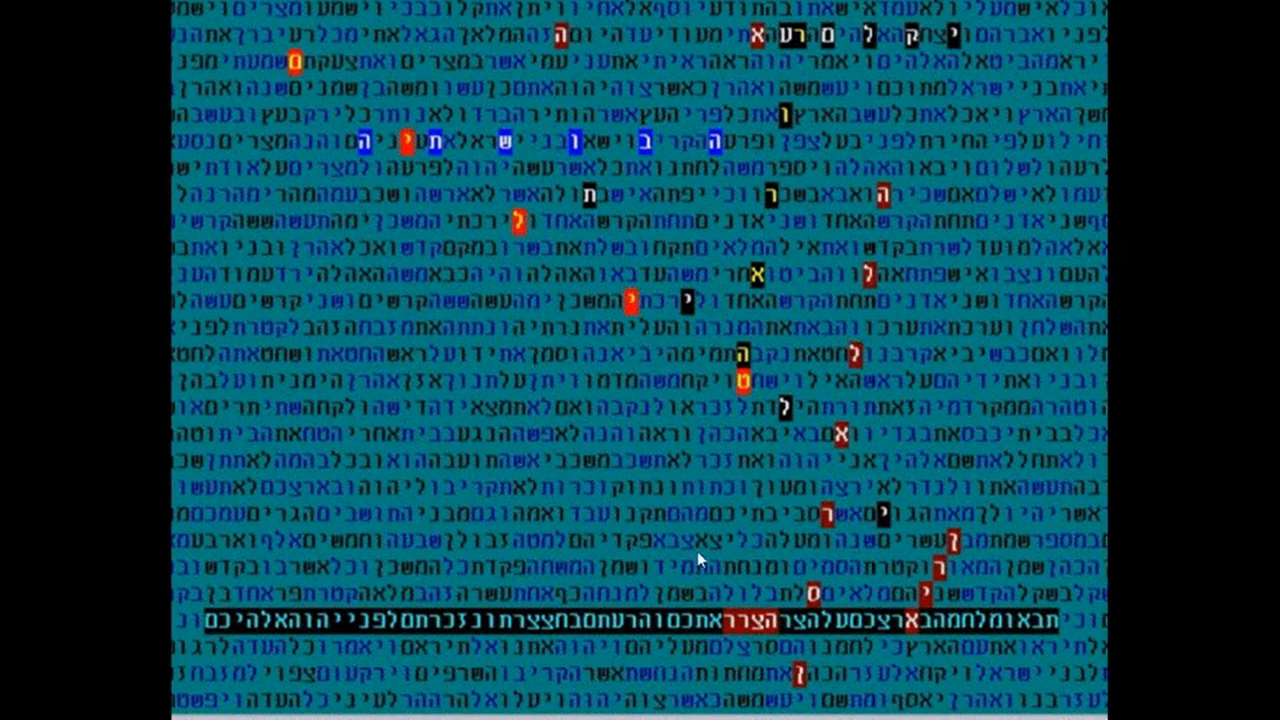
pyautogui.moveTo(620, 463)
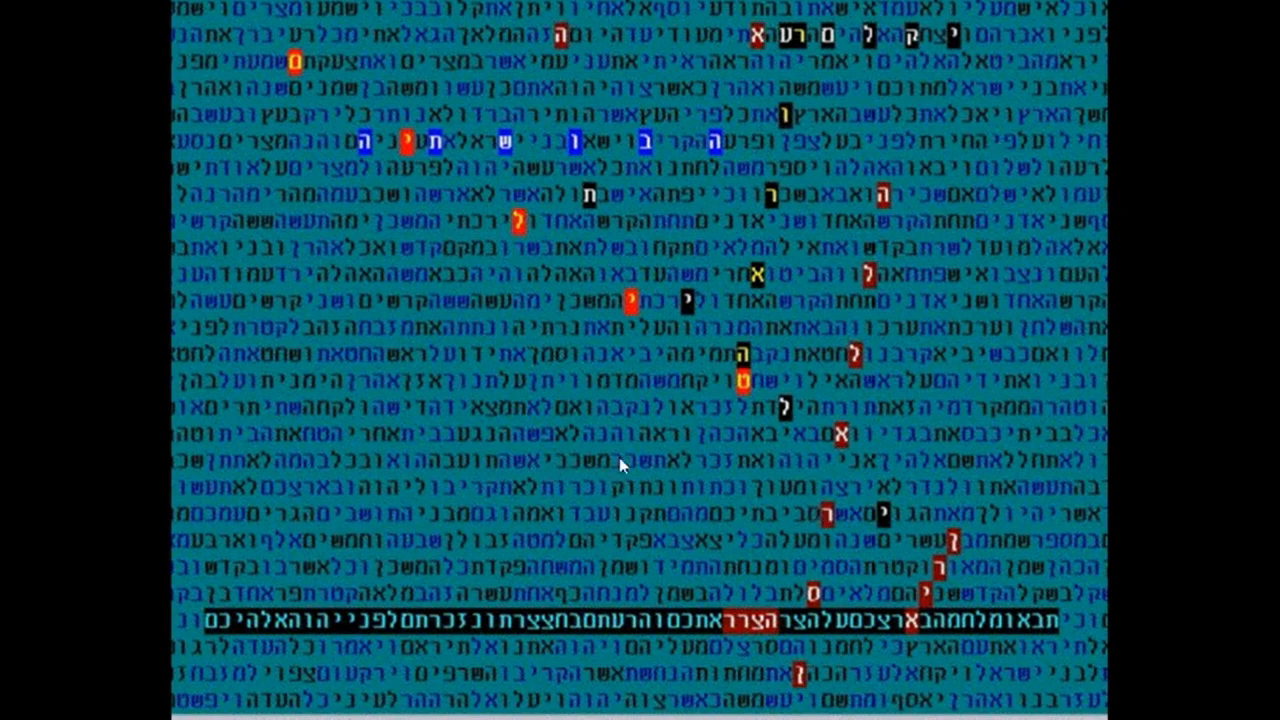
pyautogui.moveTo(737, 475)
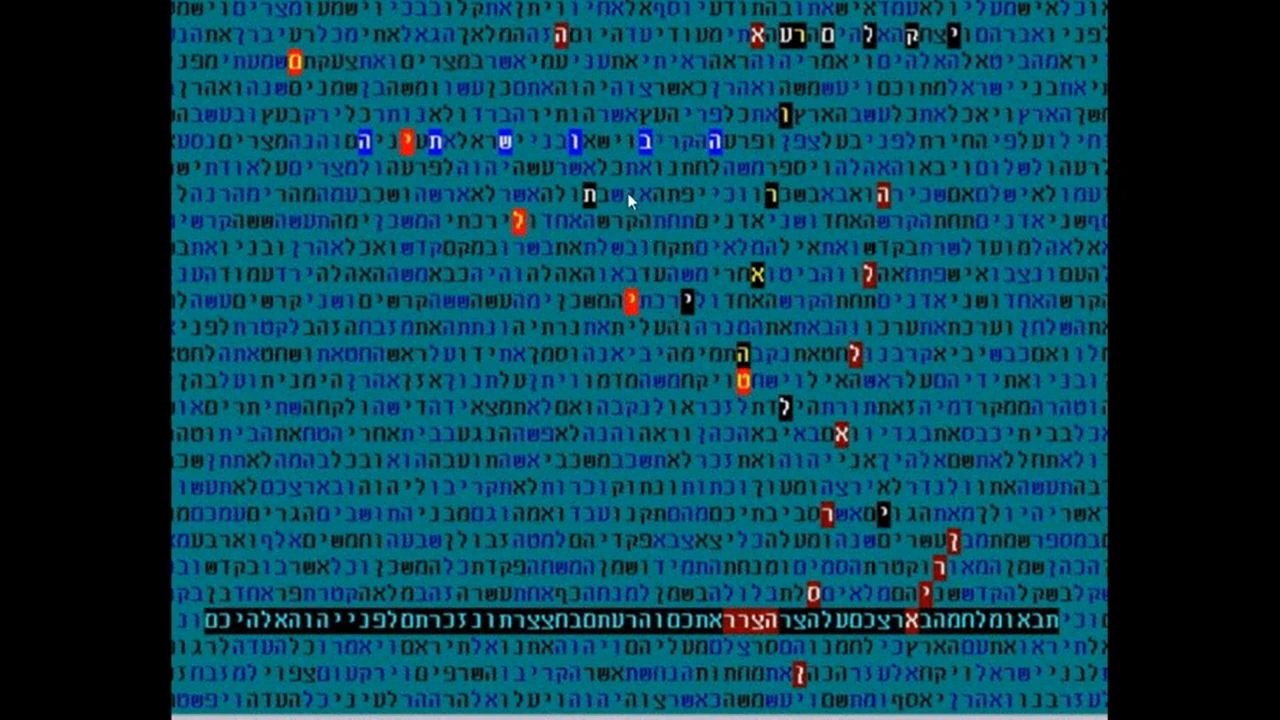
pyautogui.moveTo(588, 168)
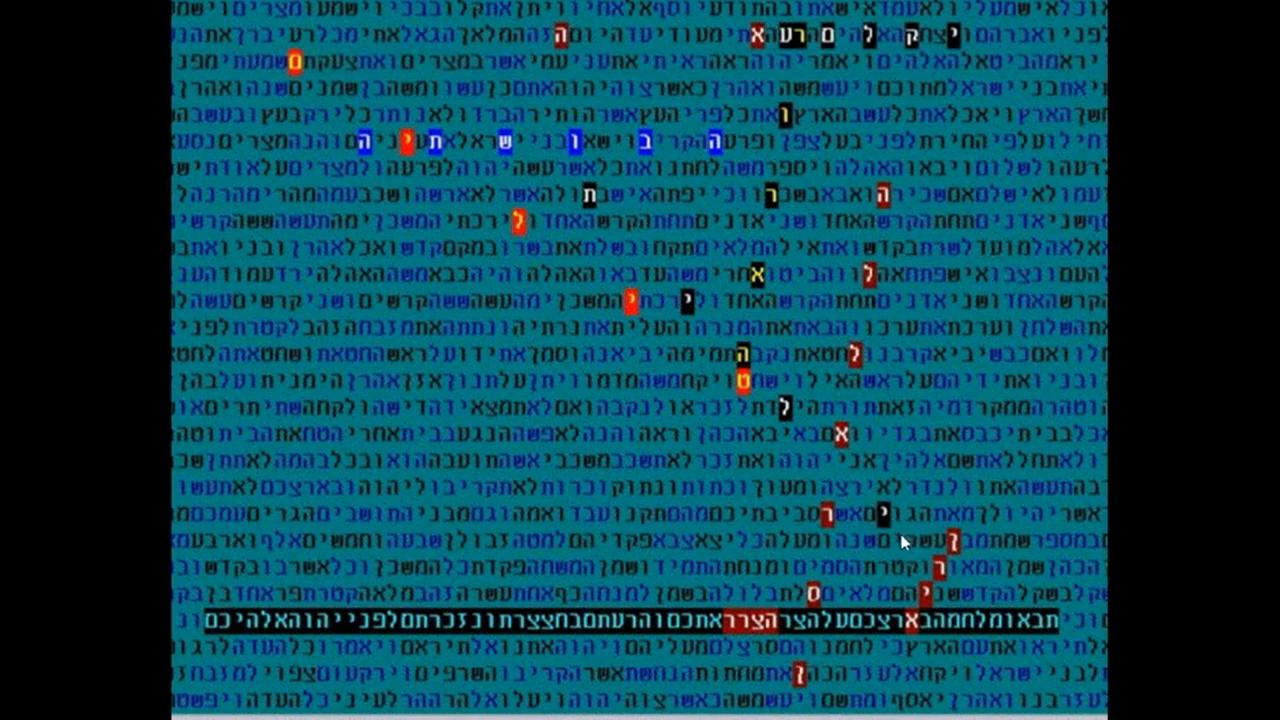
pyautogui.moveTo(896, 525)
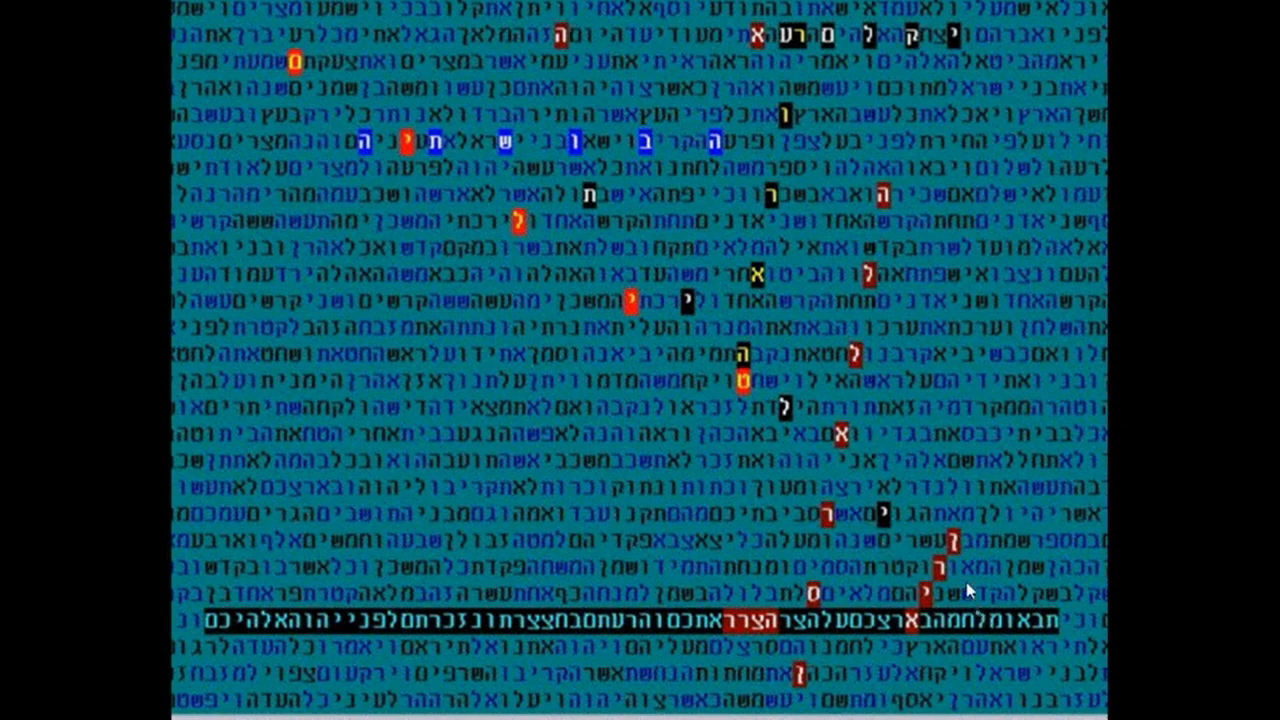
pyautogui.moveTo(789, 441)
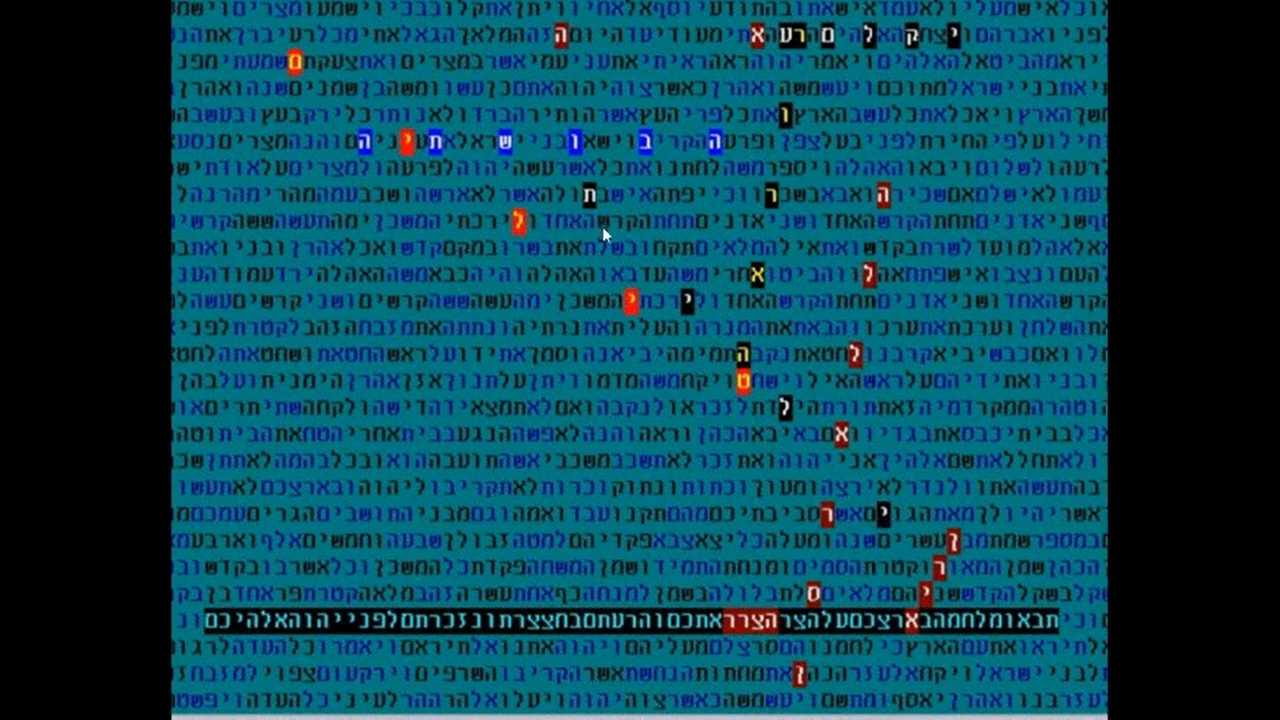
pyautogui.moveTo(605, 235)
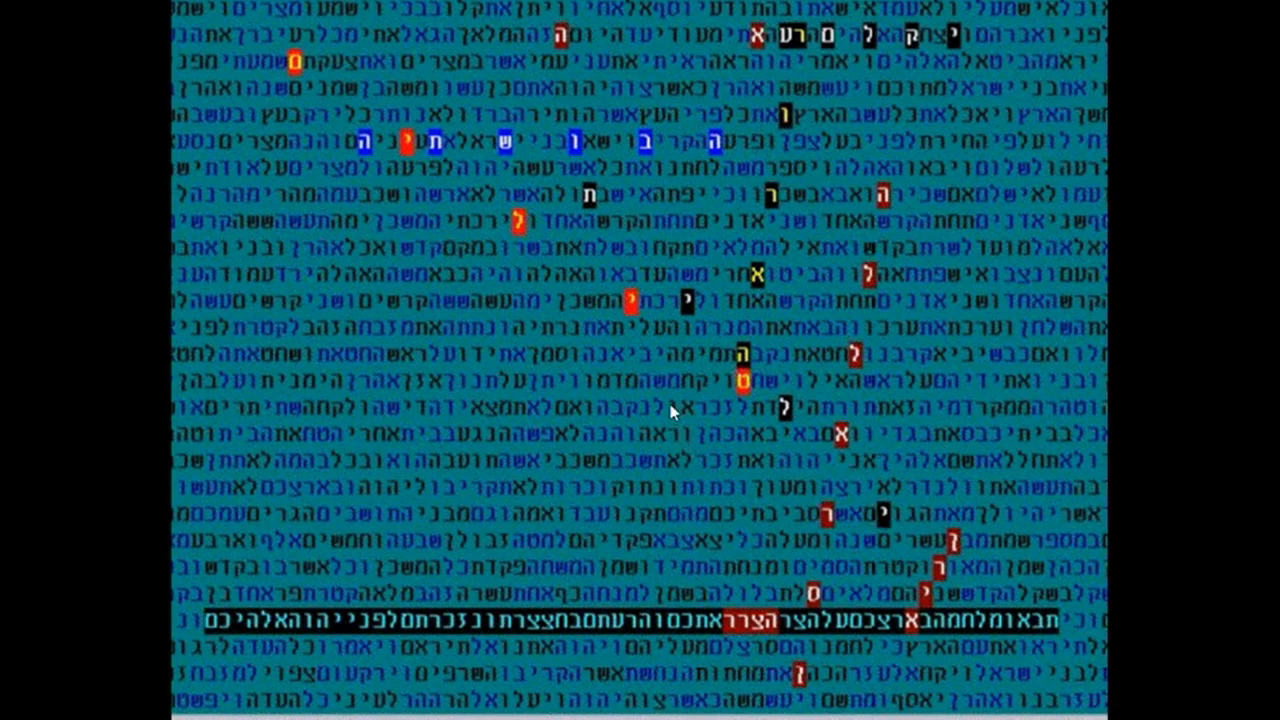
pyautogui.moveTo(677, 445)
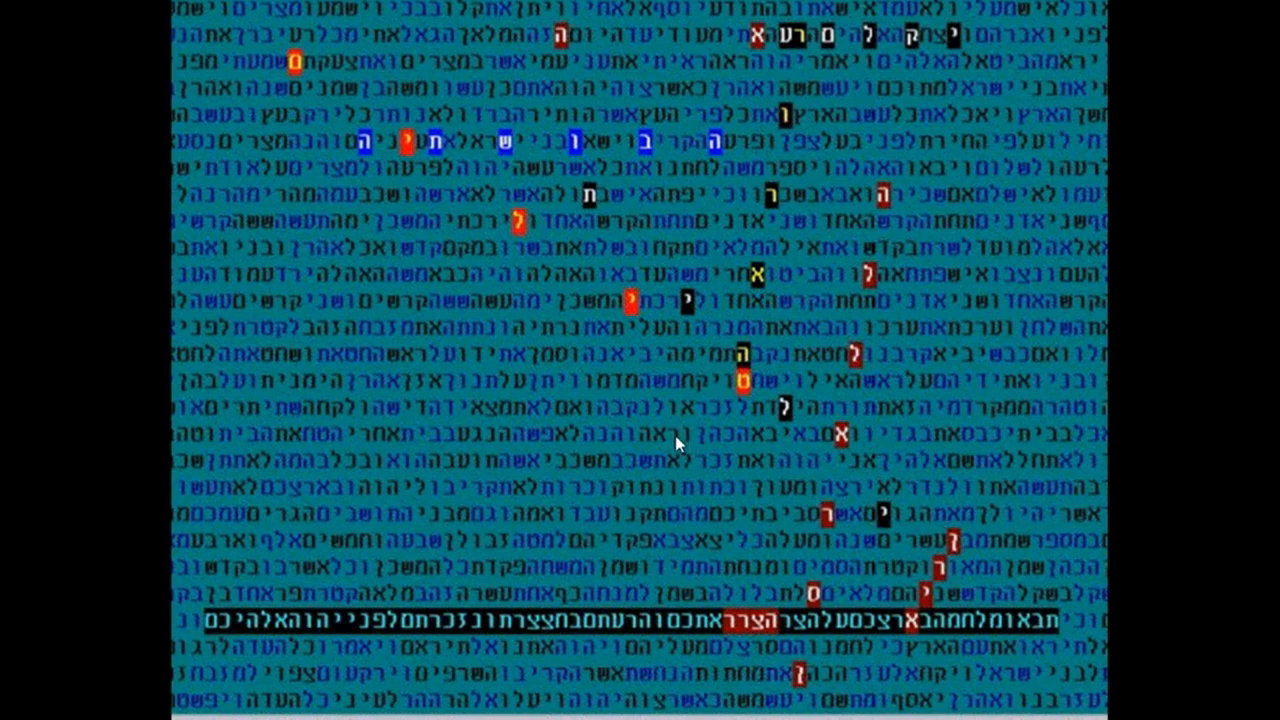